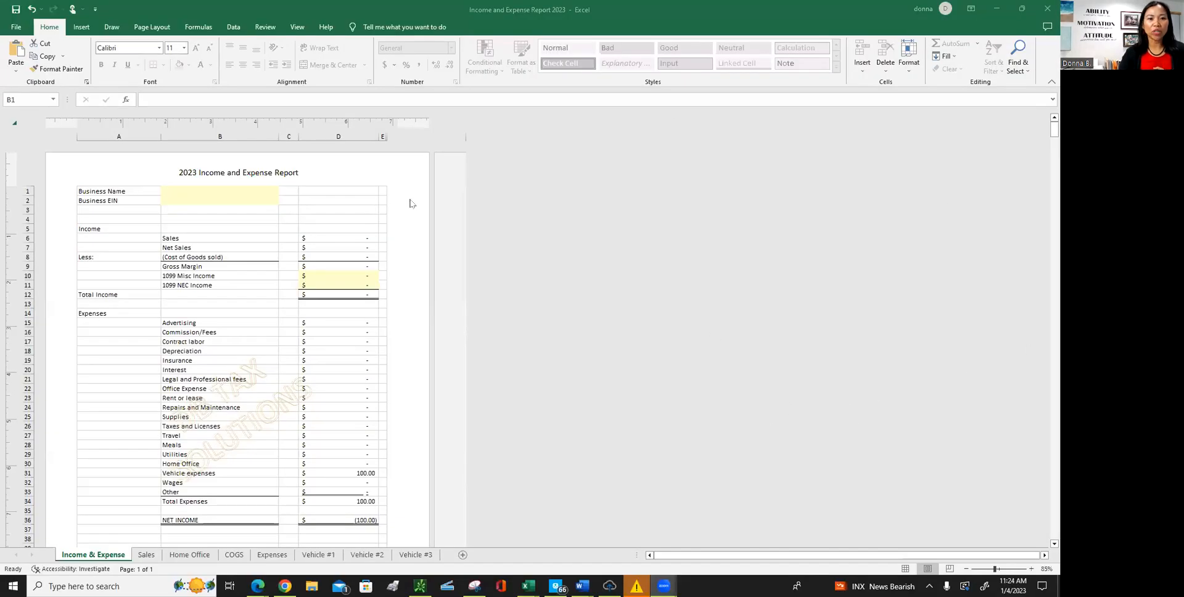
mouse_move(505, 312)
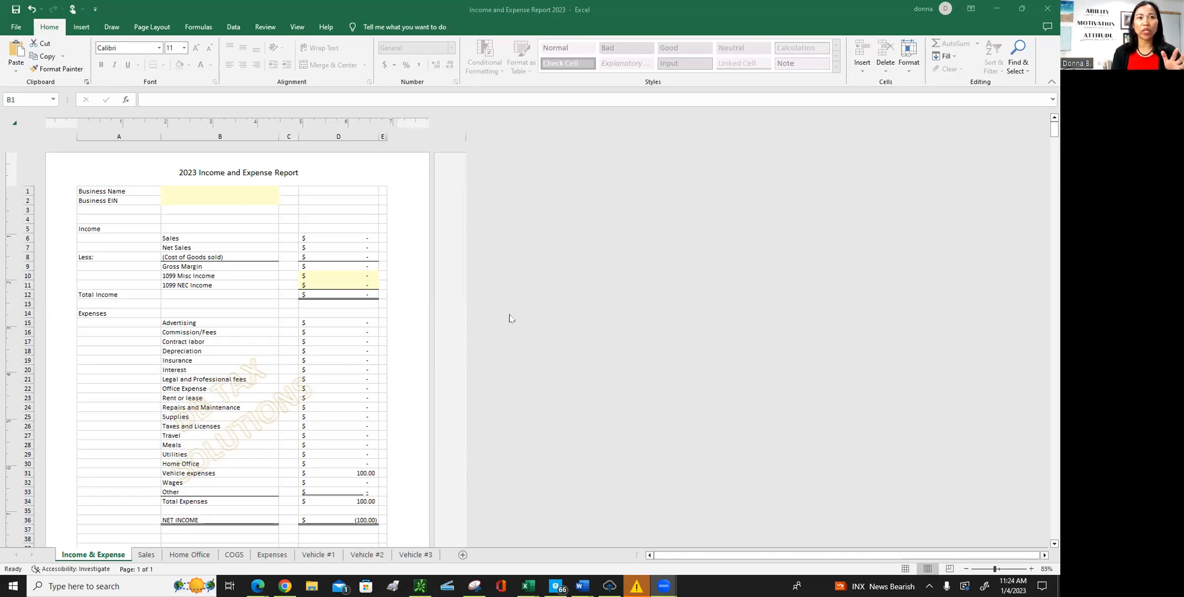
mouse_move(479, 271)
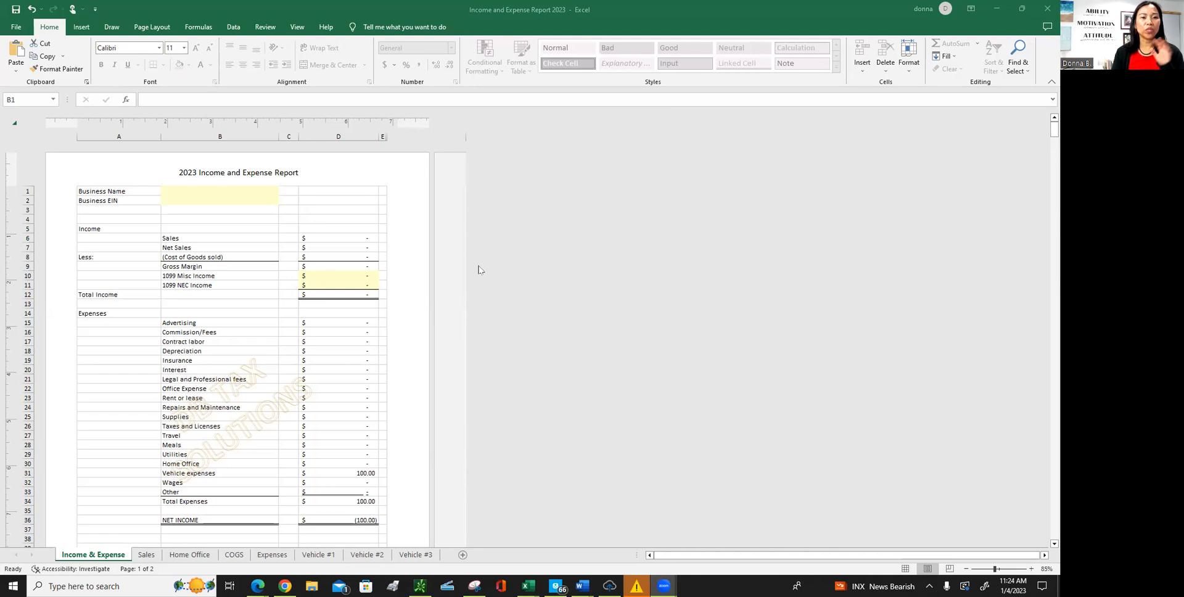
mouse_move(495, 423)
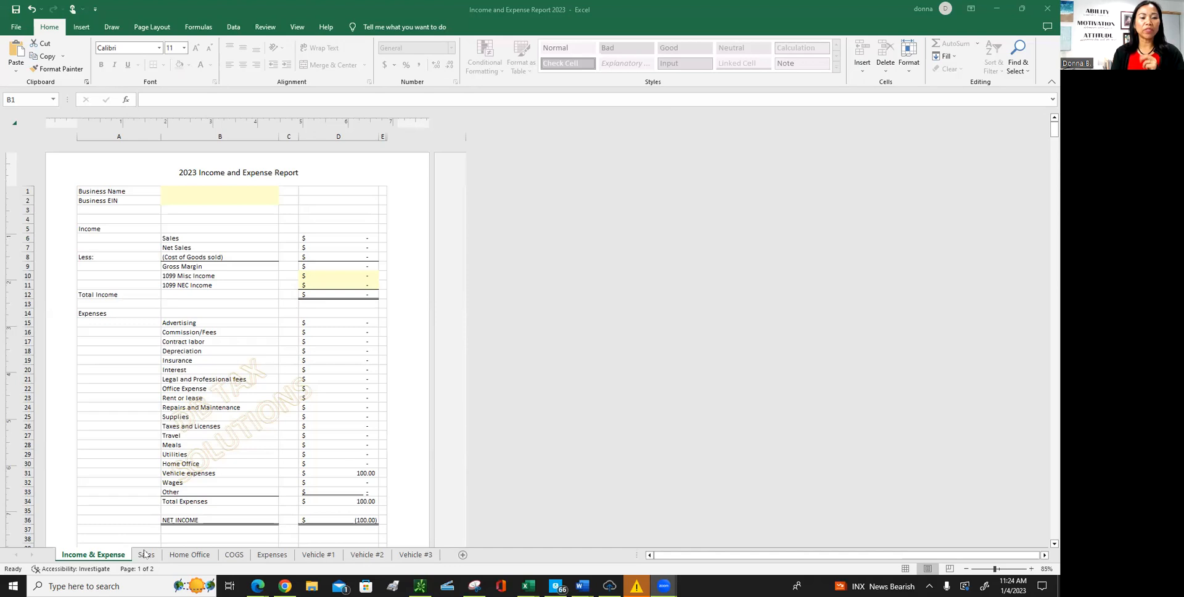
Record a $1,000.00 January sale on the Sales sheet, bringing the January total to $1,000.00.
left_click(220, 191)
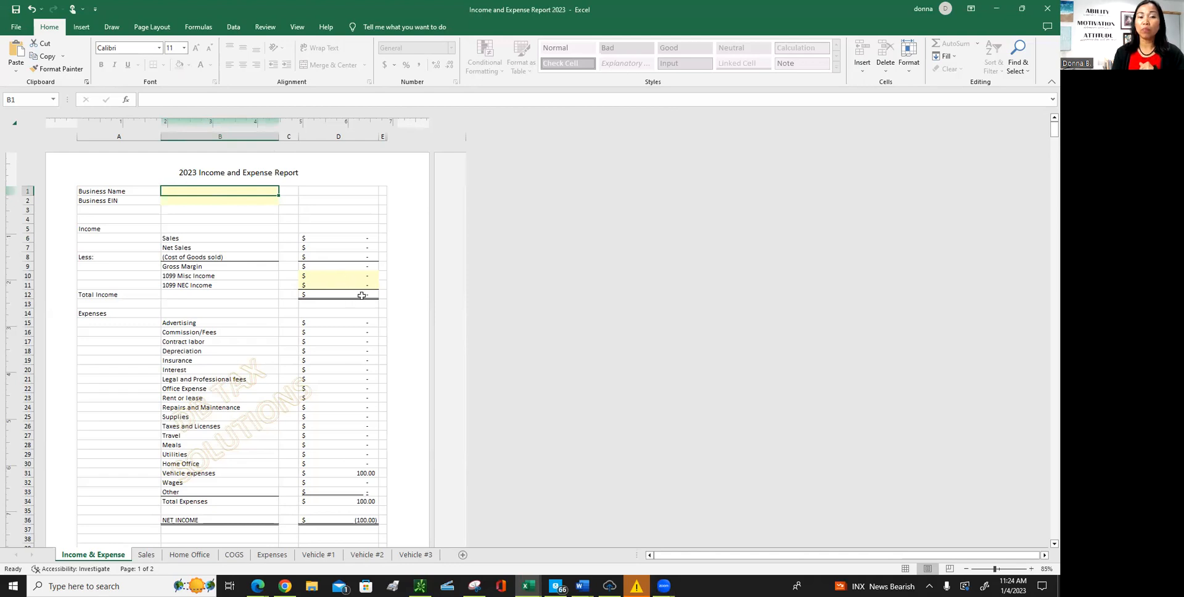
mouse_move(365, 468)
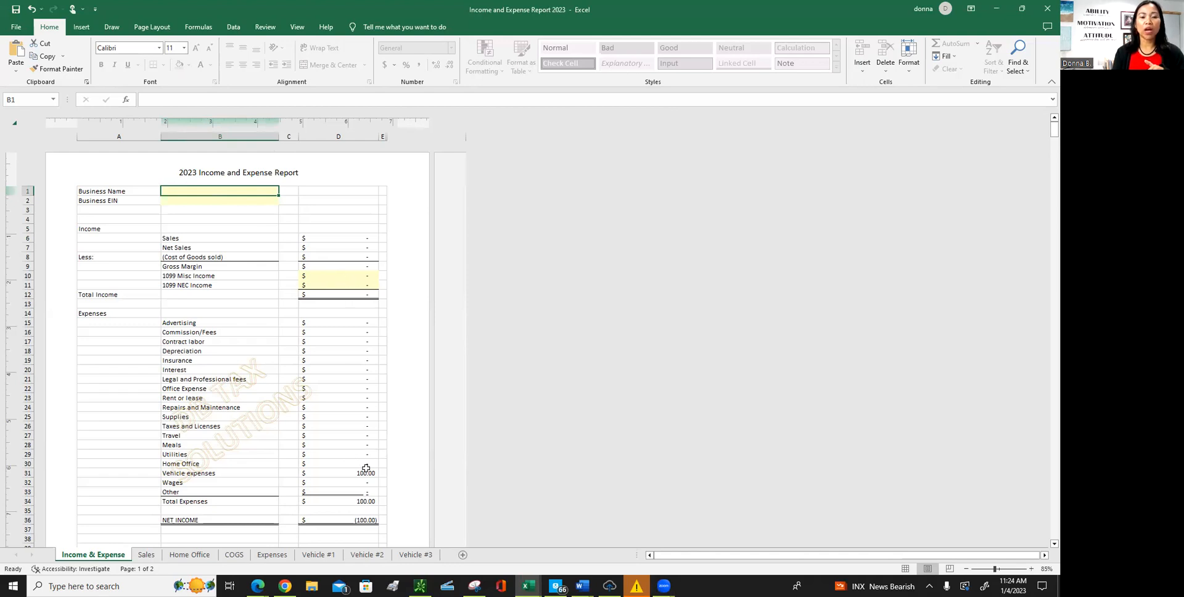
mouse_move(362, 481)
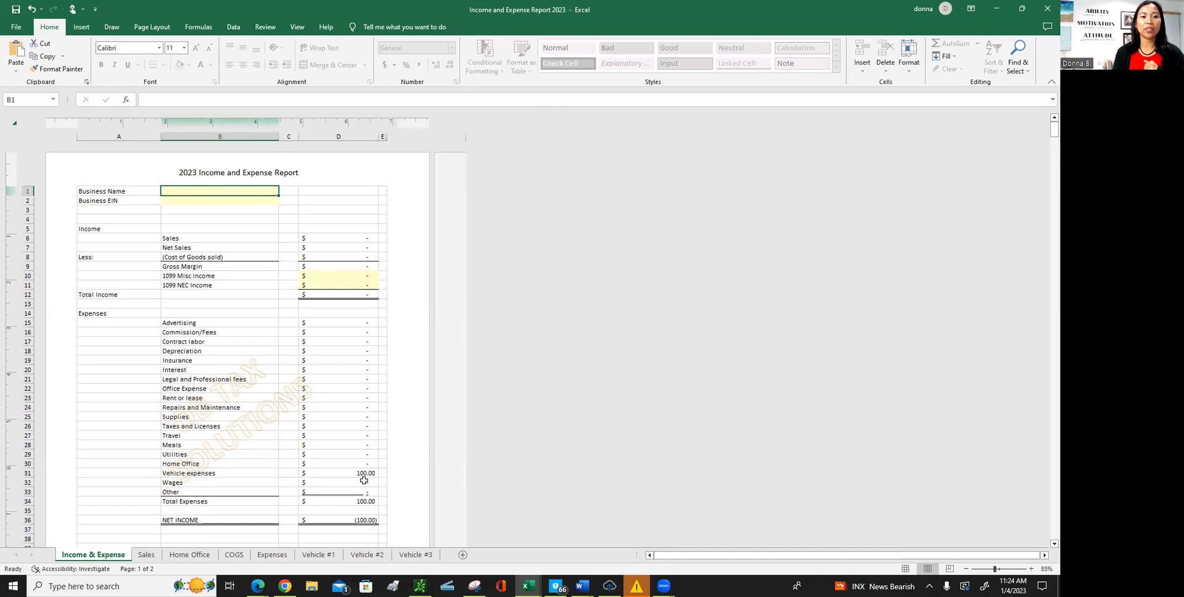
mouse_move(338, 434)
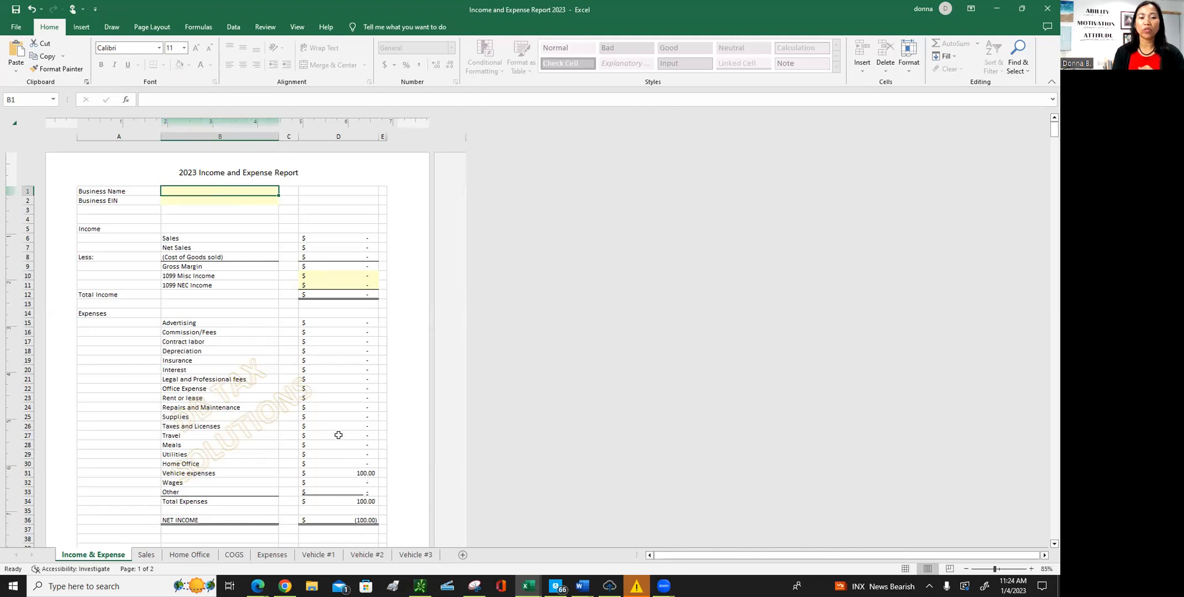
mouse_move(352, 418)
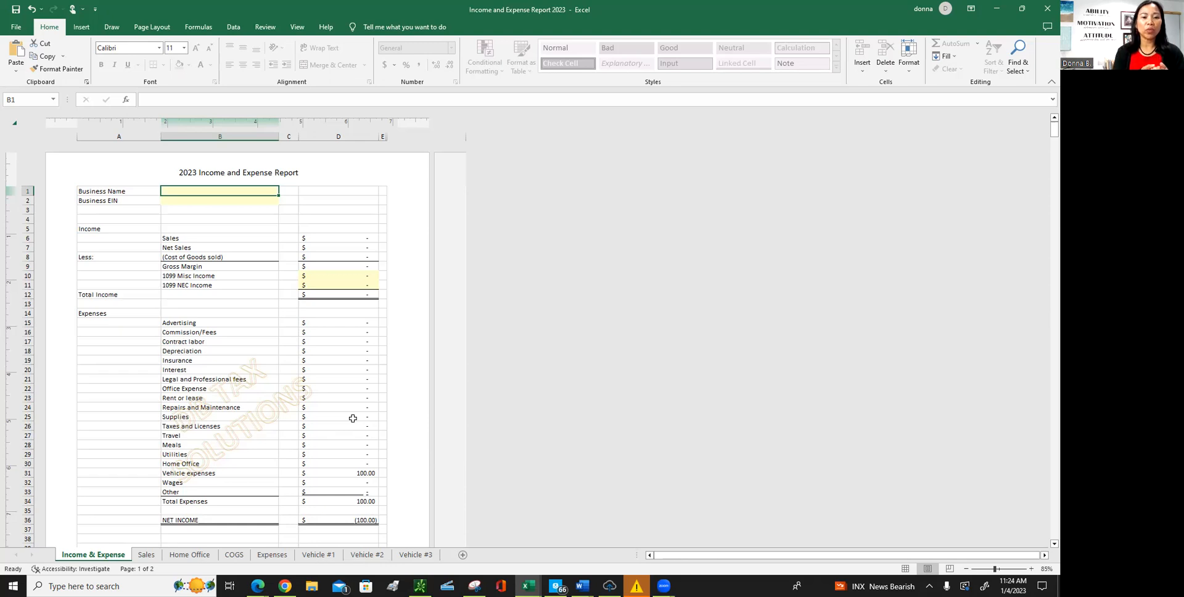
mouse_move(264, 463)
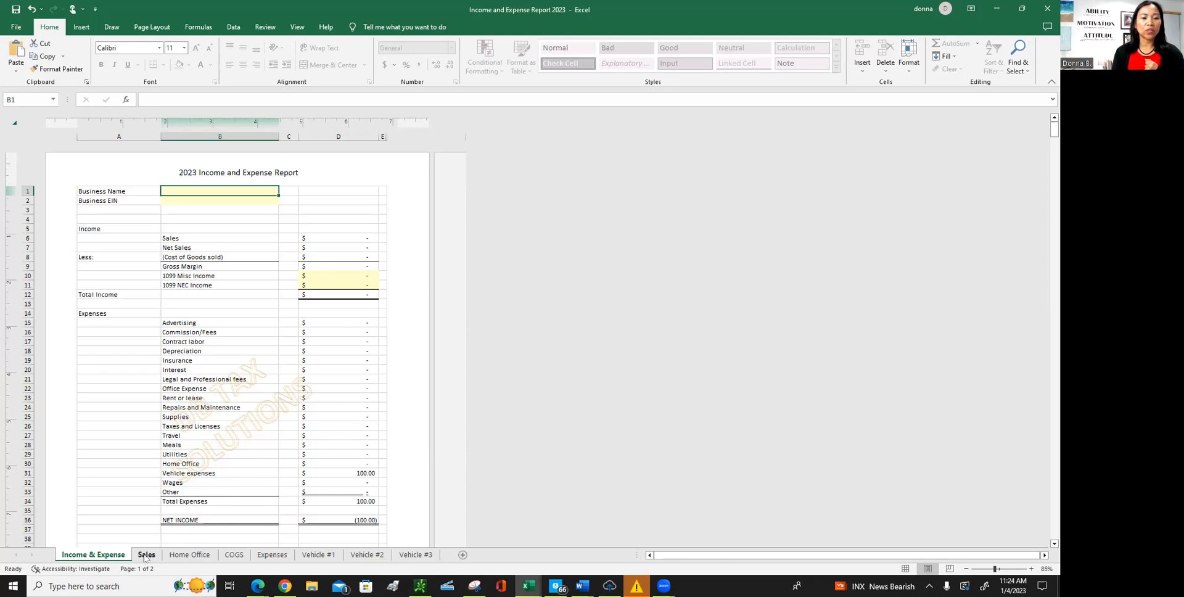
left_click(146, 555)
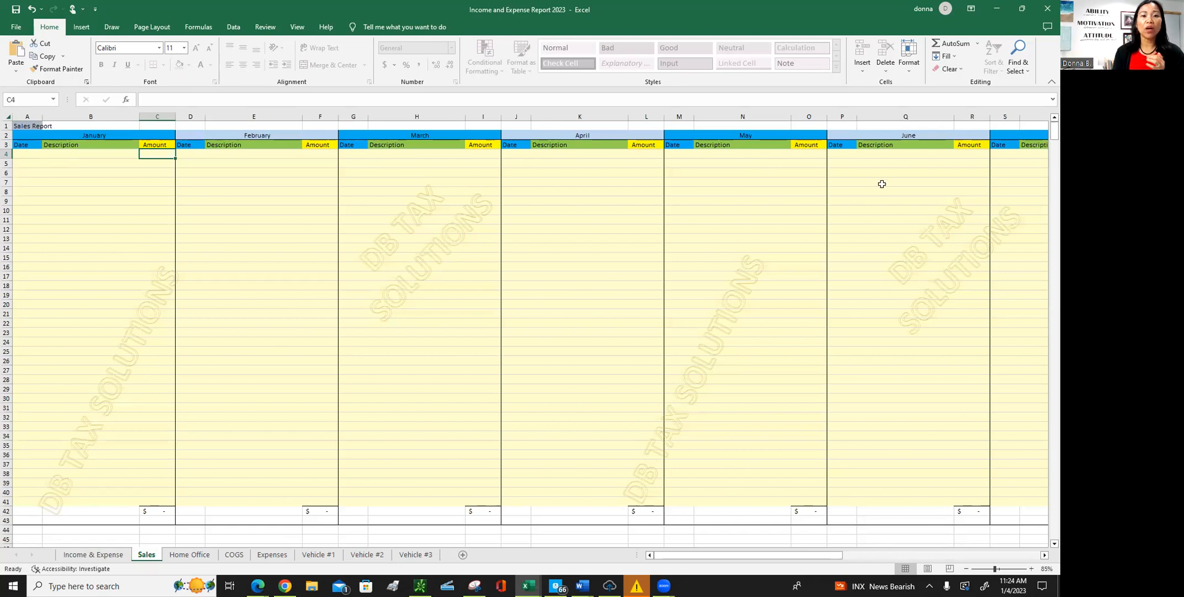
mouse_move(116, 177)
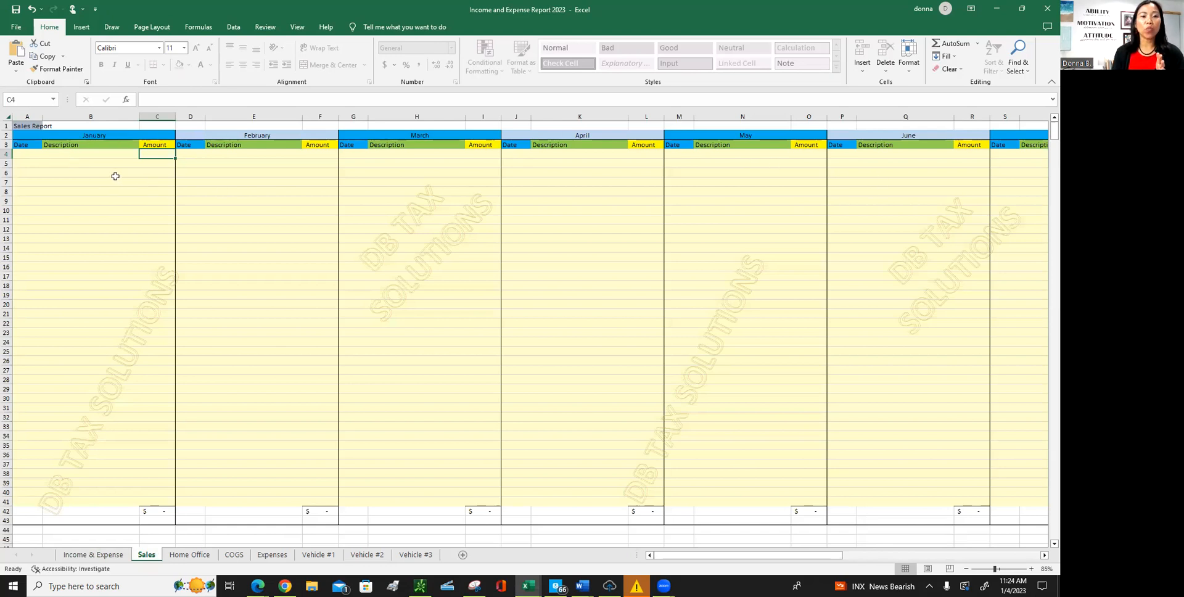
mouse_move(253, 325)
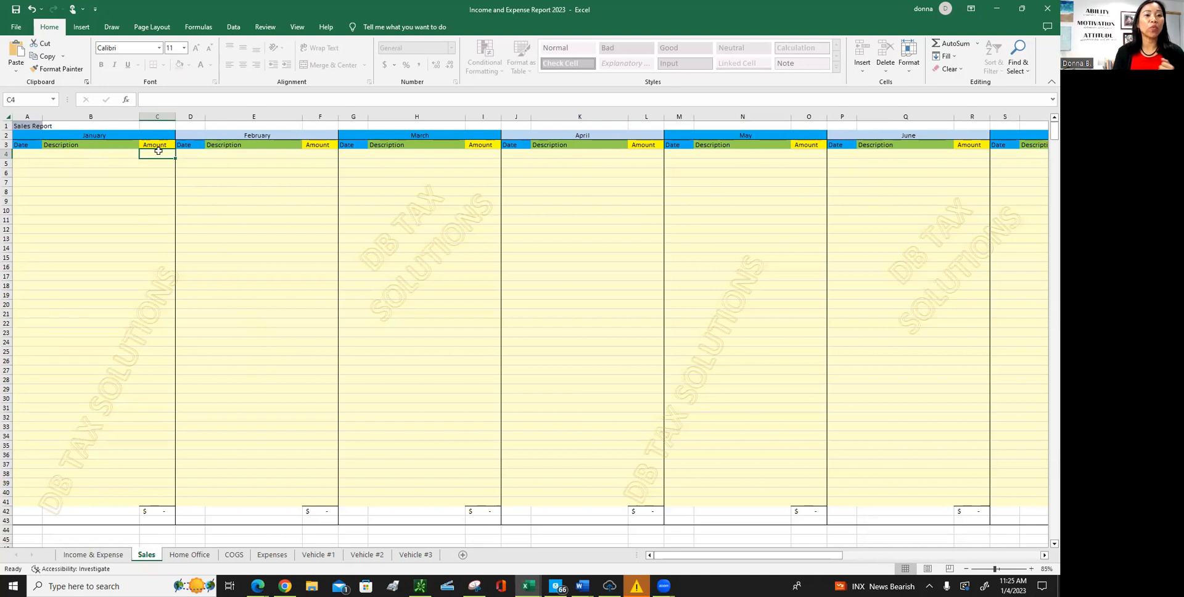
type("10")
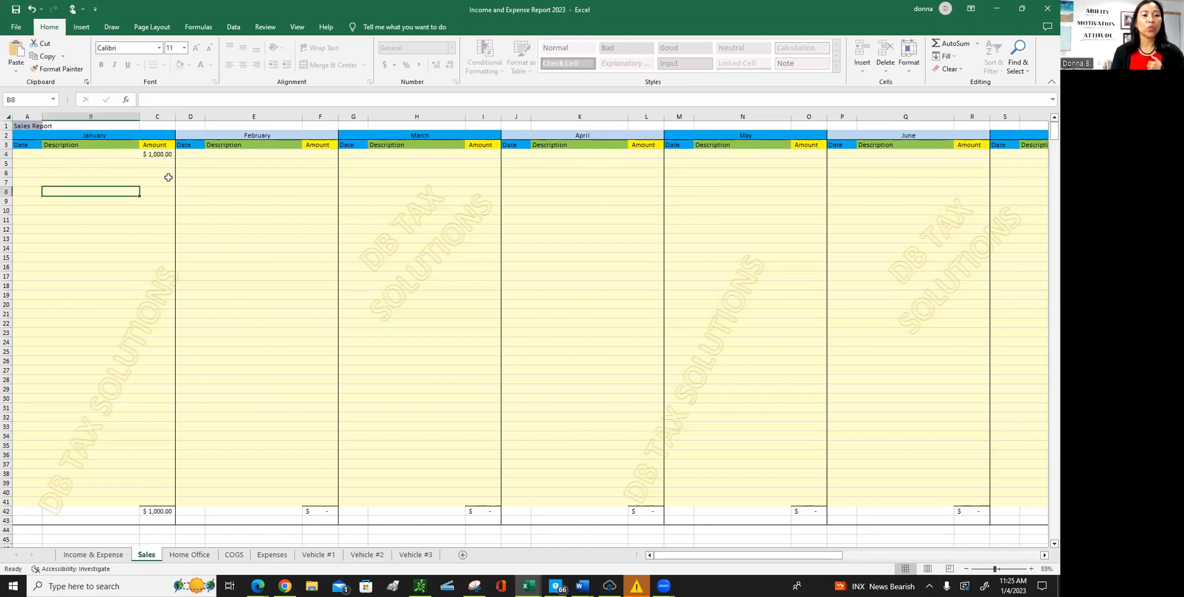
mouse_move(456, 234)
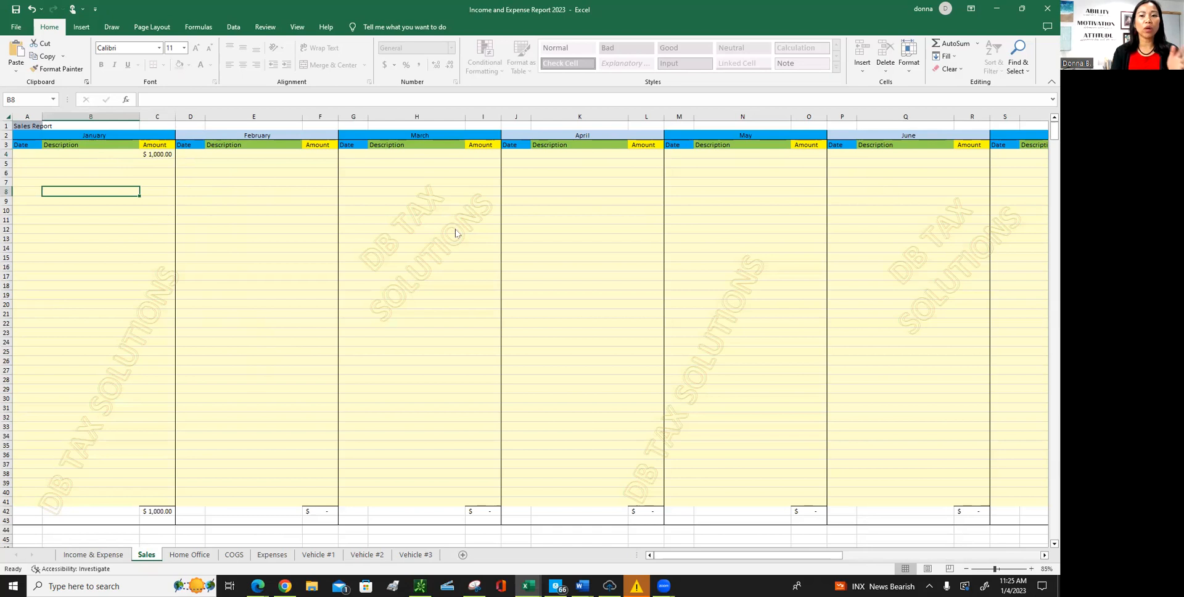
mouse_move(153, 521)
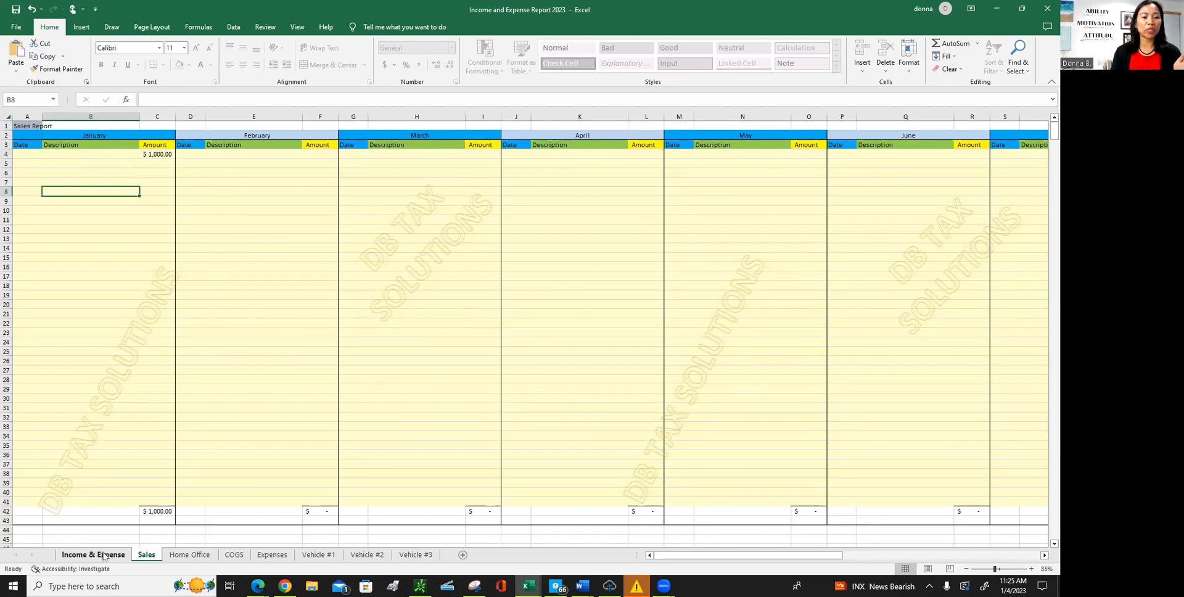
Record a $1,000.00 February sale and confirm the report shows Sales 2,000.00 and net income 1,900.00.
left_click(93, 554)
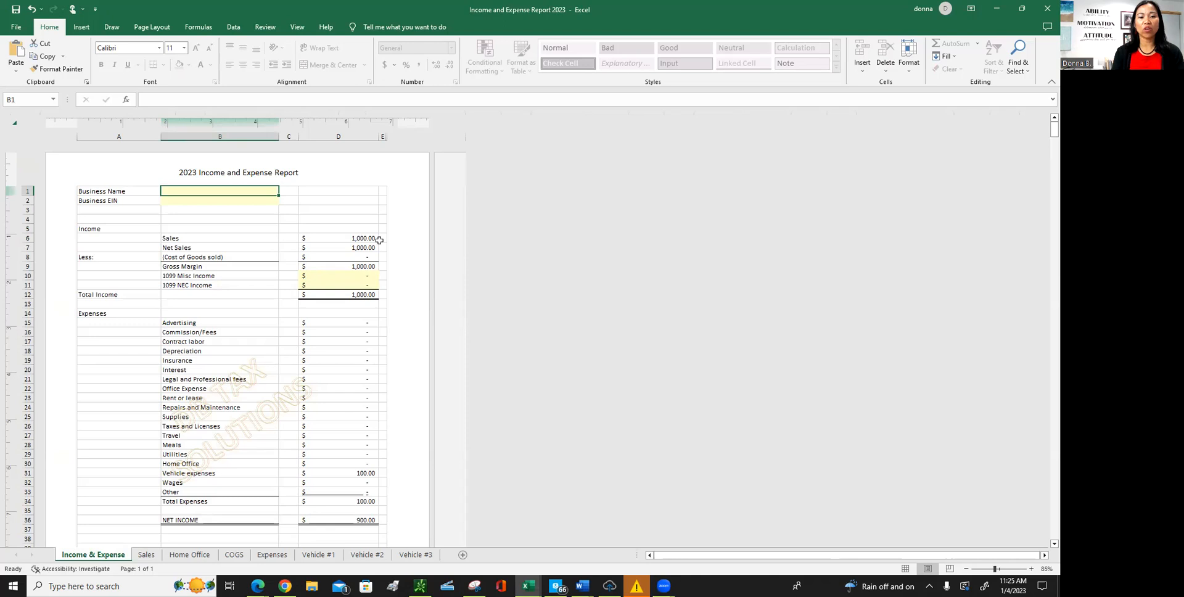
left_click(146, 555)
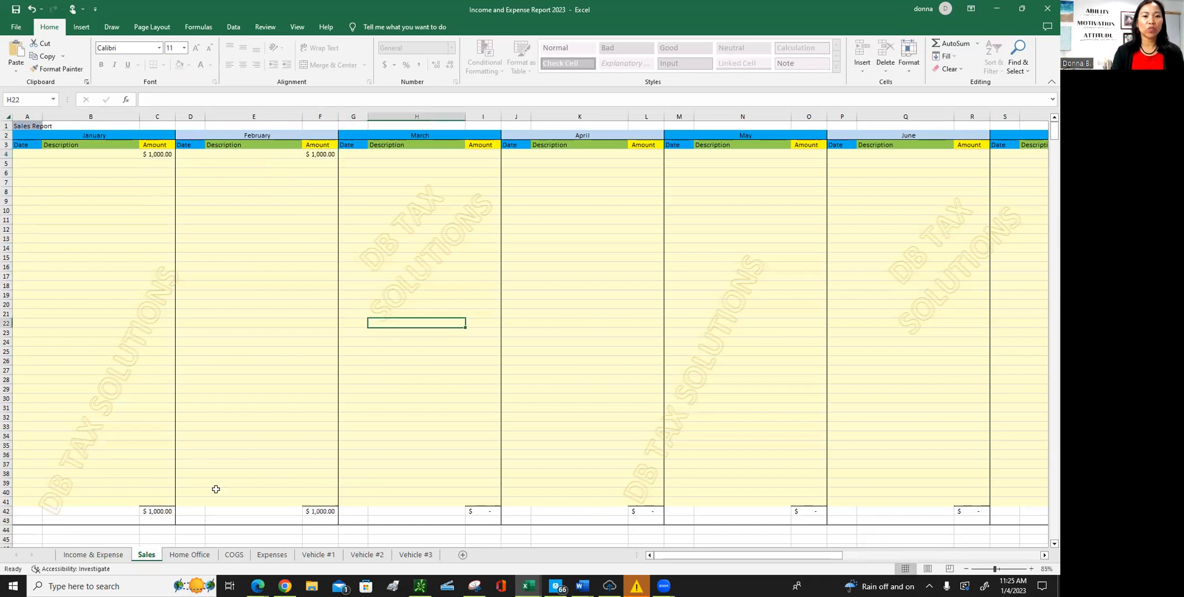
left_click(93, 555)
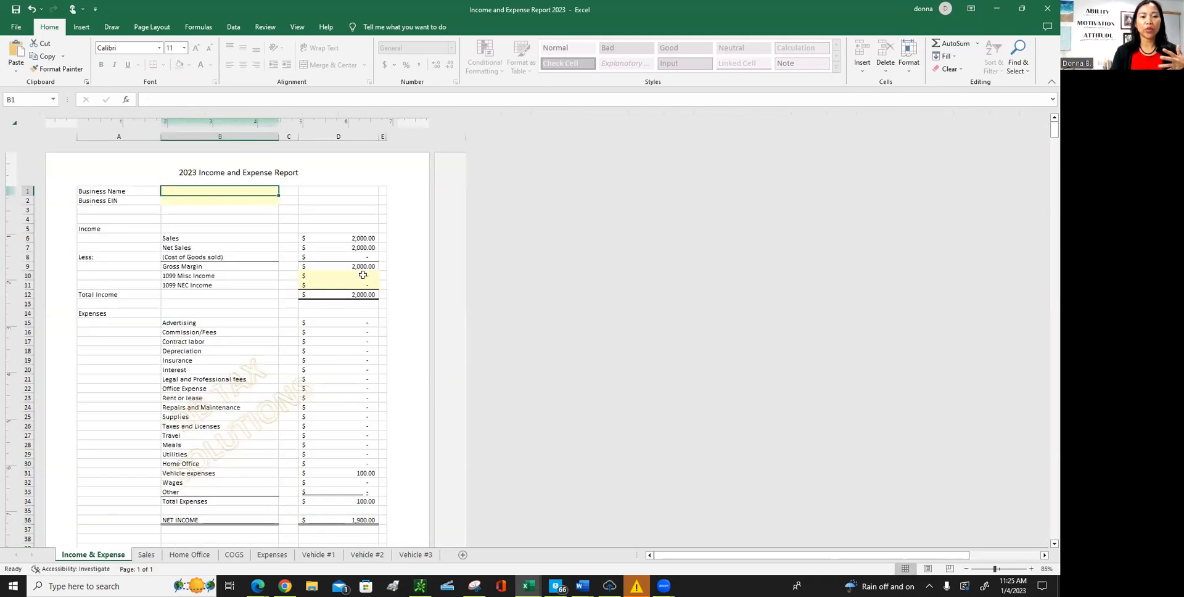
mouse_move(341, 299)
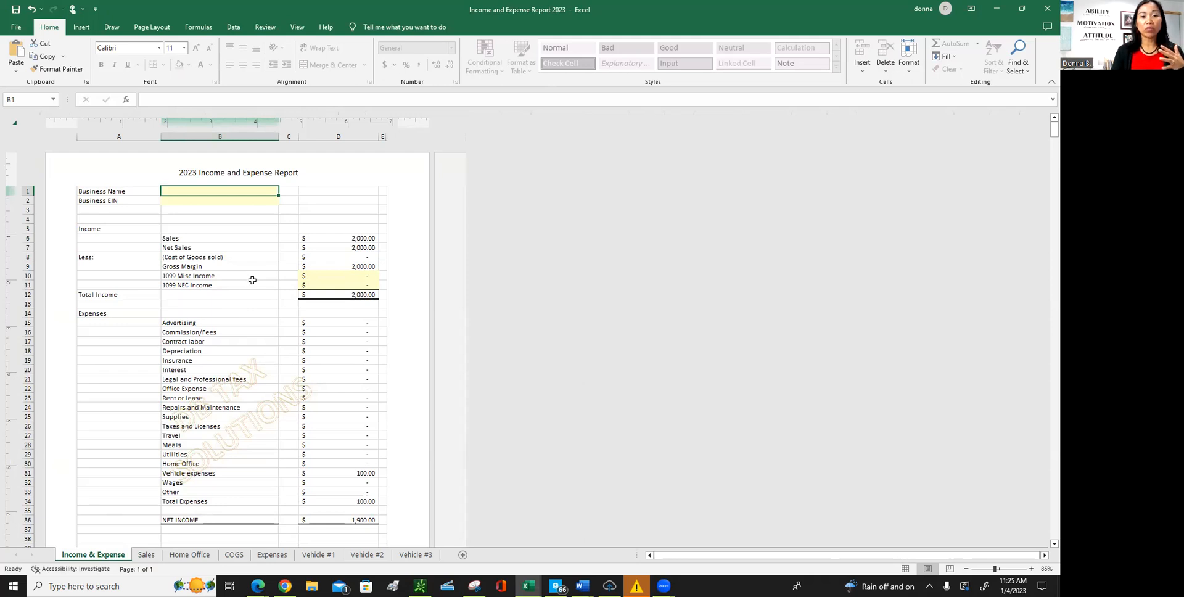
mouse_move(260, 290)
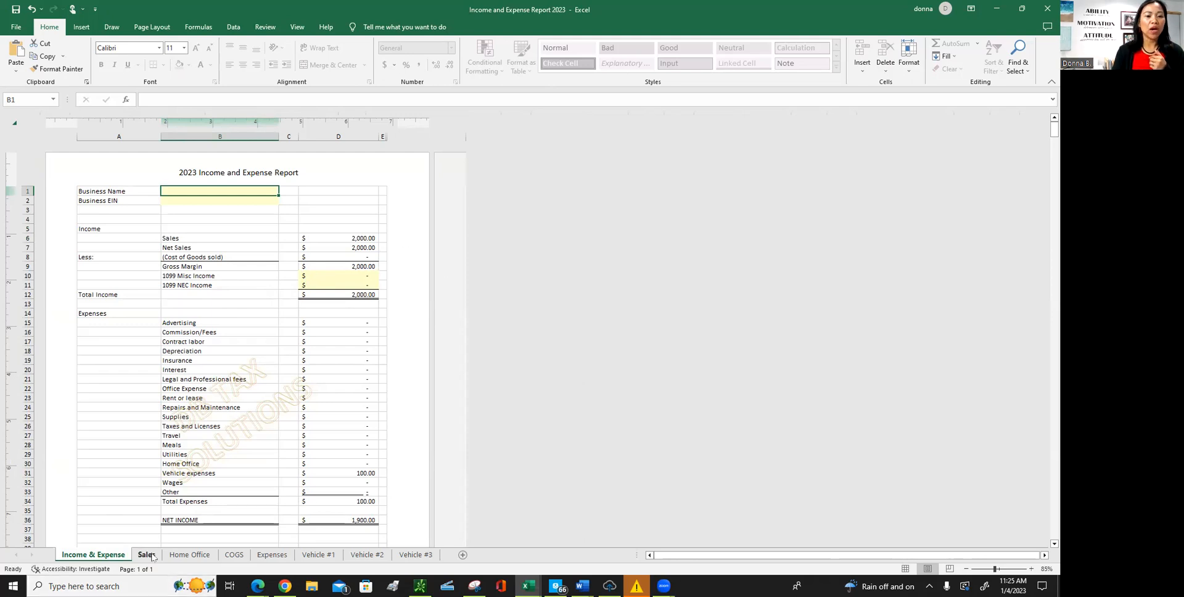
left_click(92, 554)
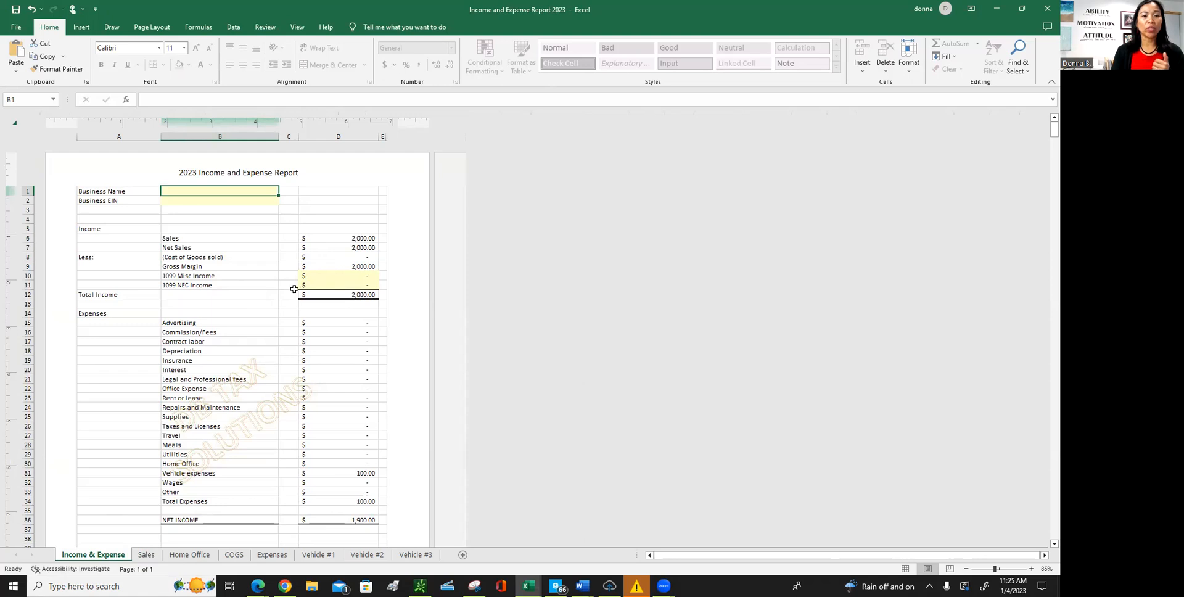
mouse_move(246, 278)
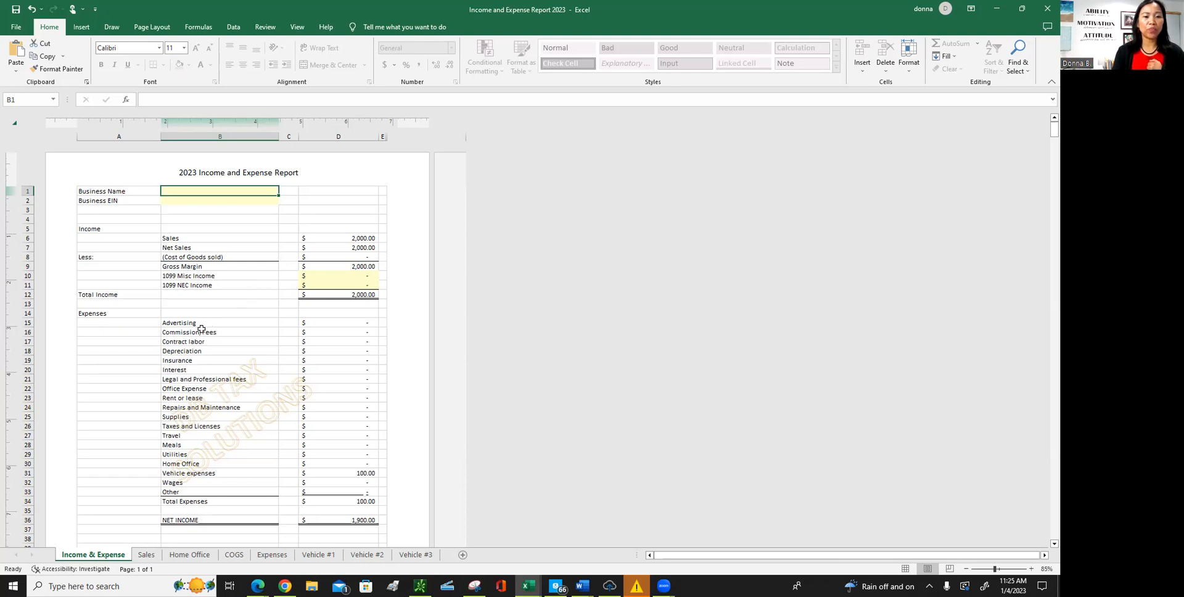
Enter a 600.00 contract labor expense and check its effect on the Income & Expense report.
left_click(271, 555)
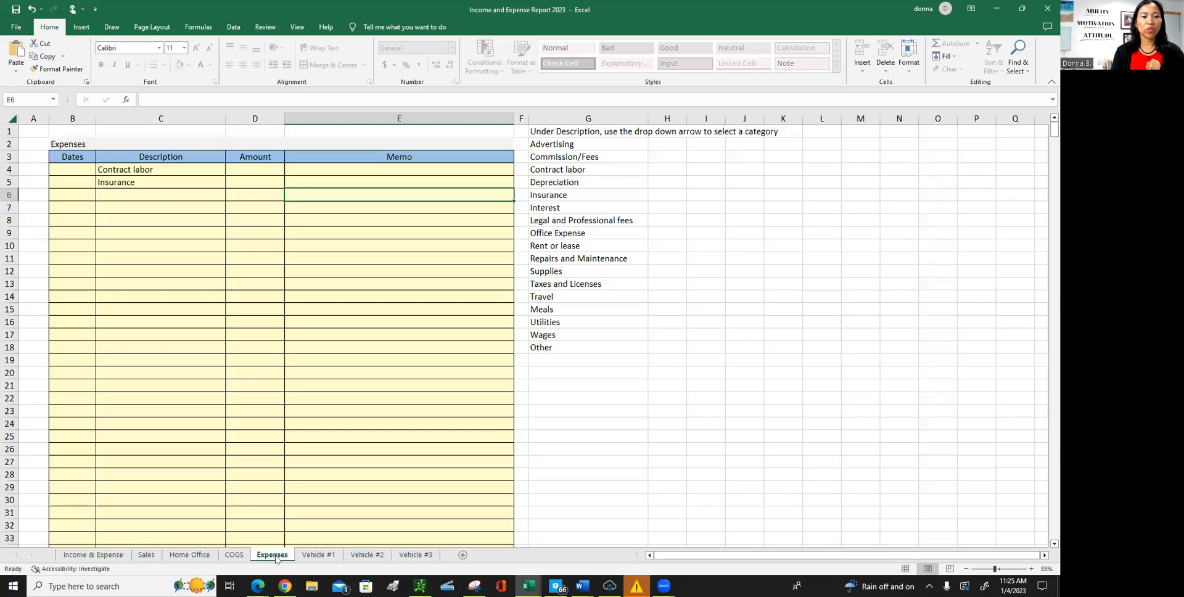
left_click(1029, 568)
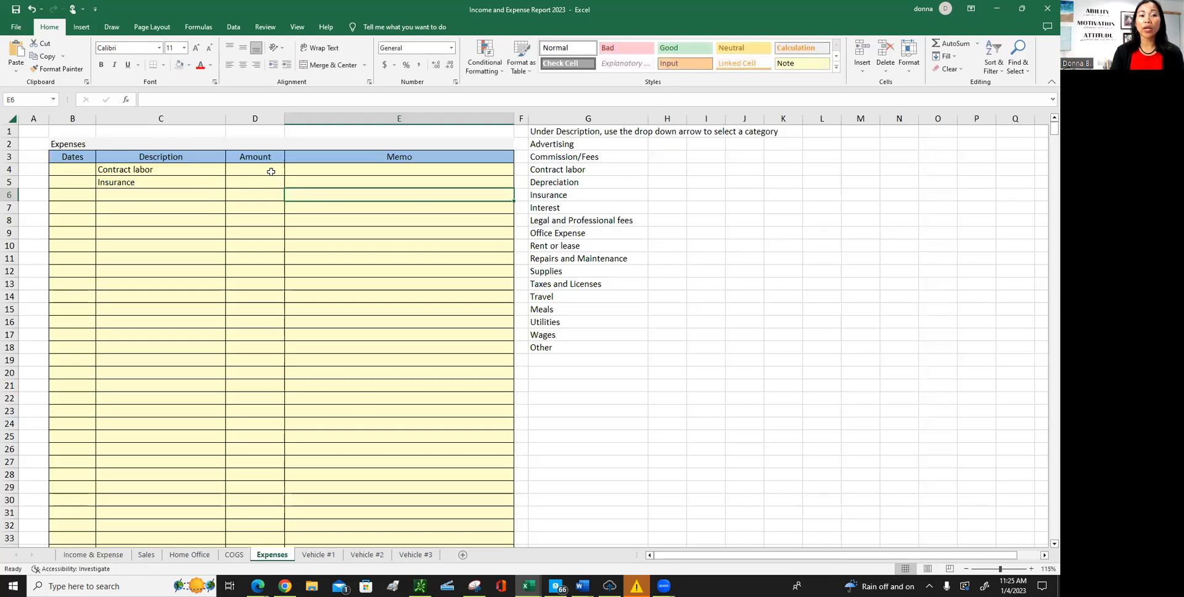
left_click(254, 169)
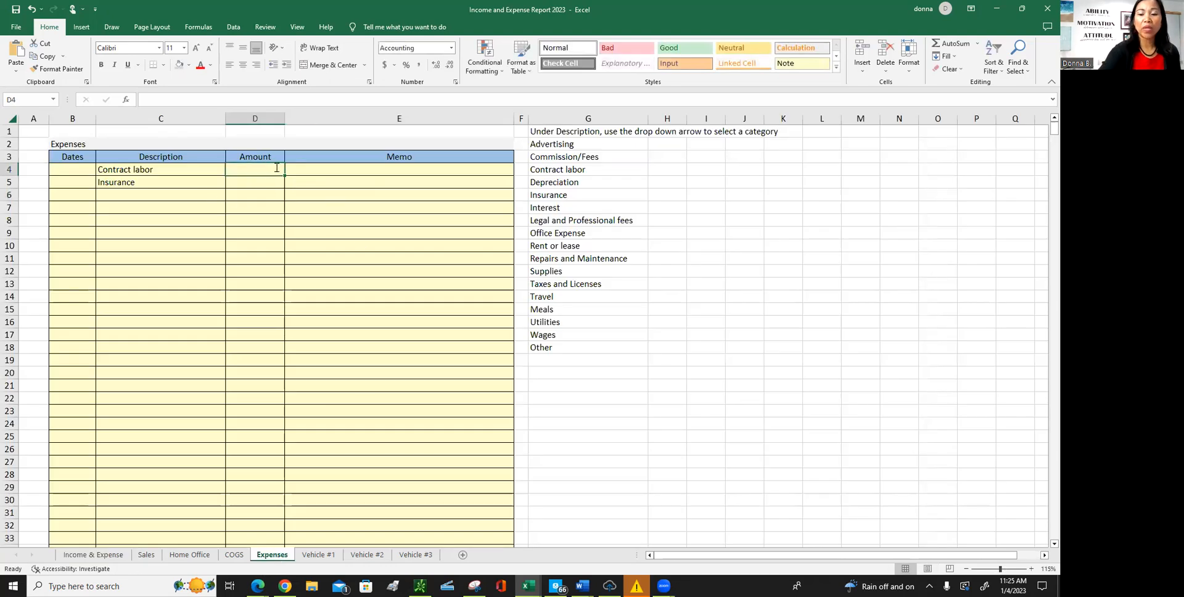
type("600.00")
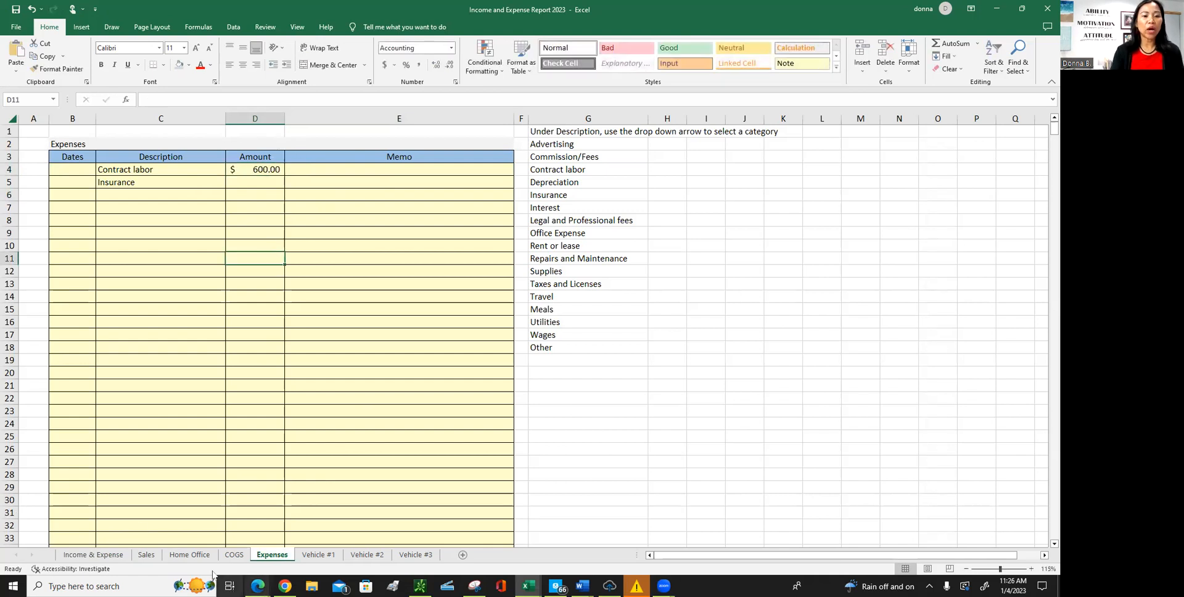
left_click(92, 553)
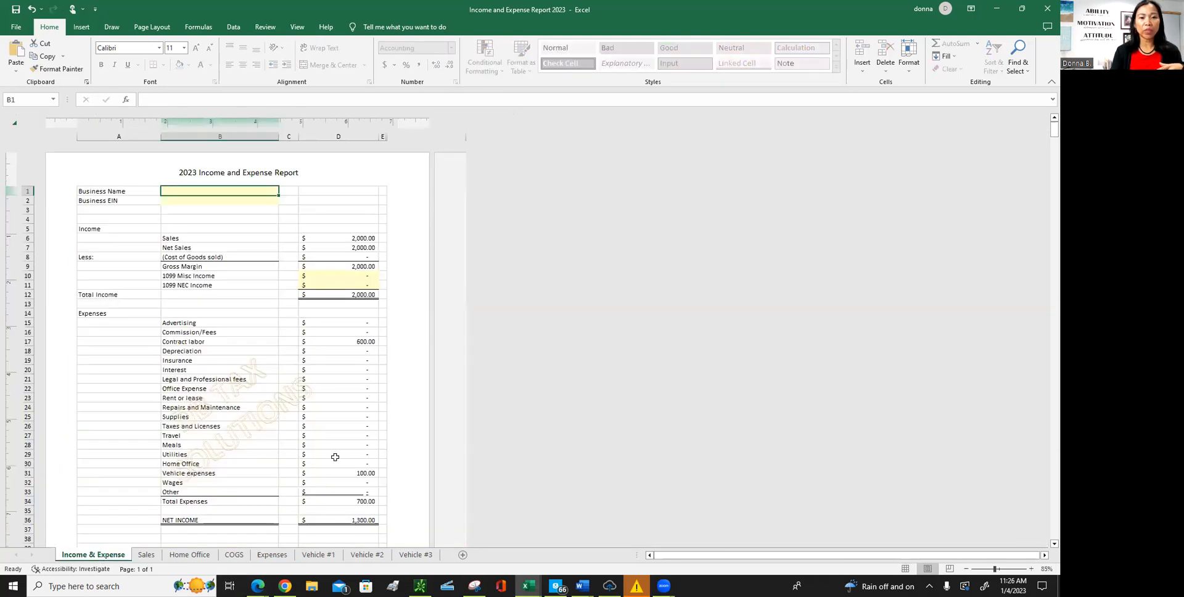
mouse_move(353, 341)
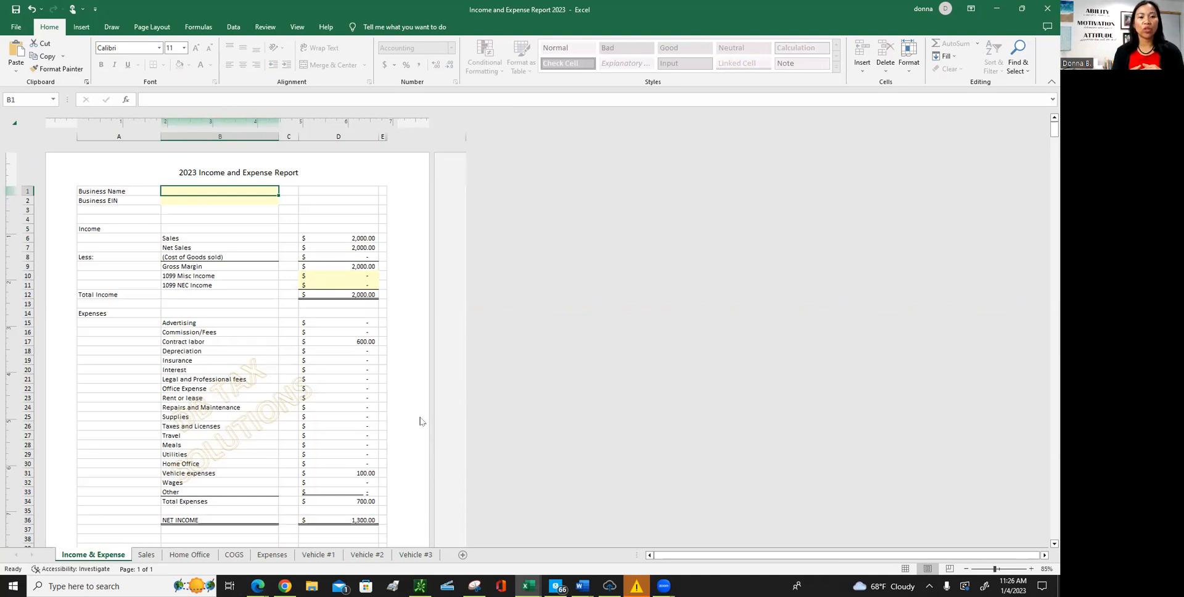
mouse_move(294, 519)
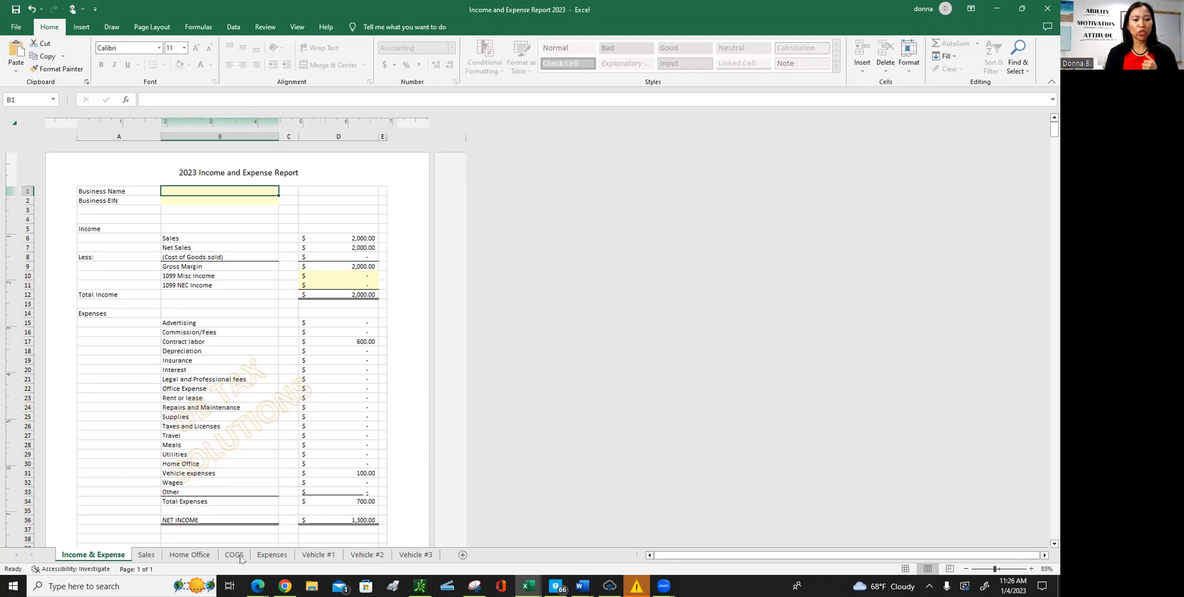
Enter a 300.00 insurance expense, bringing Total Expenses and Net Income to 1,000.00 on the report.
left_click(272, 555)
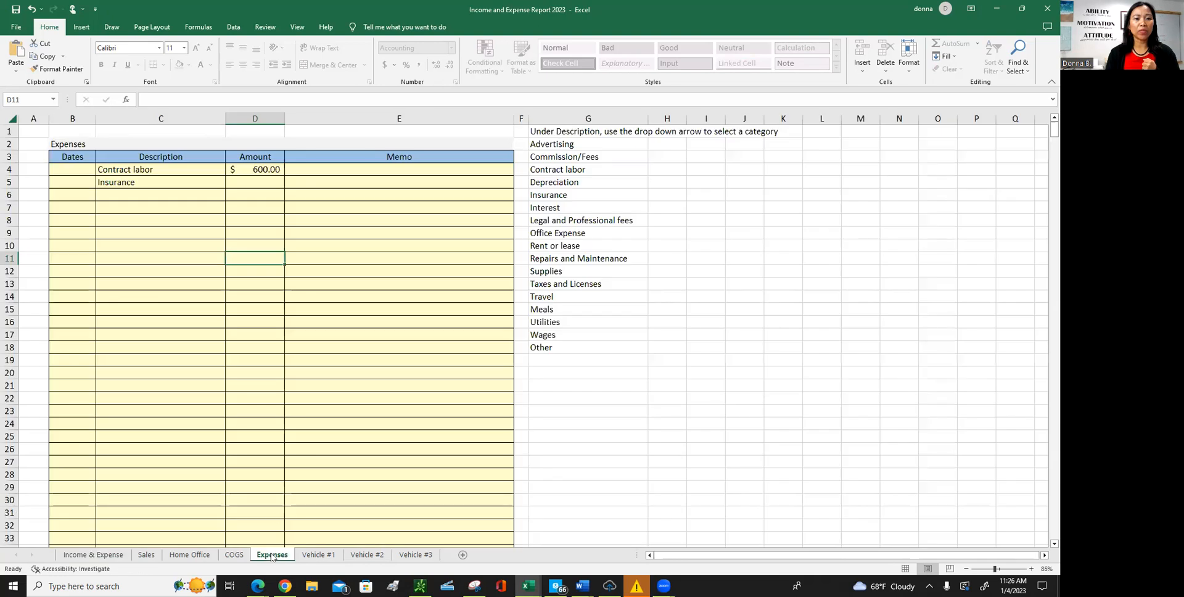
left_click(254, 181)
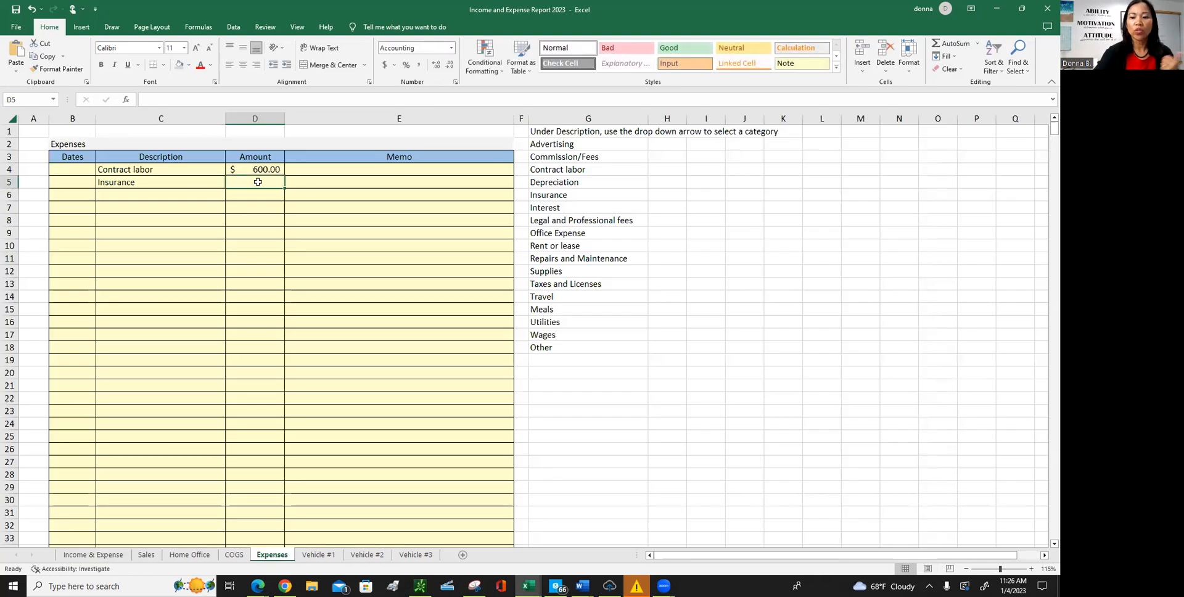
type("300.00")
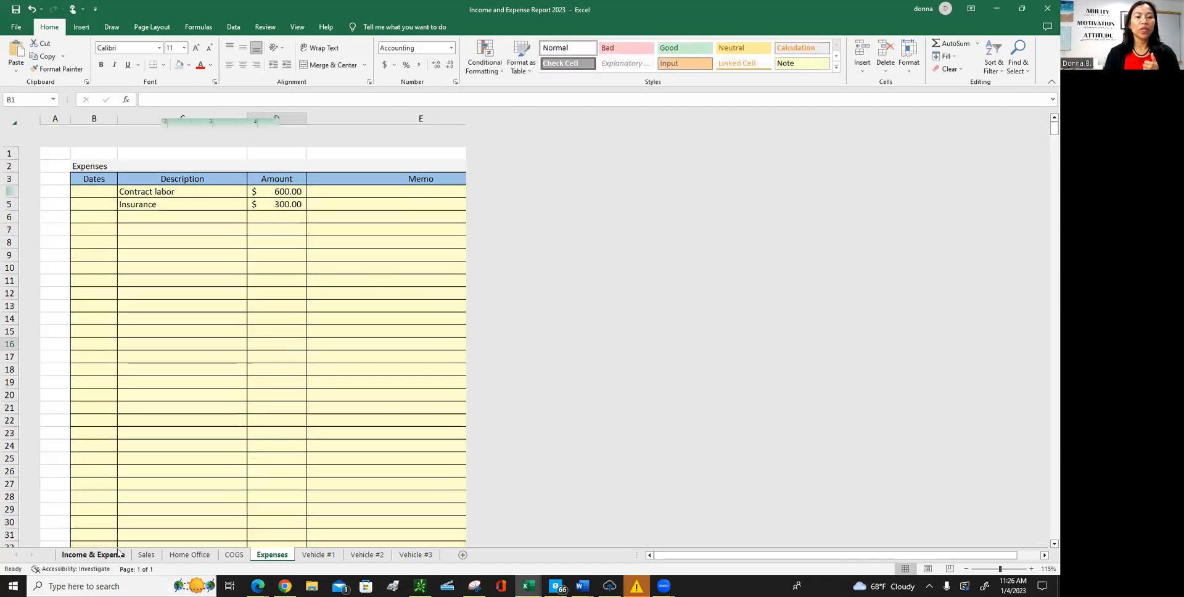
left_click(92, 555)
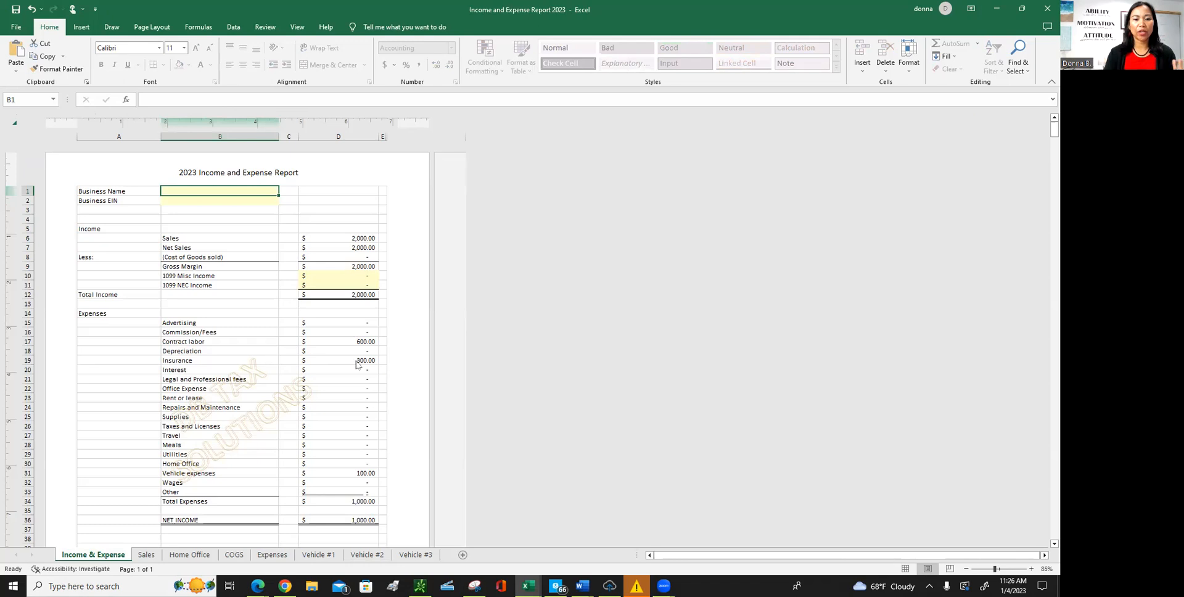
mouse_move(283, 474)
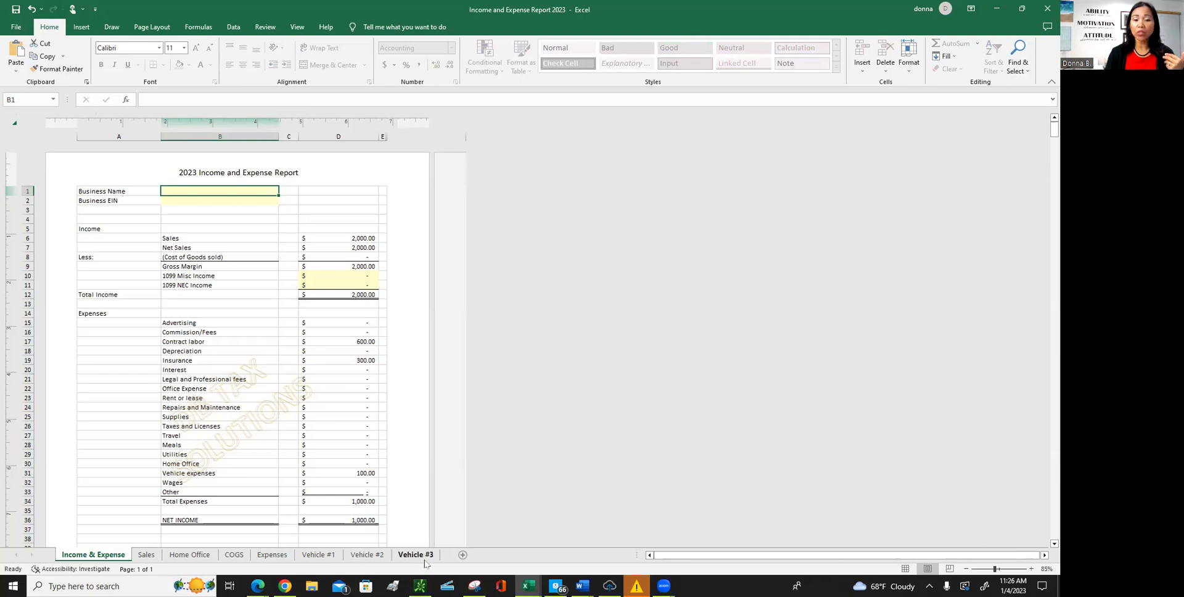
mouse_move(326, 558)
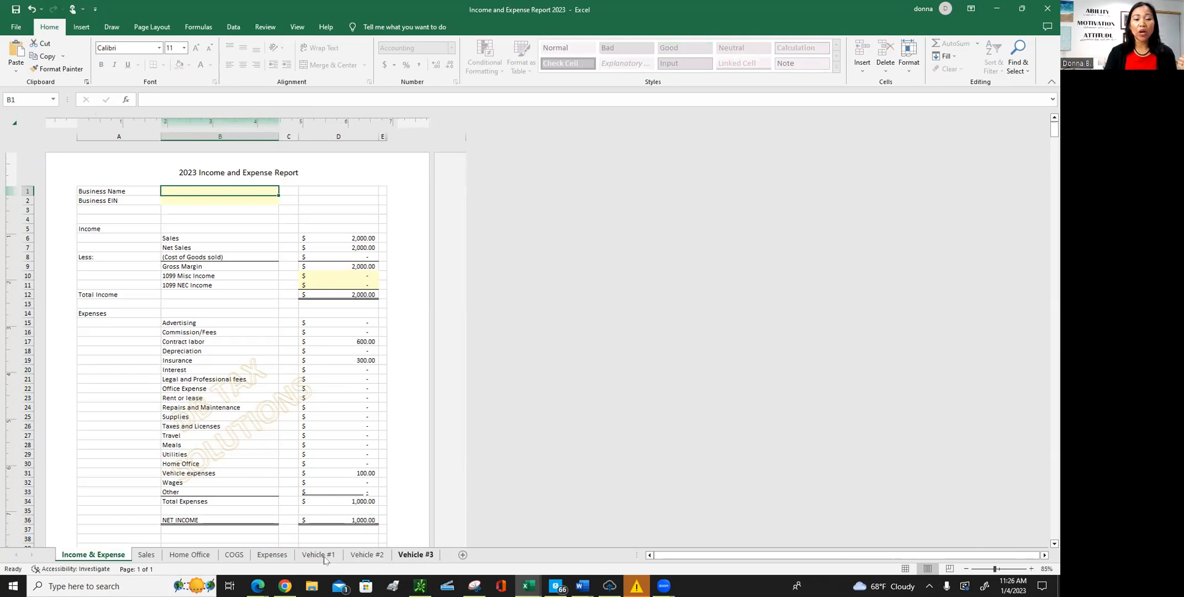
View the Vehicle #1 mileage log with its 30 round-trip miles and 100 amount.
left_click(317, 554)
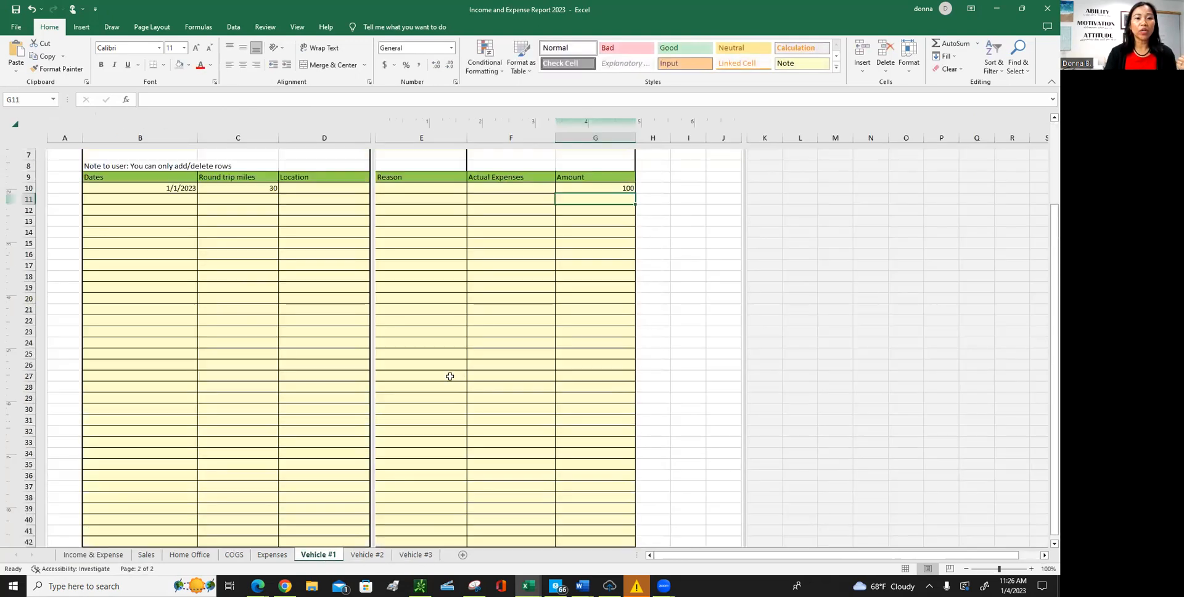
scroll("up", 3)
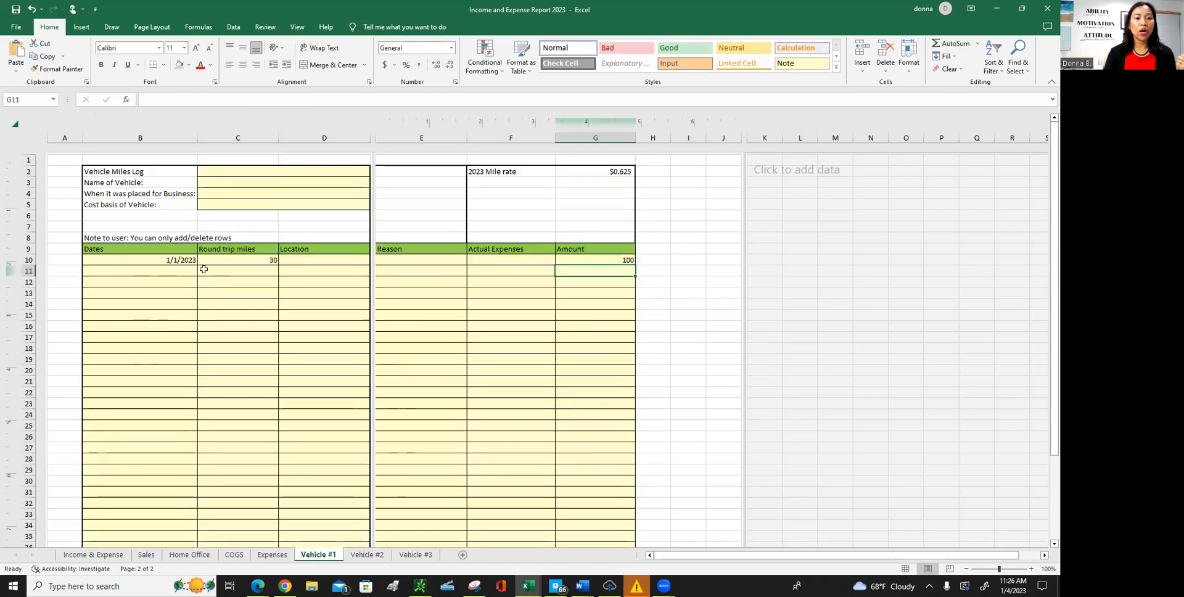
mouse_move(253, 260)
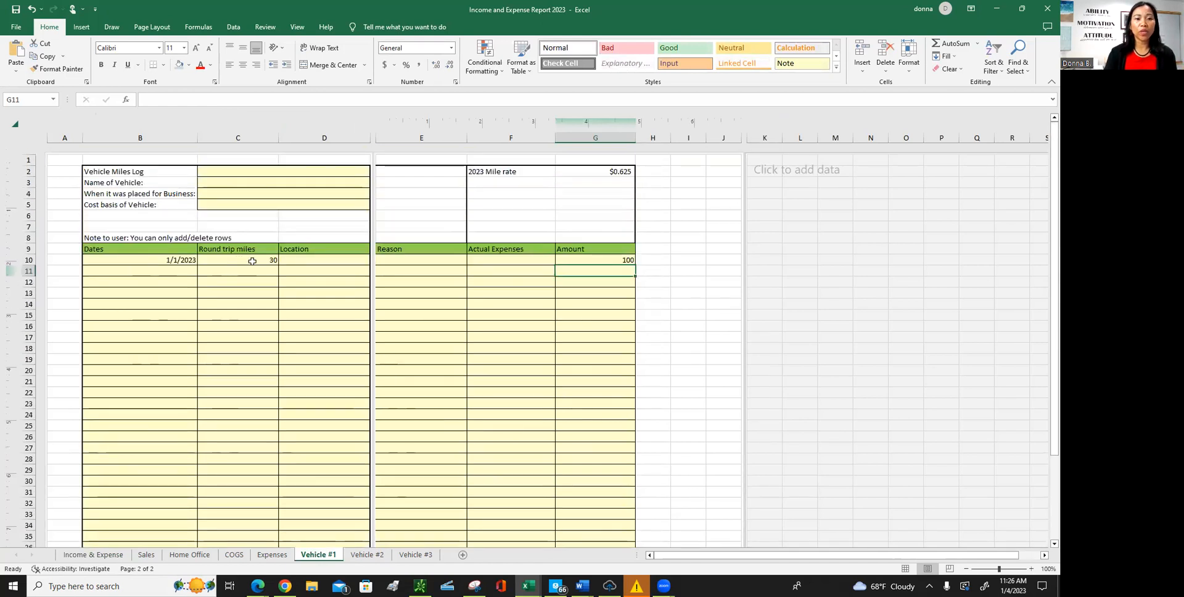
mouse_move(314, 260)
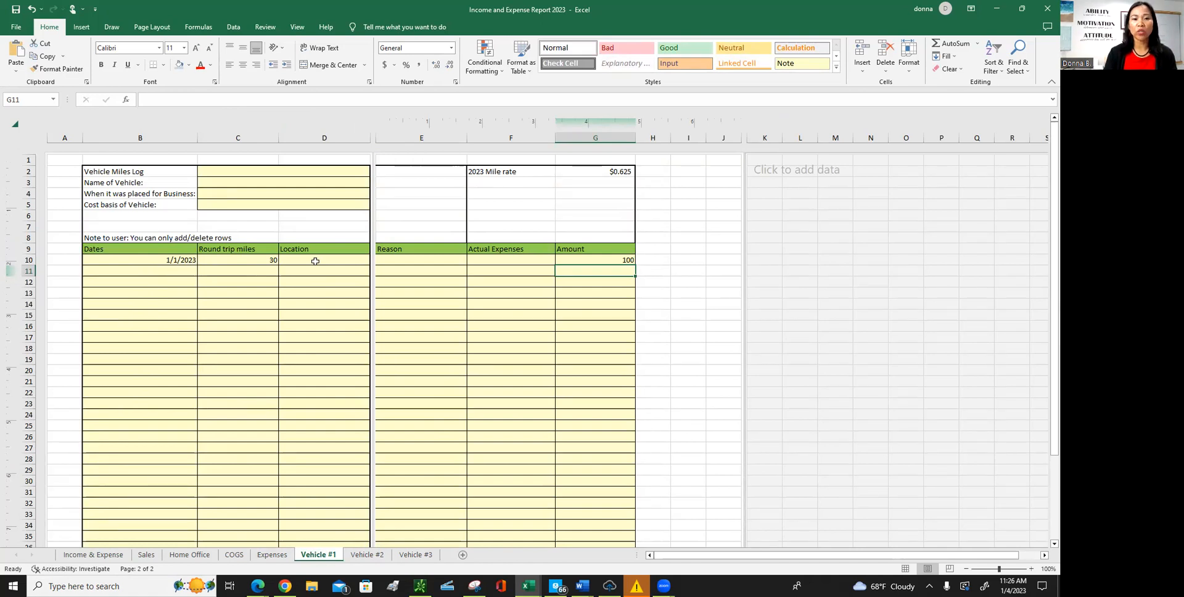
mouse_move(297, 282)
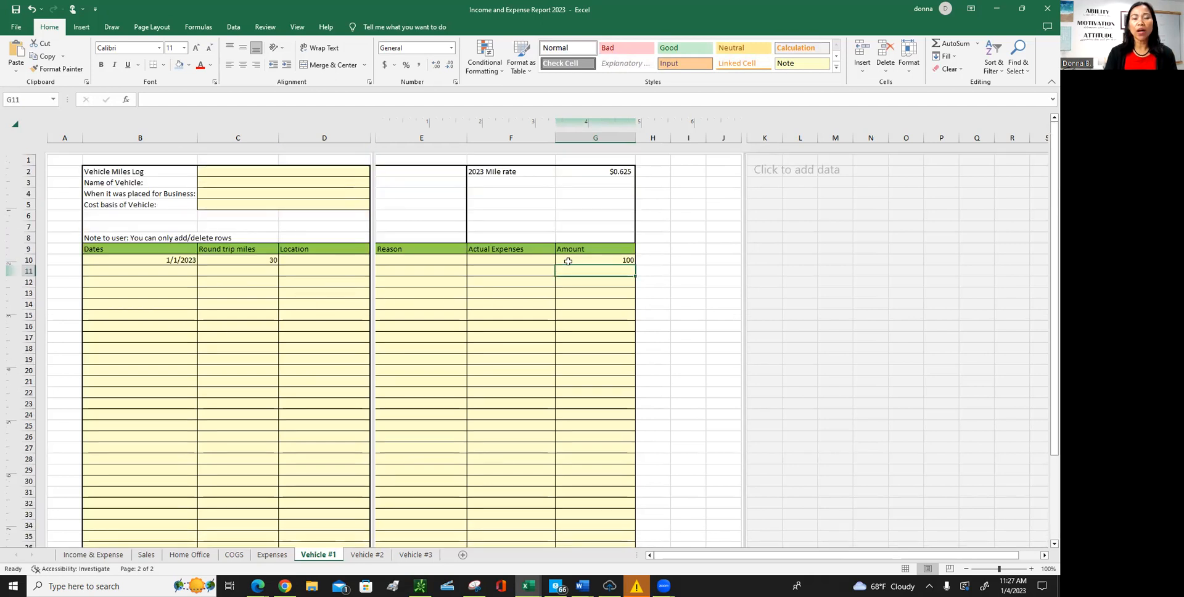
mouse_move(584, 248)
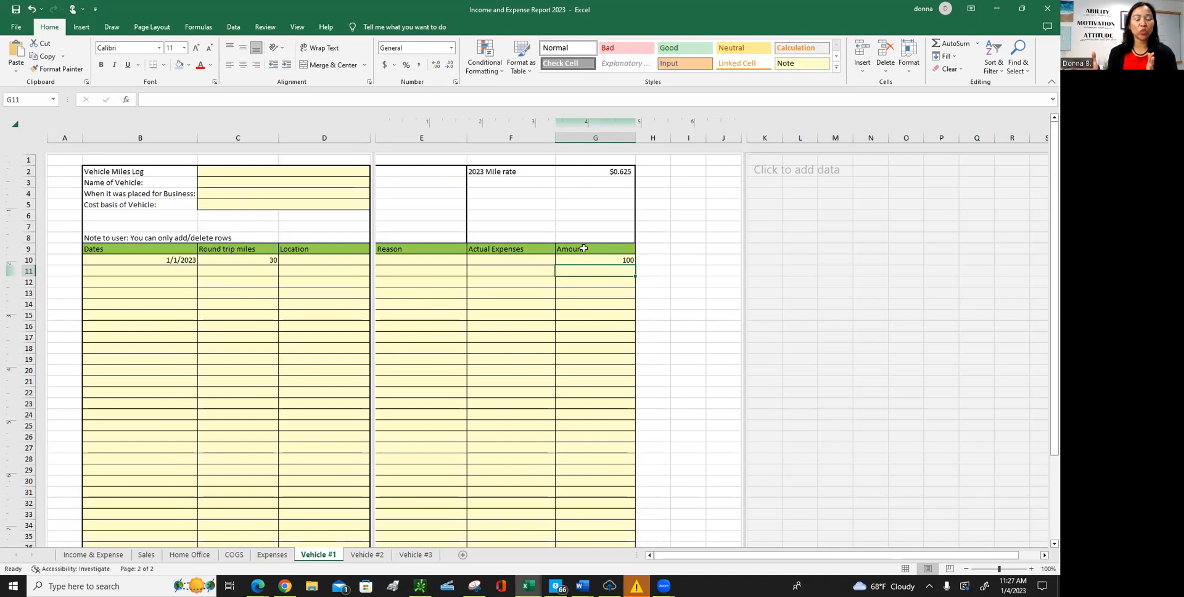
Clear Vehicle #1's 100 actual expense so the report shows vehicle expenses 18.75 and net income 1,081.25.
scroll("down", 3)
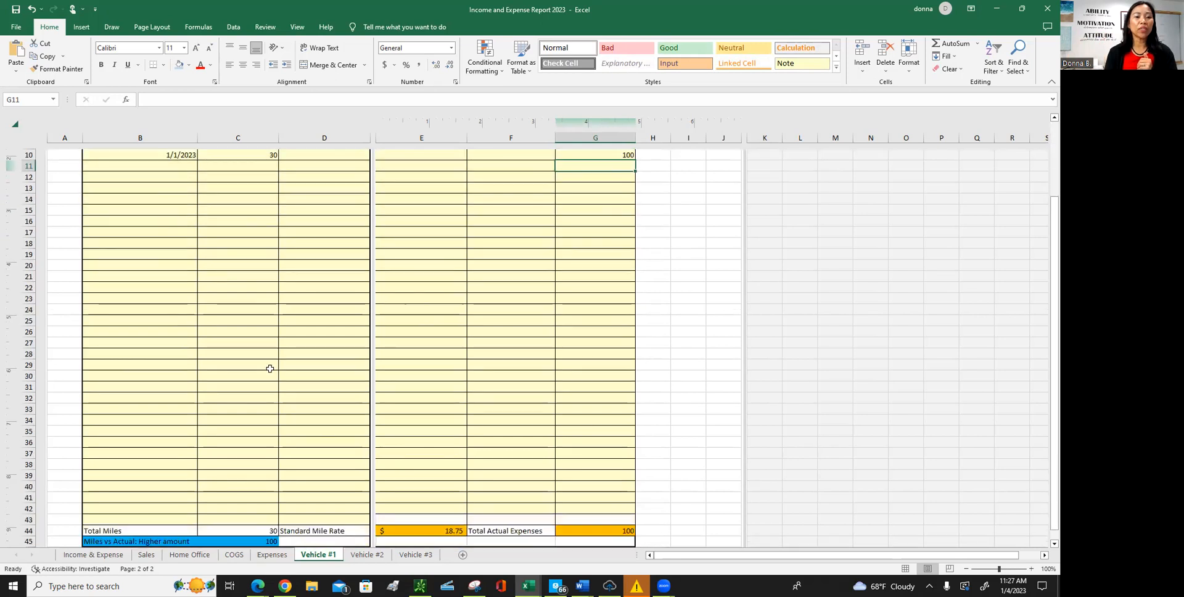
scroll("down", 3)
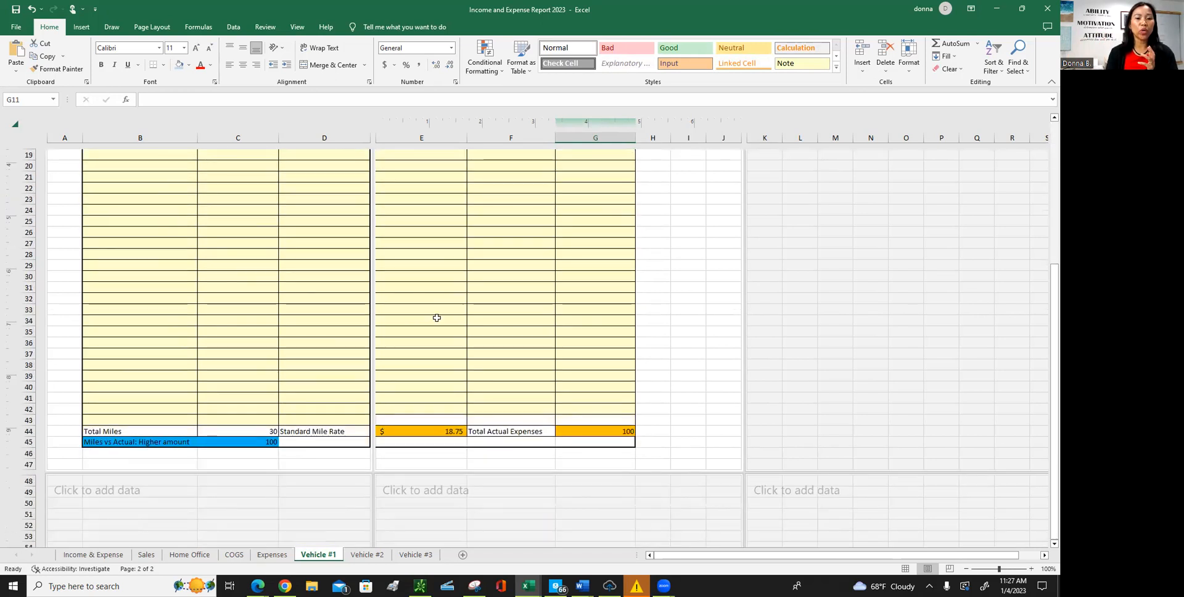
scroll("up", 3)
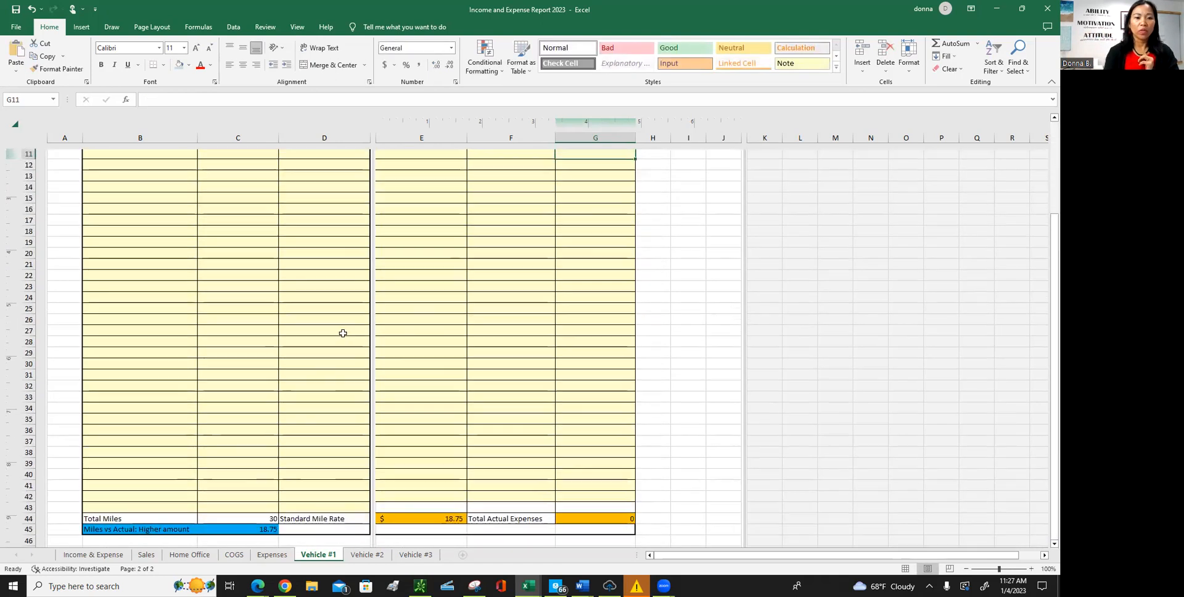
scroll("down", 3)
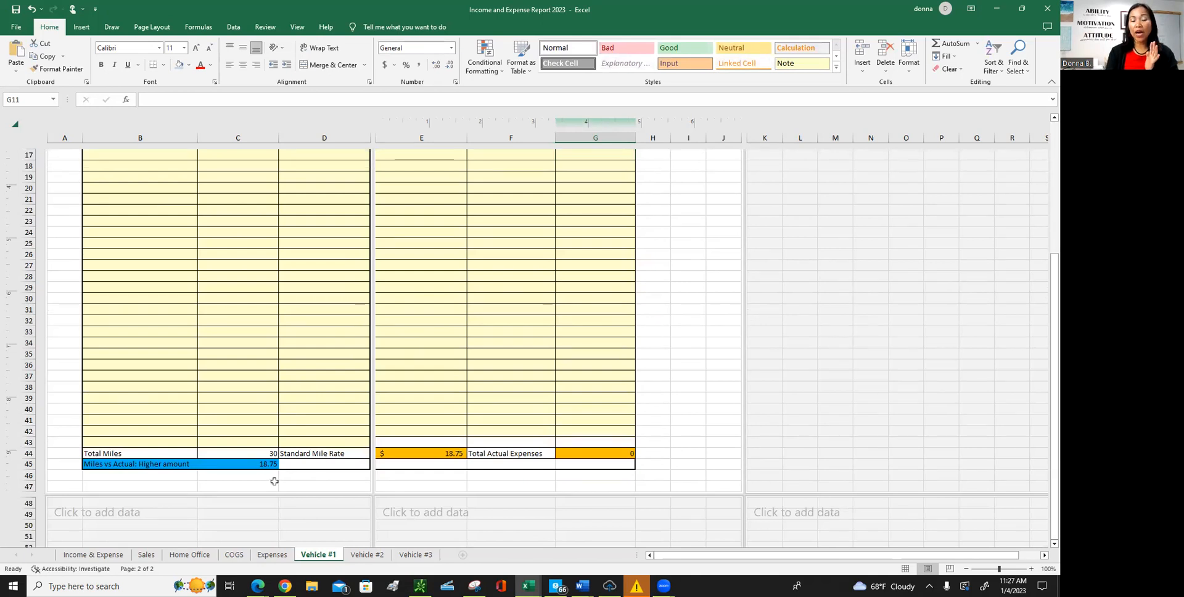
mouse_move(187, 539)
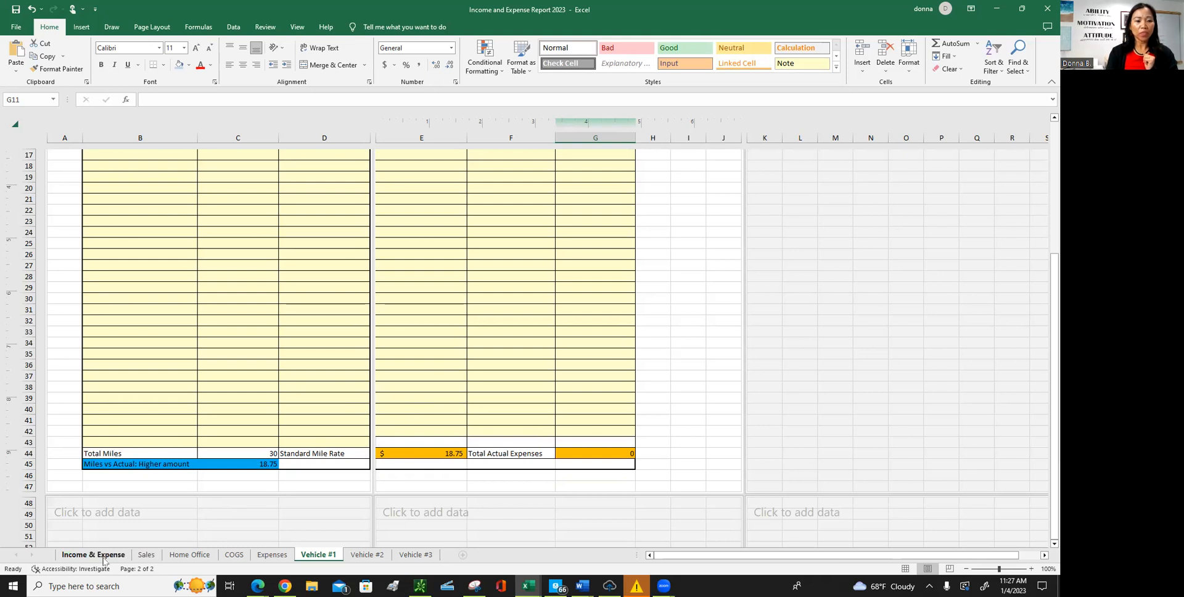
left_click(92, 553)
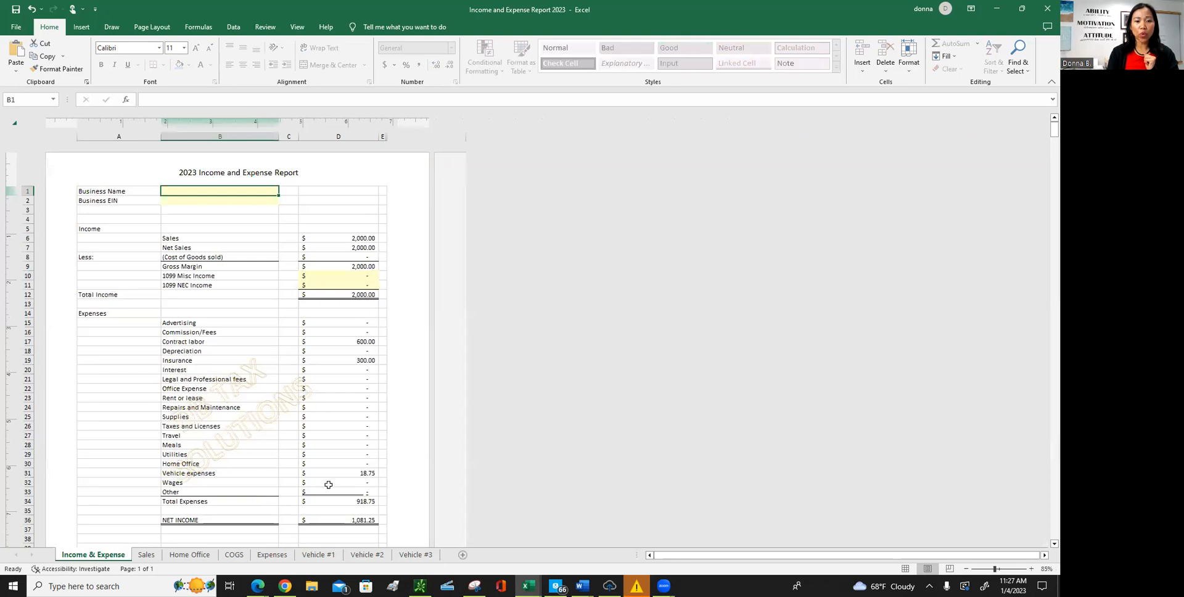
mouse_move(338, 471)
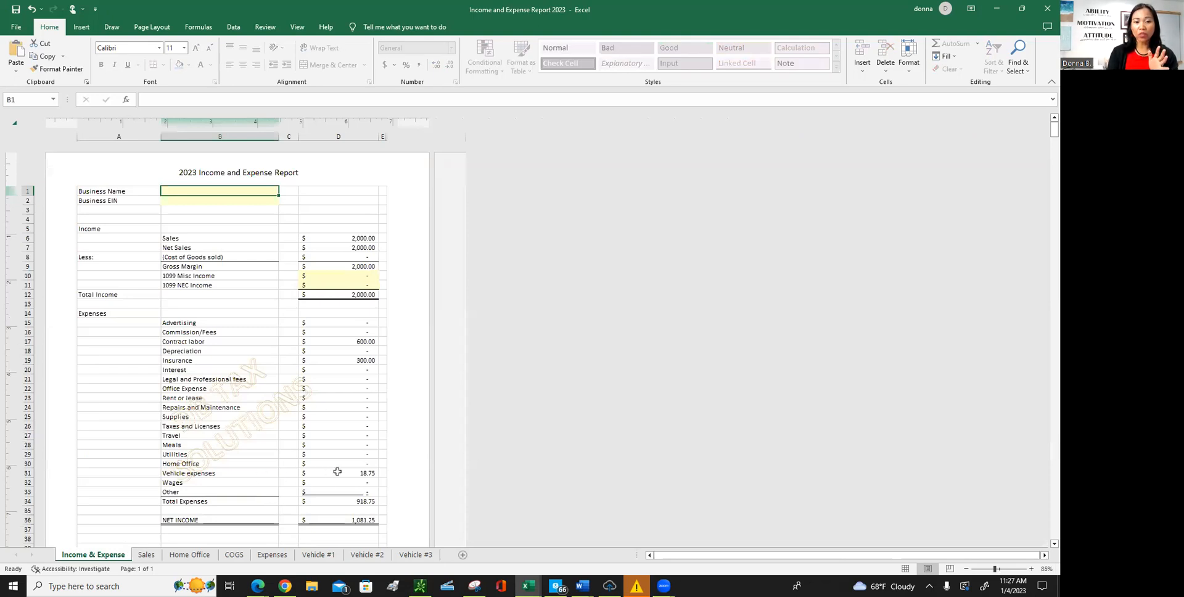
mouse_move(366, 510)
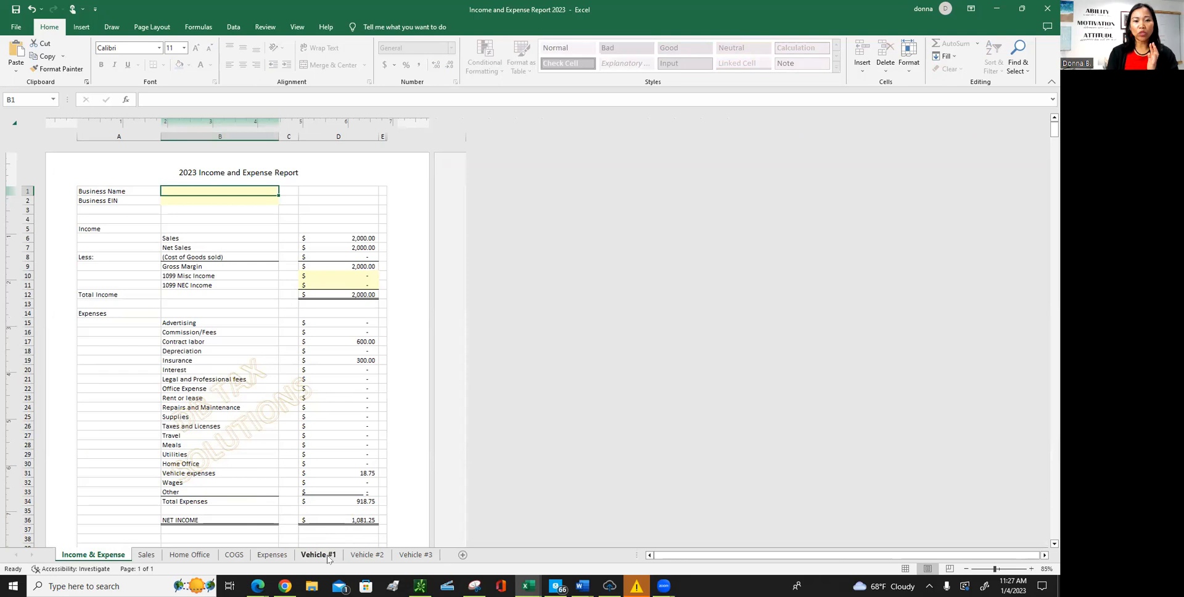
left_click(318, 554)
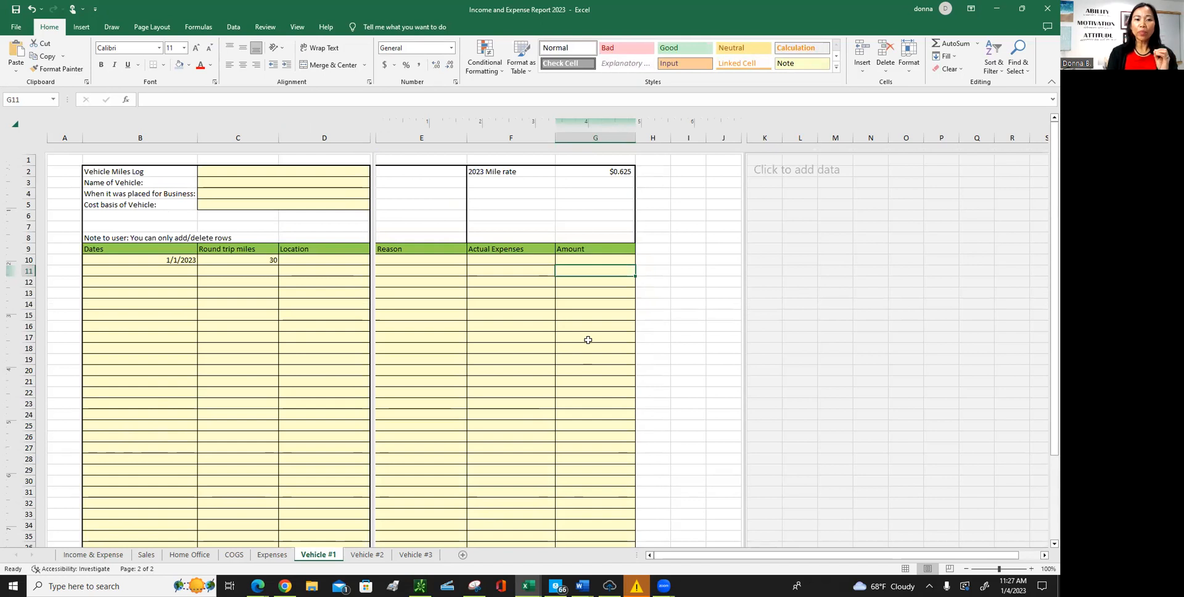
mouse_move(592, 255)
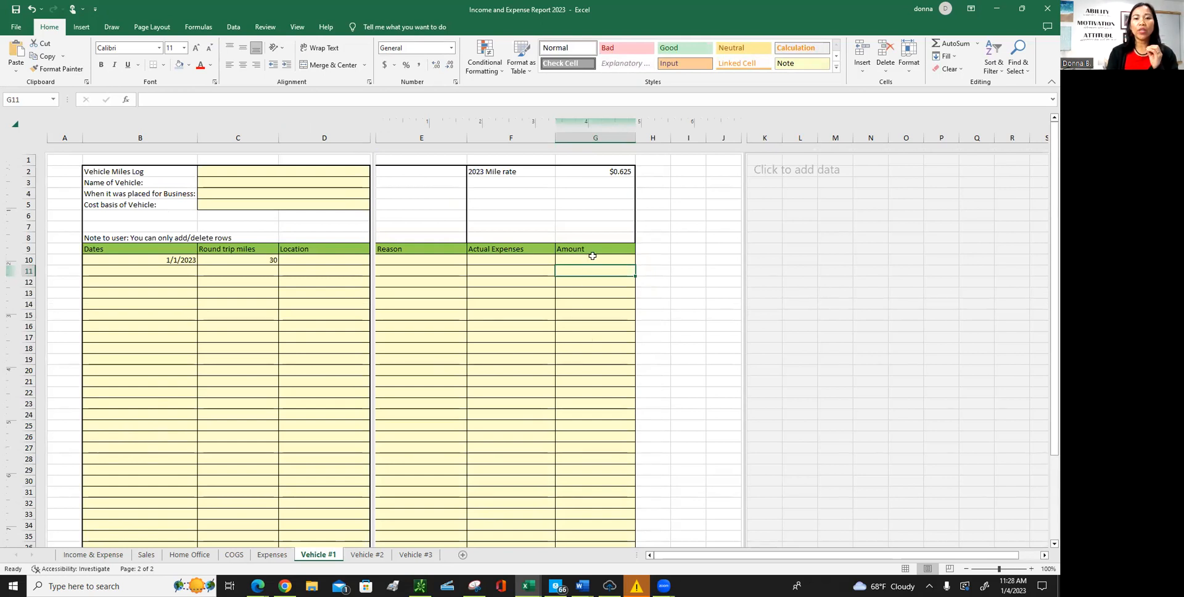
Log a 200 actual expense on Vehicle #1 so the report shows vehicle expenses 200.00 and net income 900.00.
left_click(595, 259)
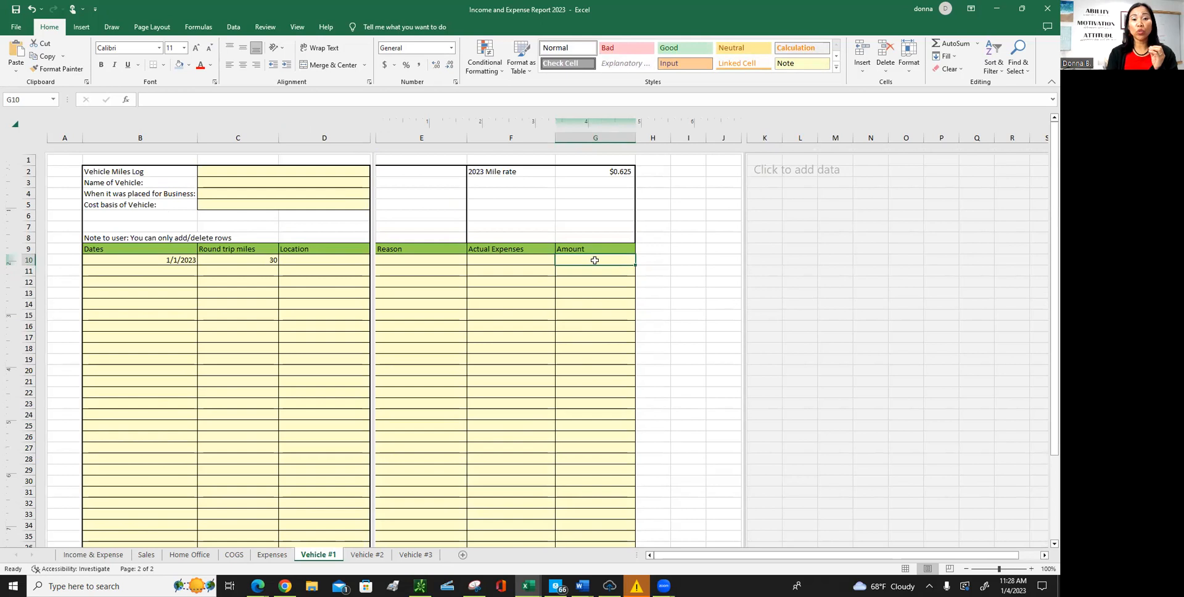
mouse_move(491, 261)
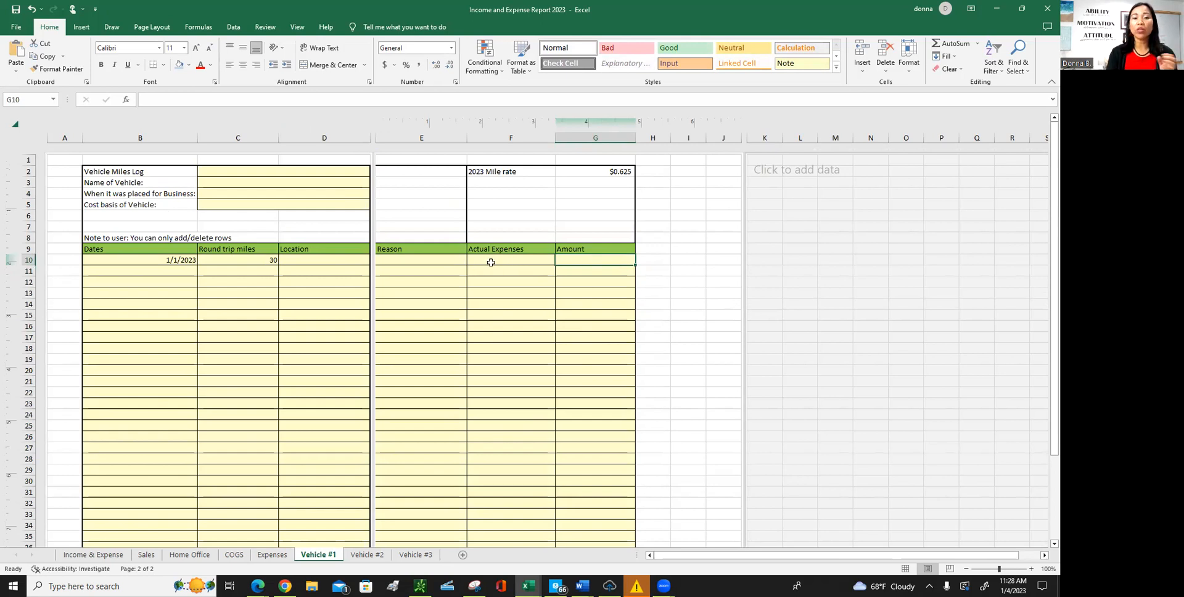
mouse_move(523, 267)
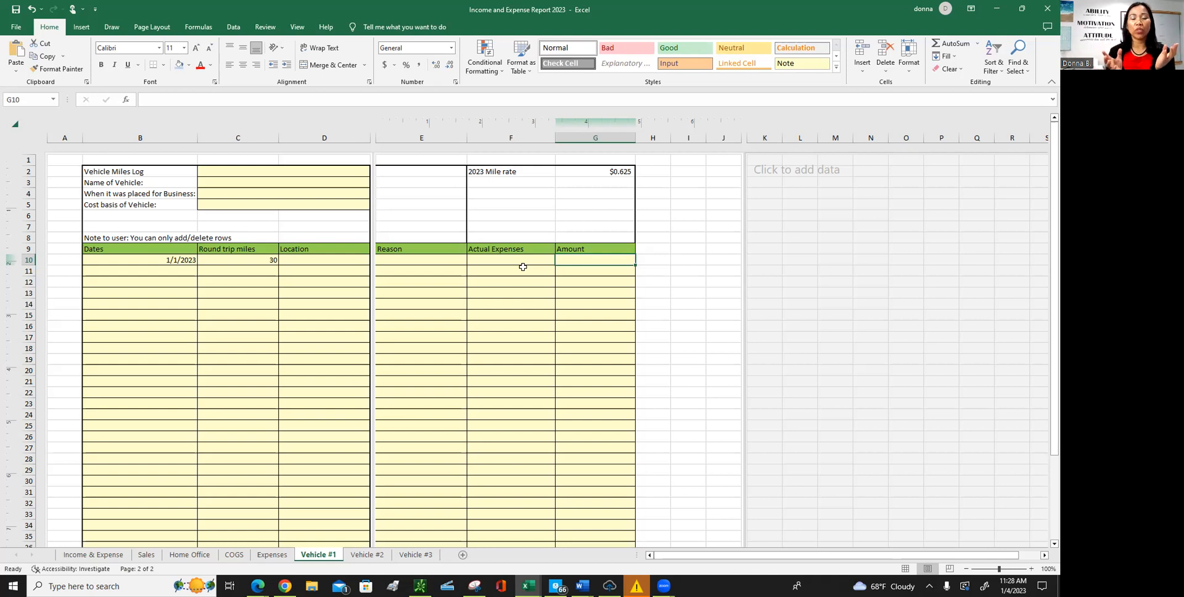
mouse_move(591, 261)
type("200")
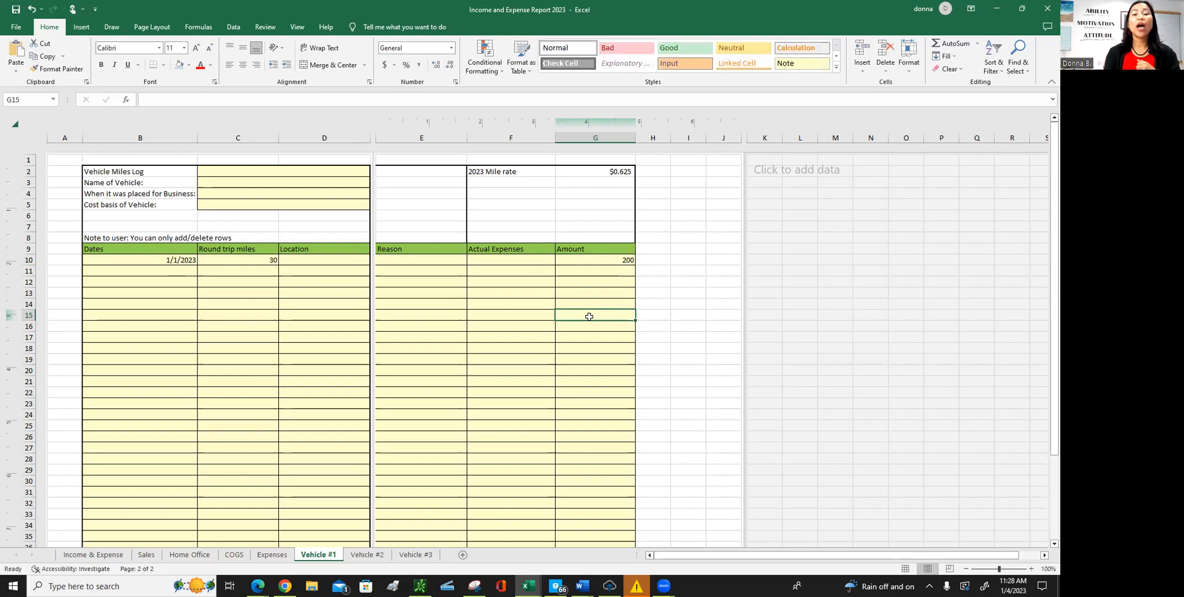
scroll("down", 3)
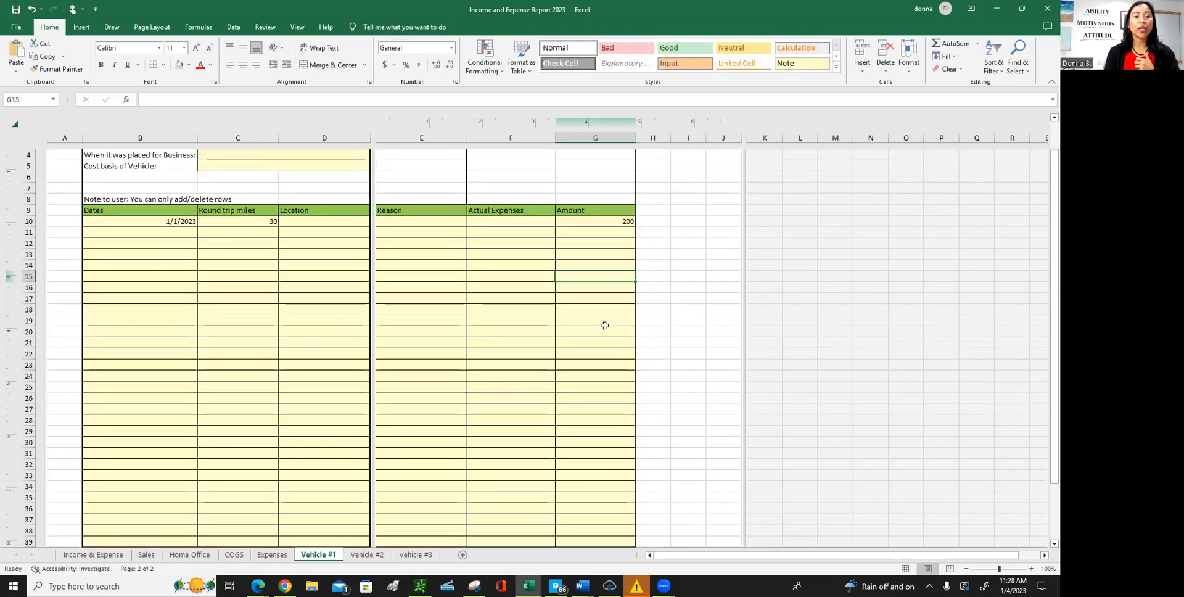
scroll("down", 3)
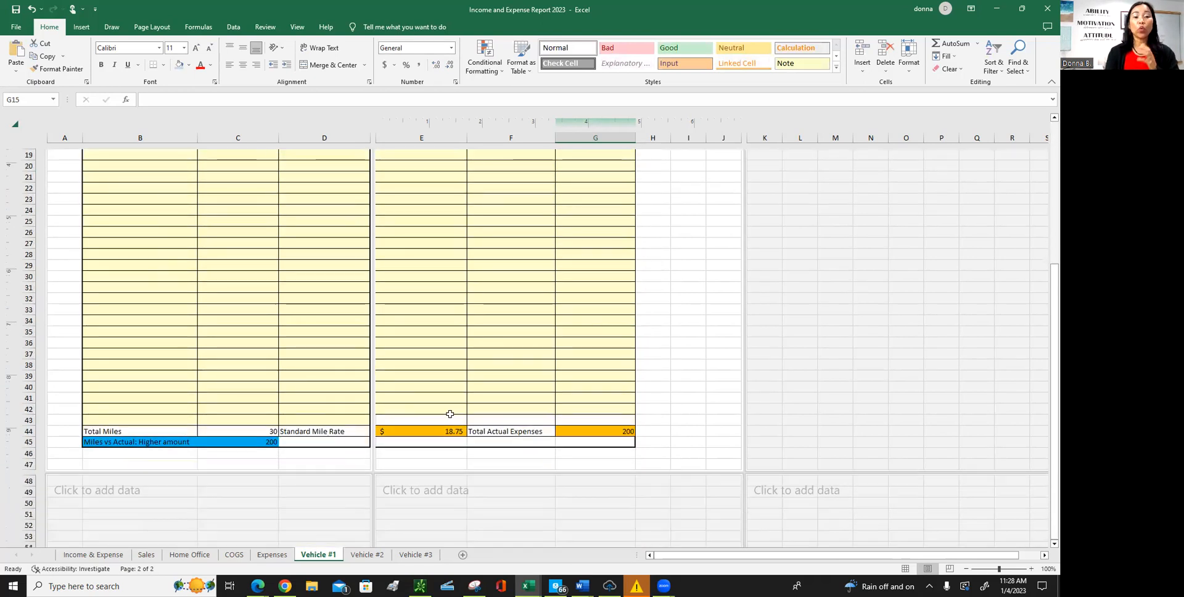
mouse_move(222, 452)
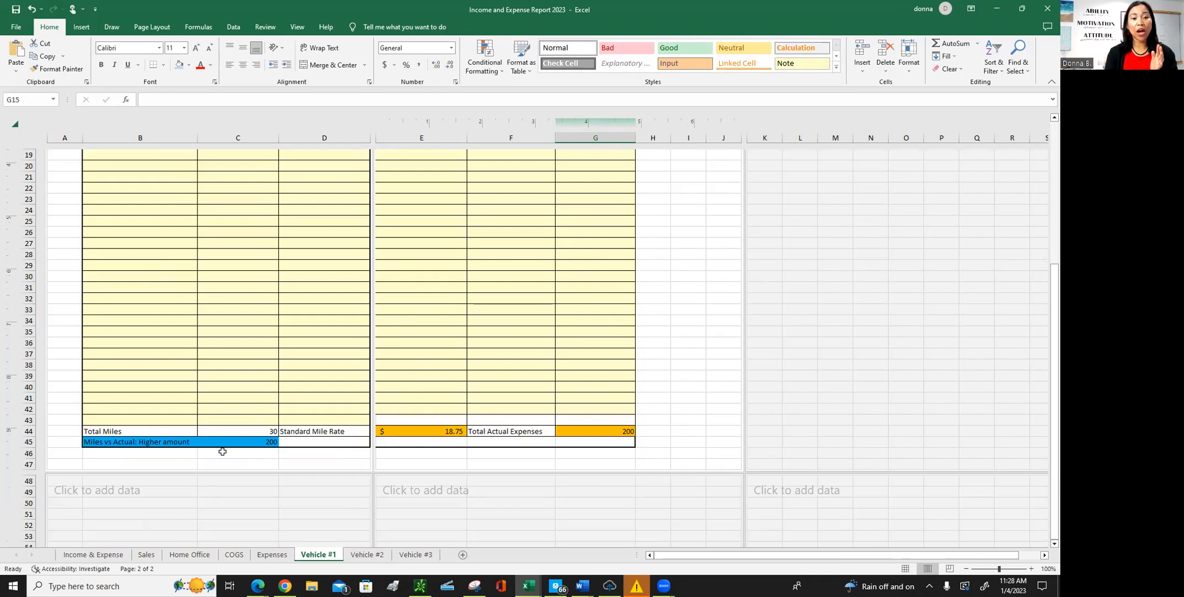
mouse_move(245, 464)
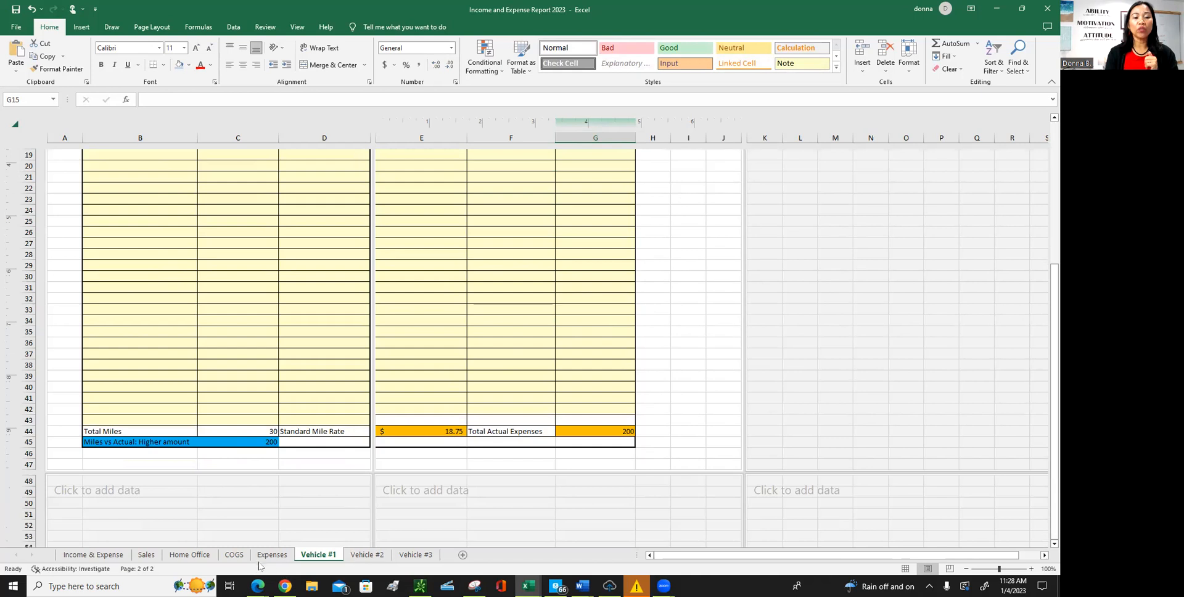
left_click(93, 555)
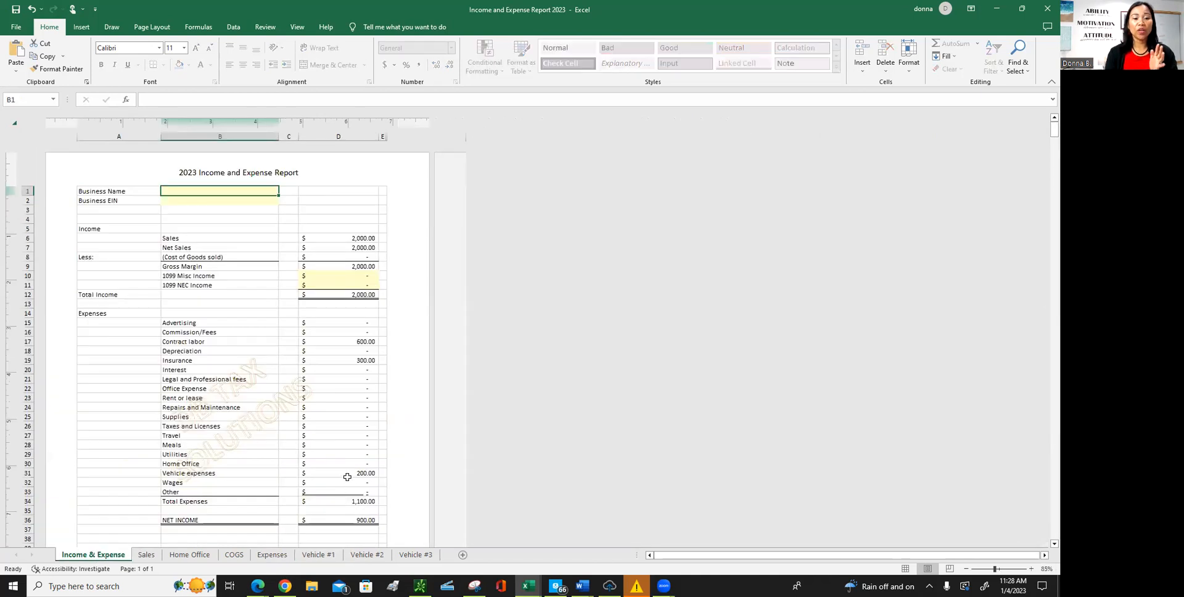
mouse_move(368, 483)
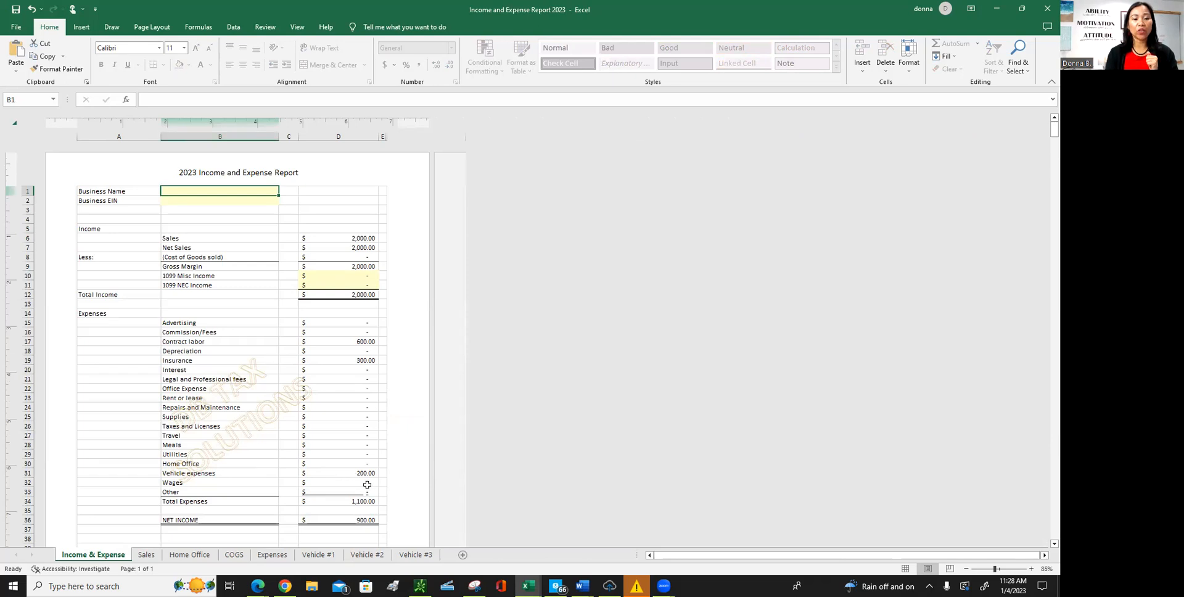
mouse_move(392, 480)
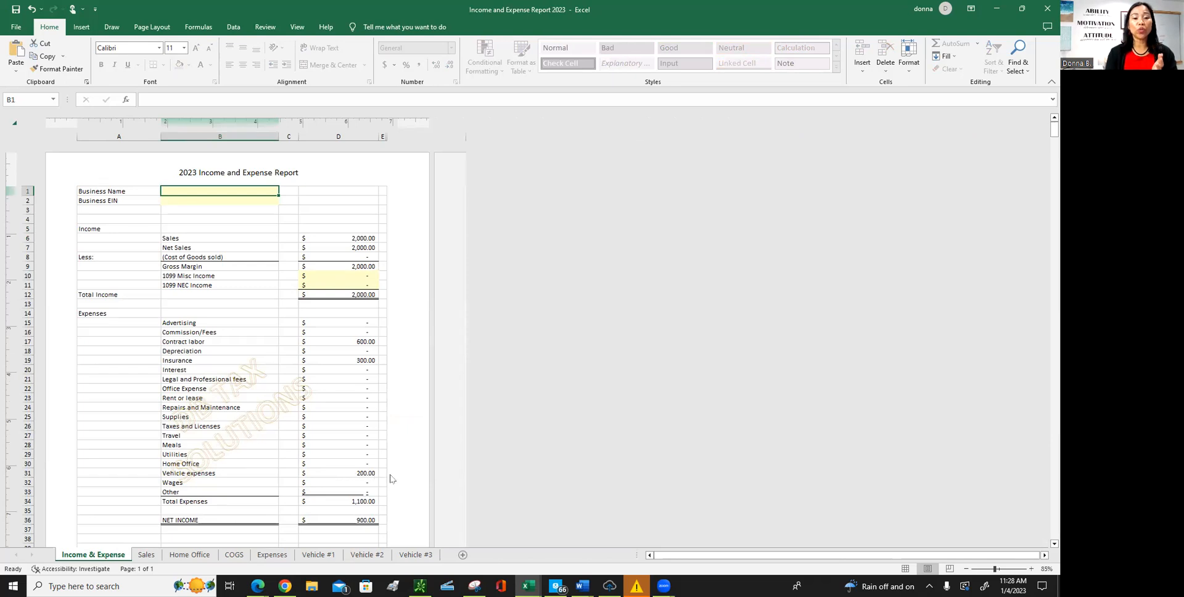
mouse_move(326, 477)
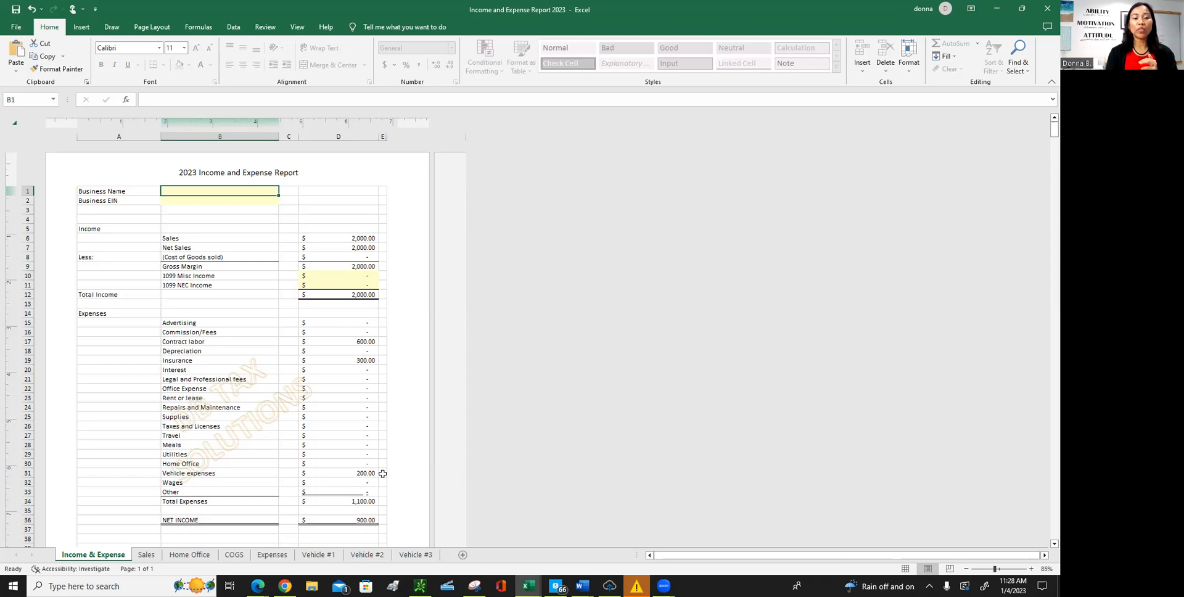
mouse_move(226, 471)
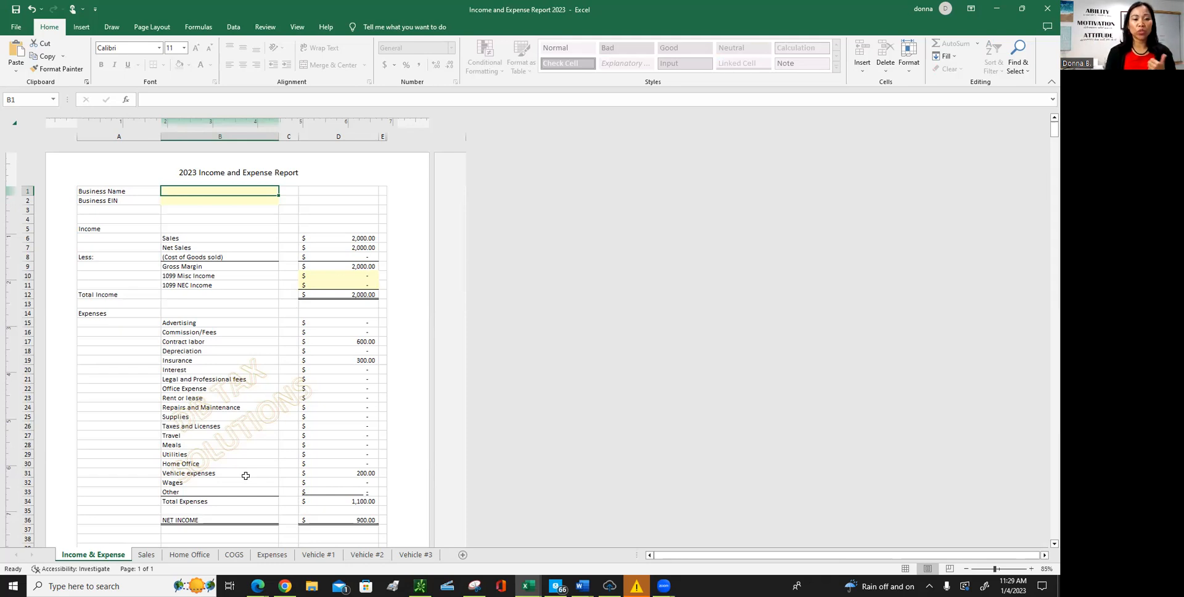
mouse_move(318, 562)
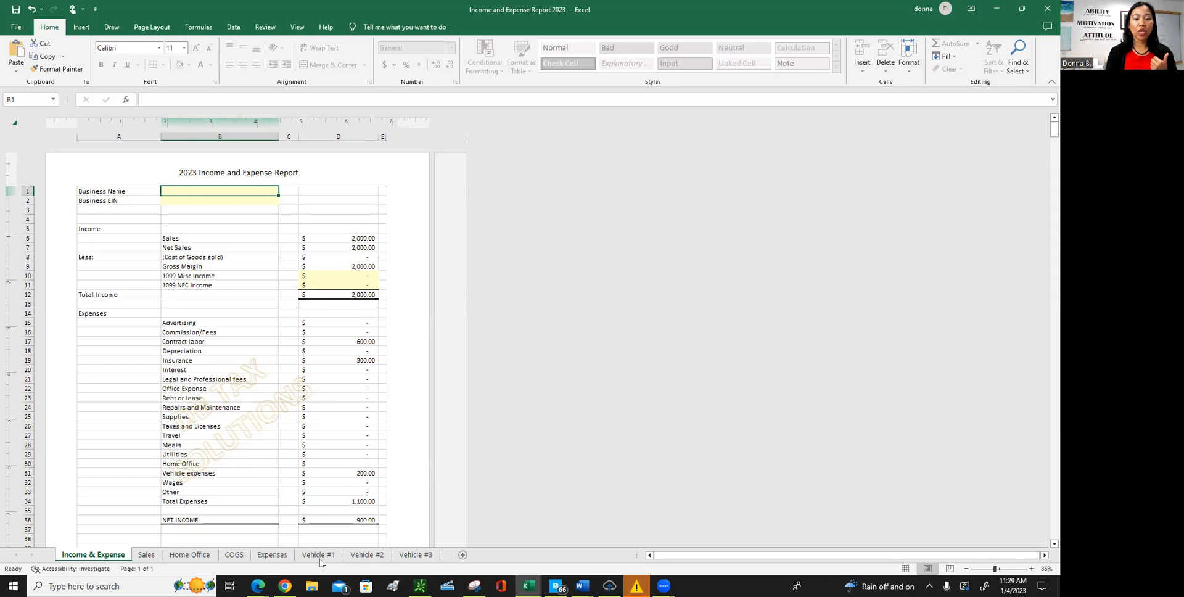
Enter a 500.00 cost on the COGS sheet so the report shows gross margin 1,500.00 and net income 400.00.
left_click(318, 553)
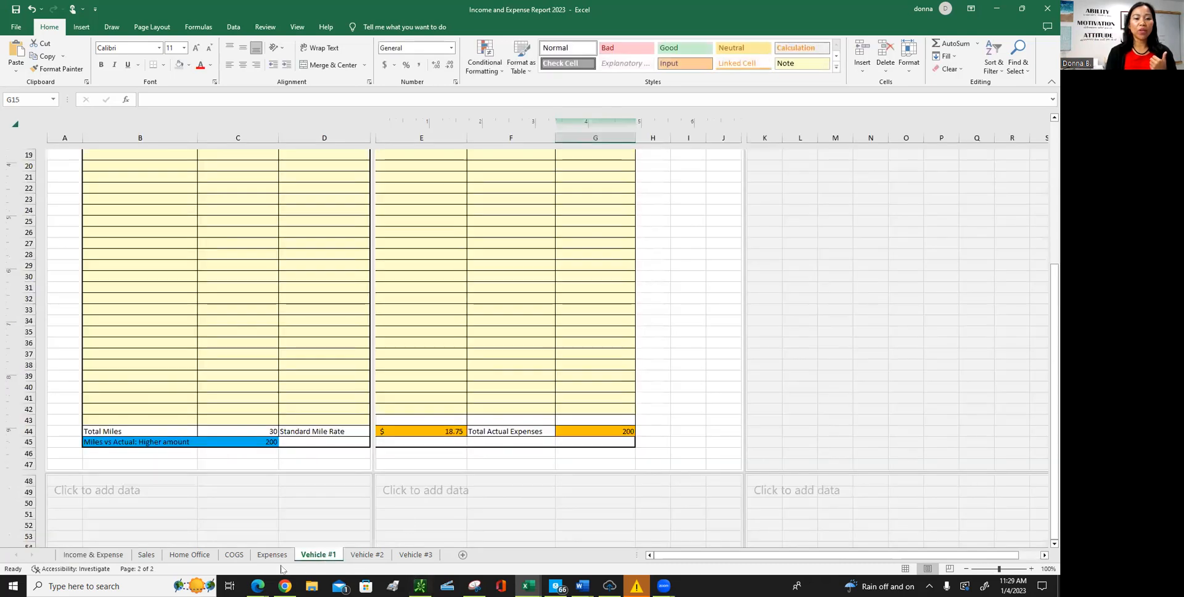
left_click(233, 555)
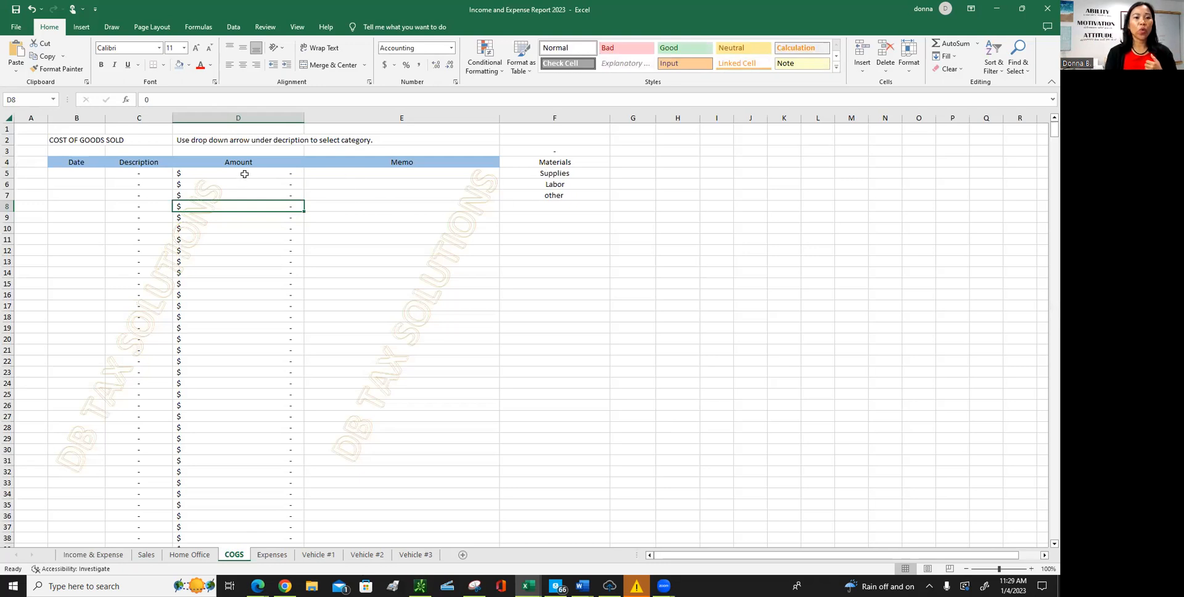
left_click(238, 172)
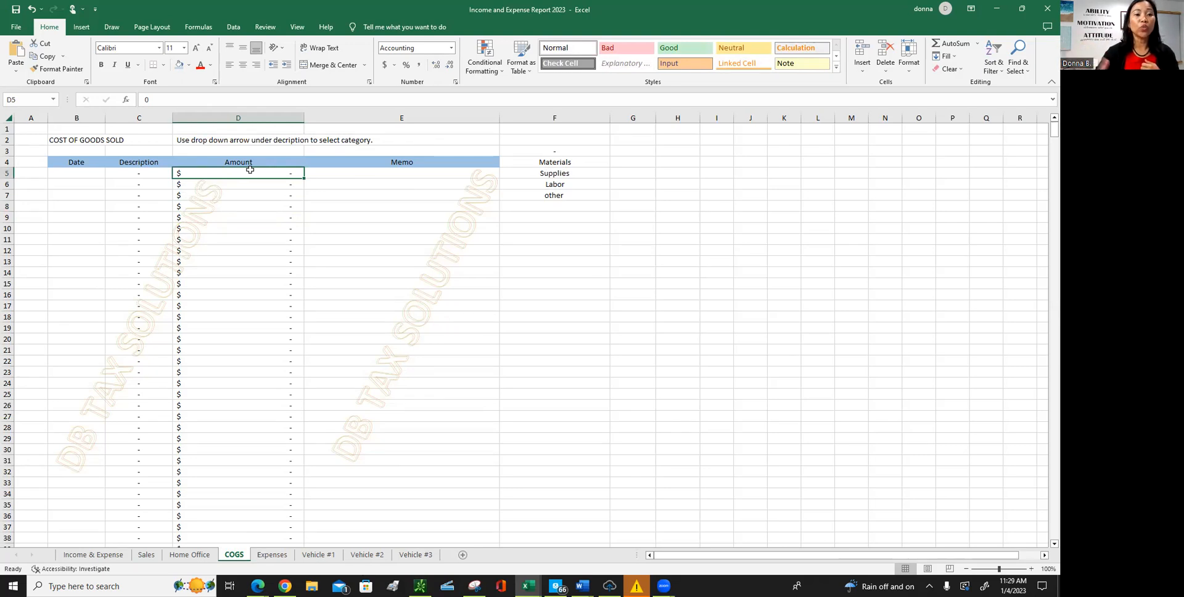
type("500.00")
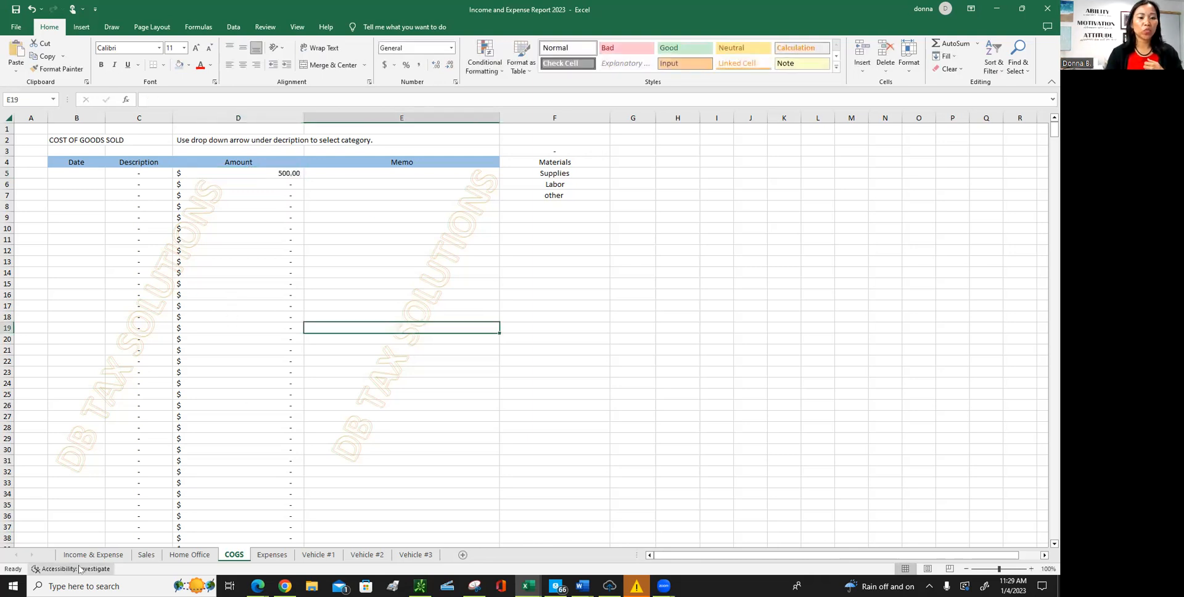
left_click(93, 555)
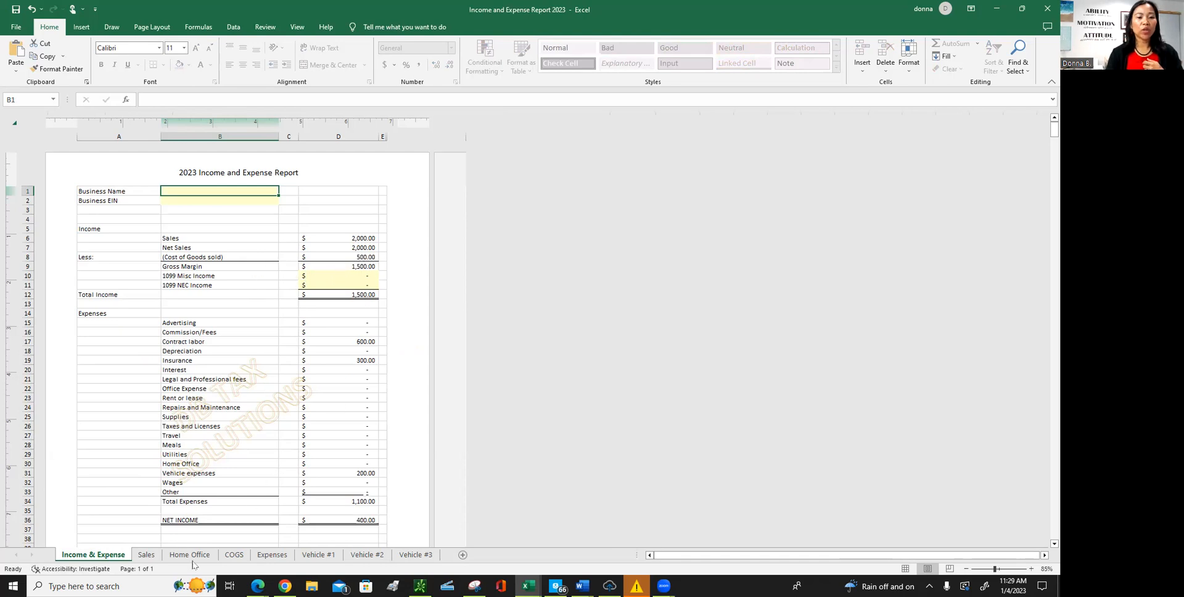
left_click(190, 554)
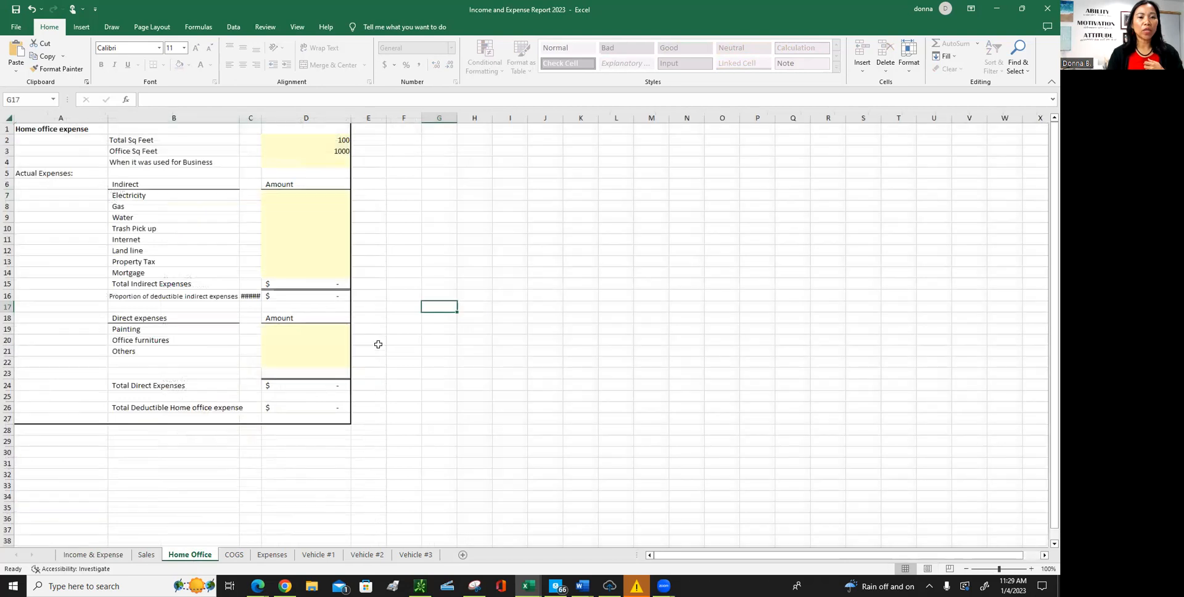
left_click(306, 139)
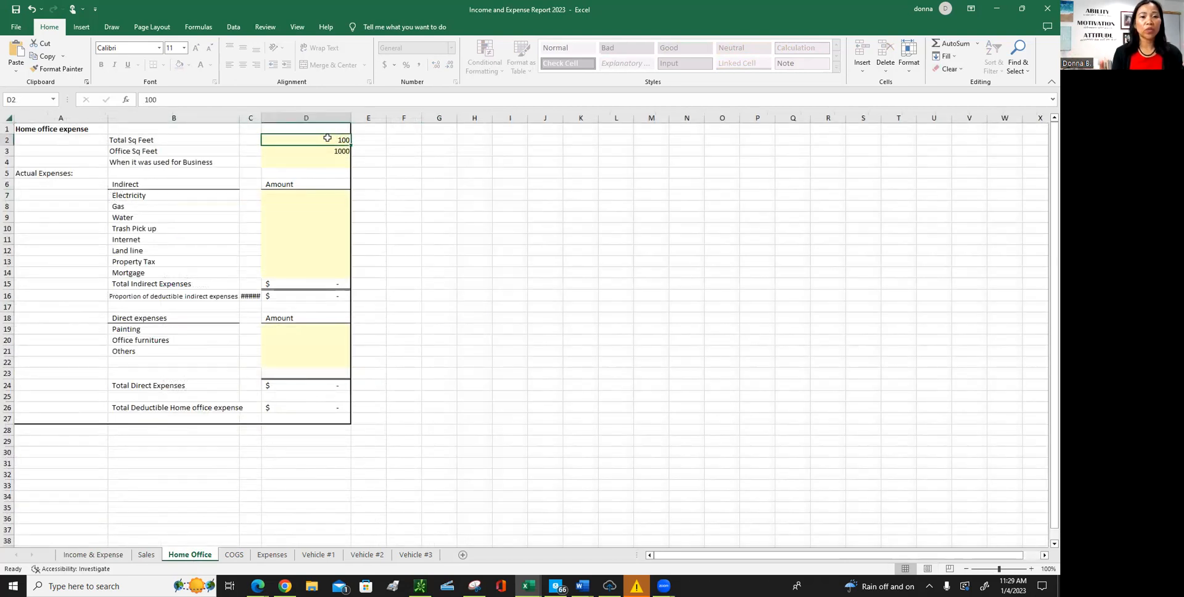
mouse_move(318, 150)
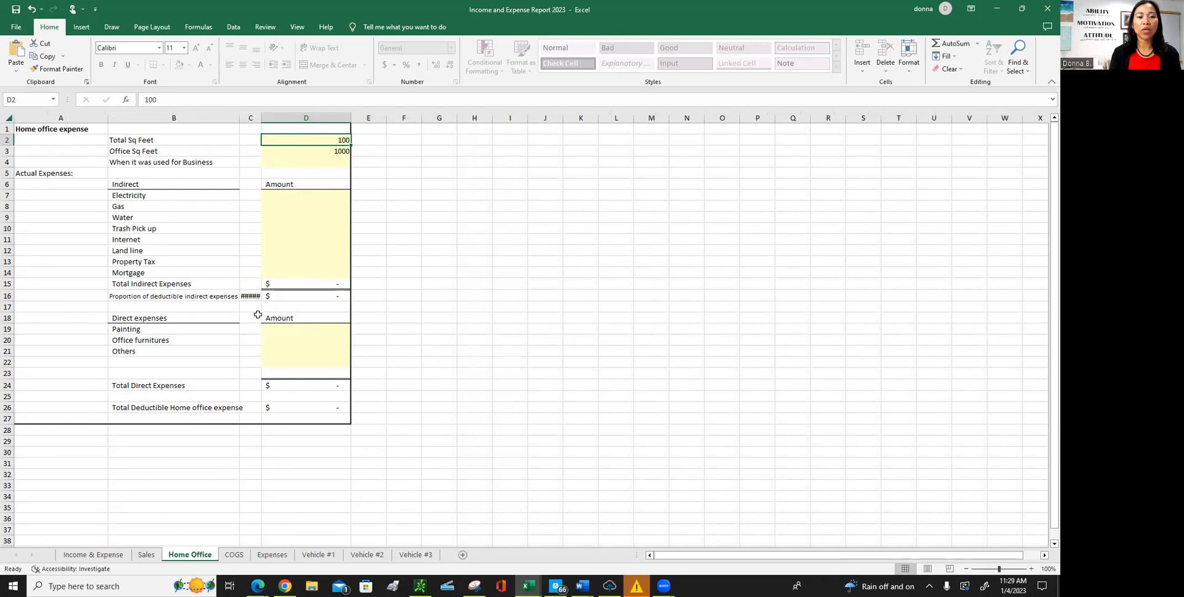
left_click(250, 295)
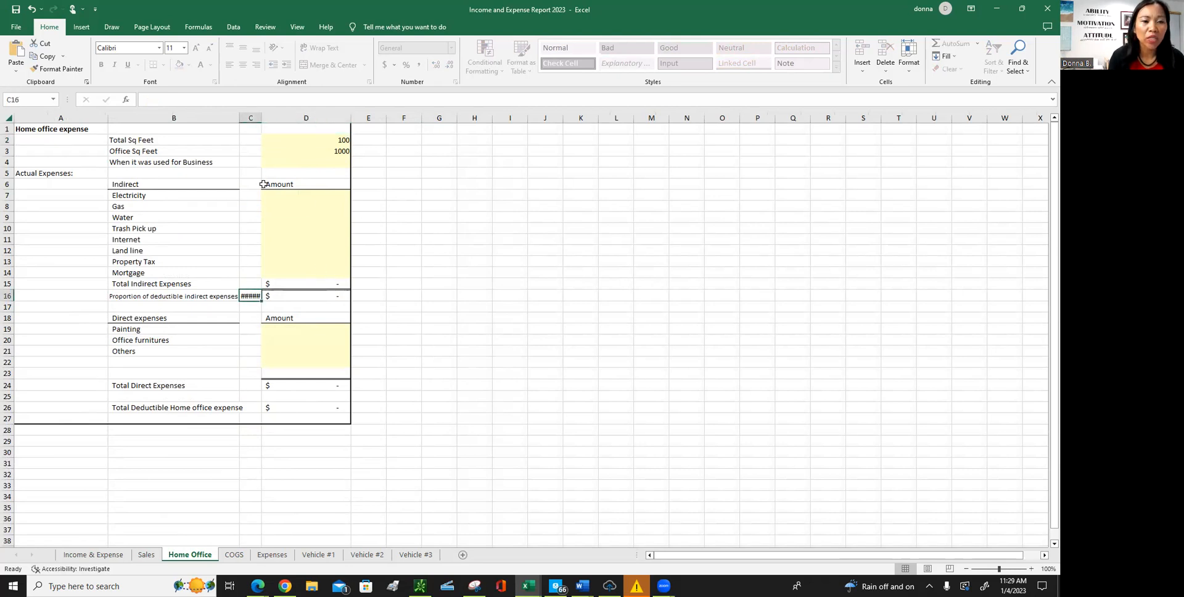
mouse_move(254, 316)
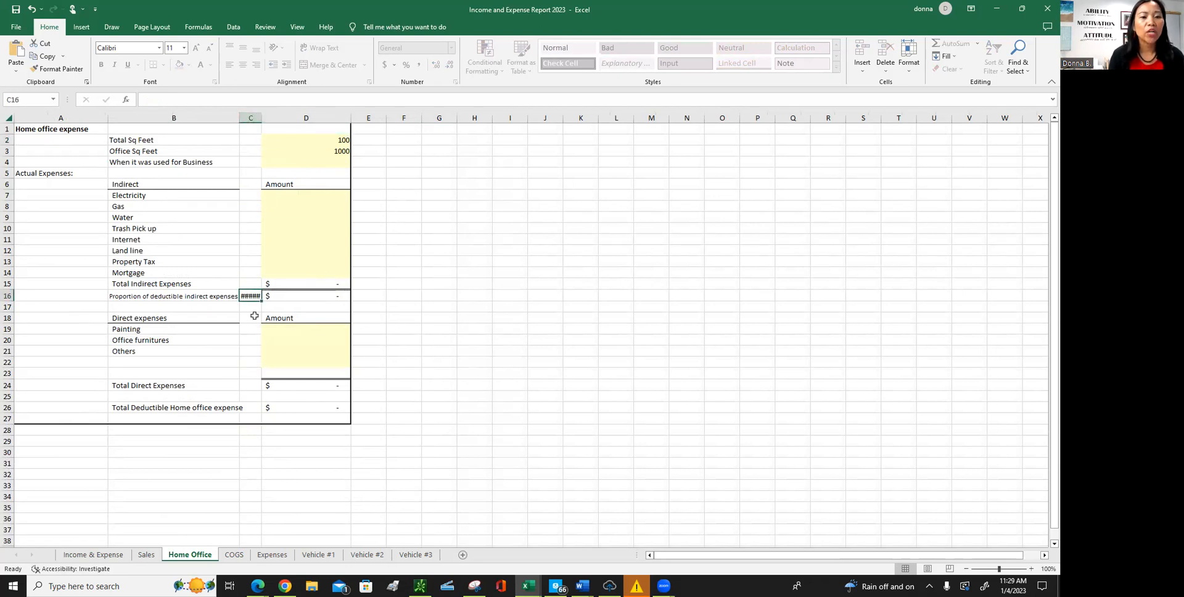
mouse_move(250, 294)
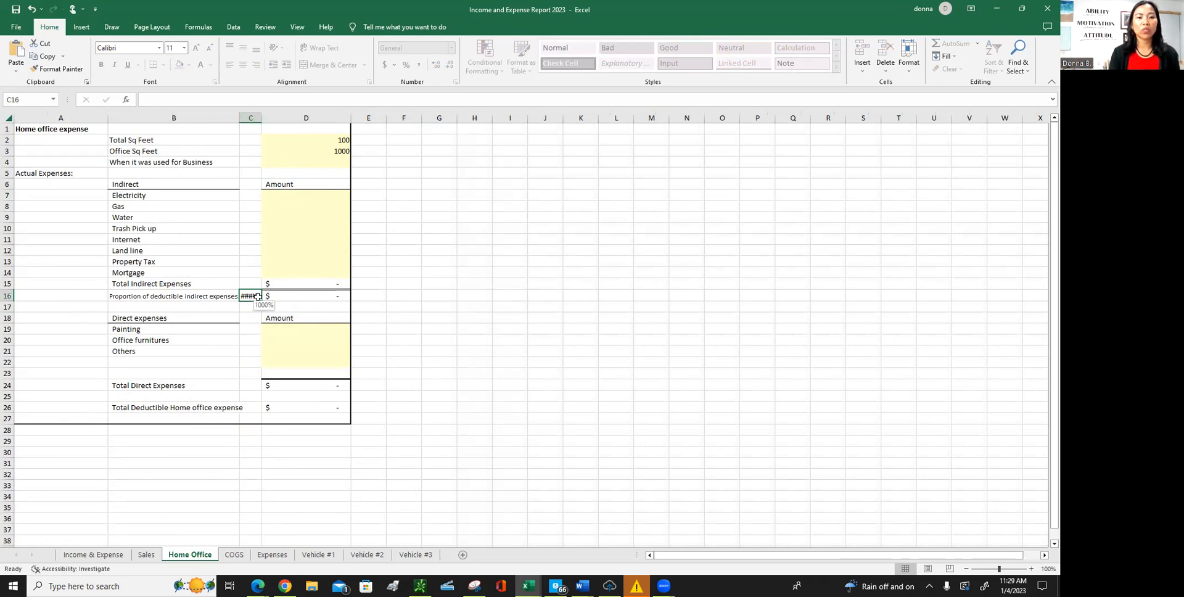
mouse_move(308, 206)
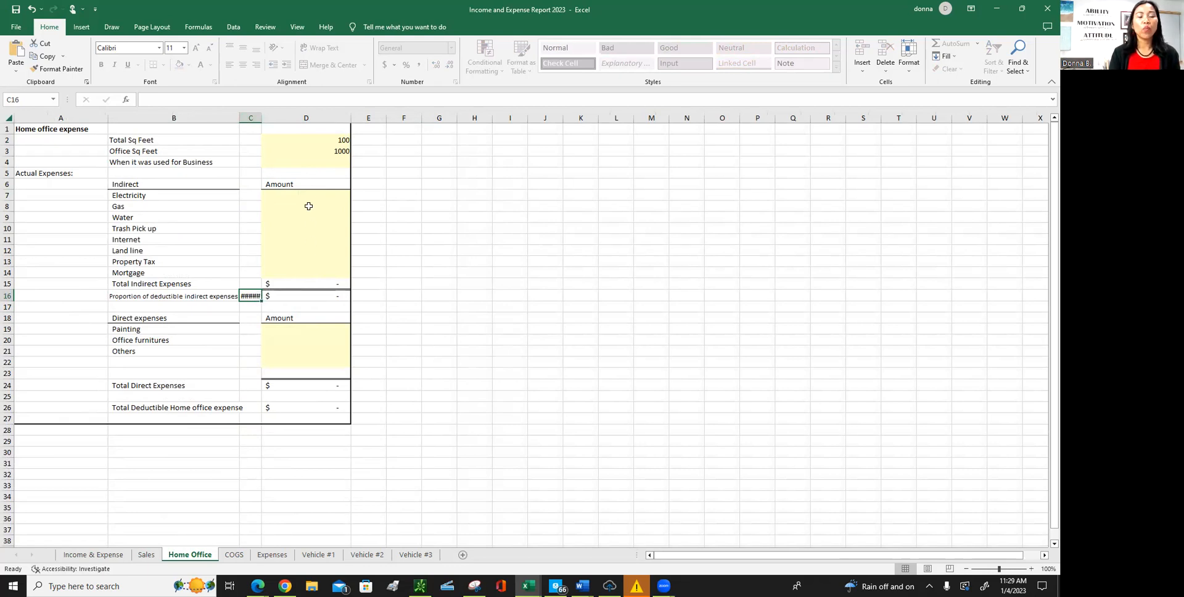
mouse_move(311, 218)
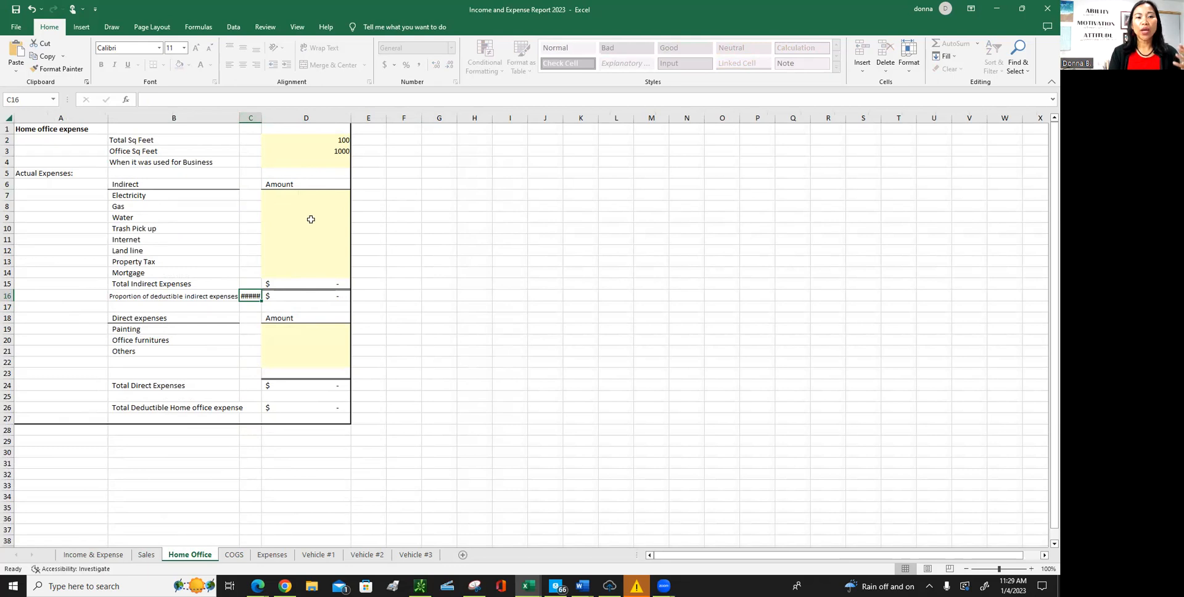
mouse_move(316, 213)
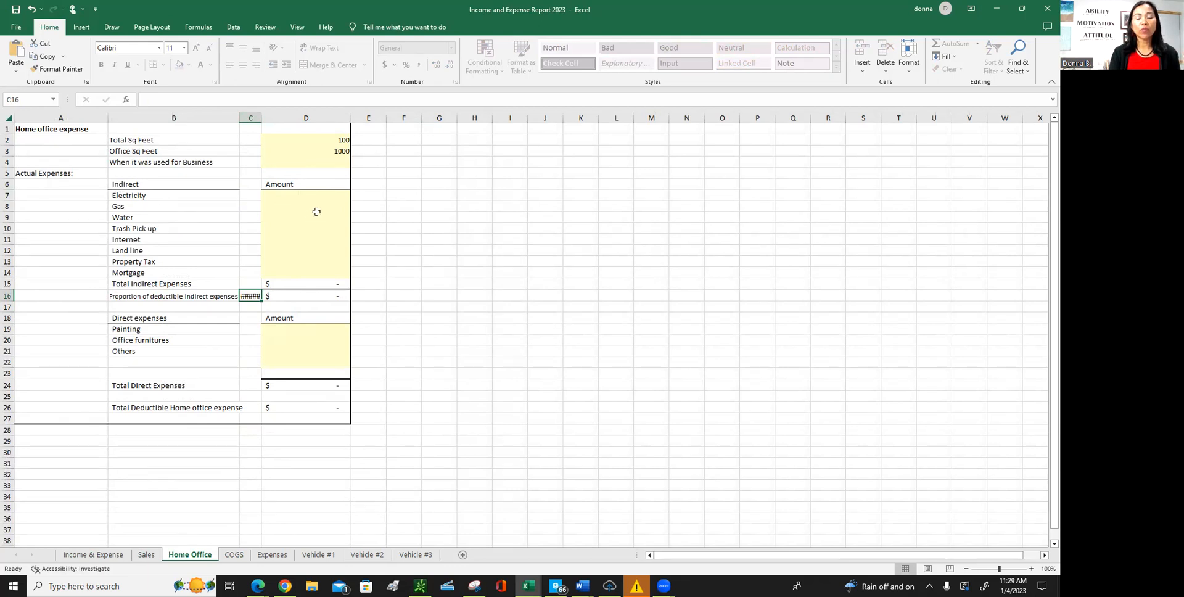
mouse_move(285, 226)
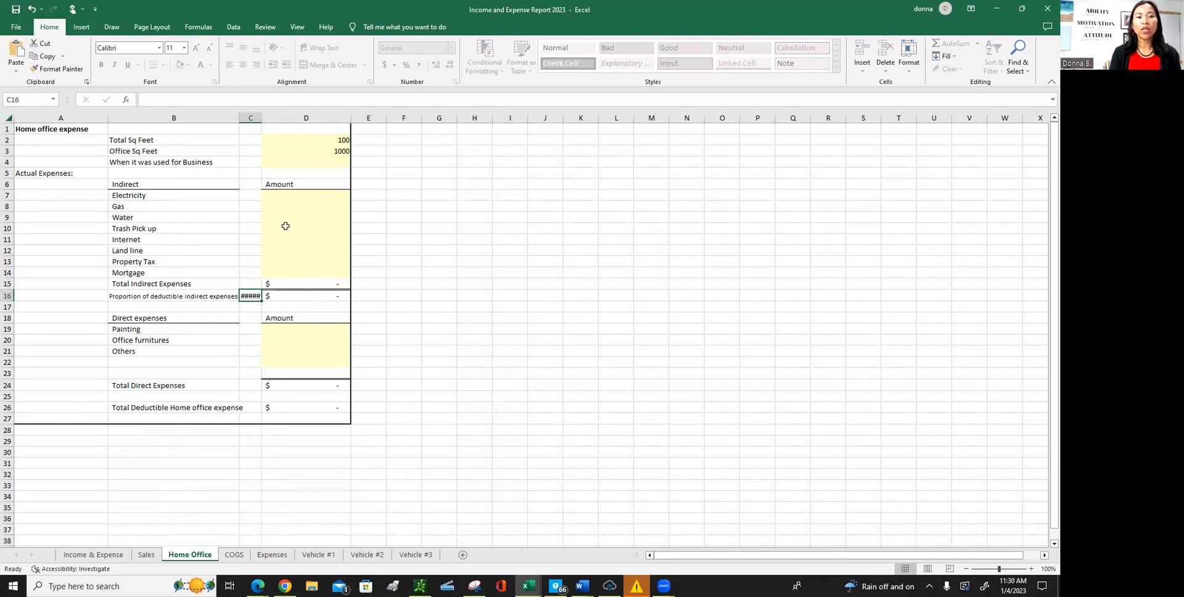
mouse_move(298, 231)
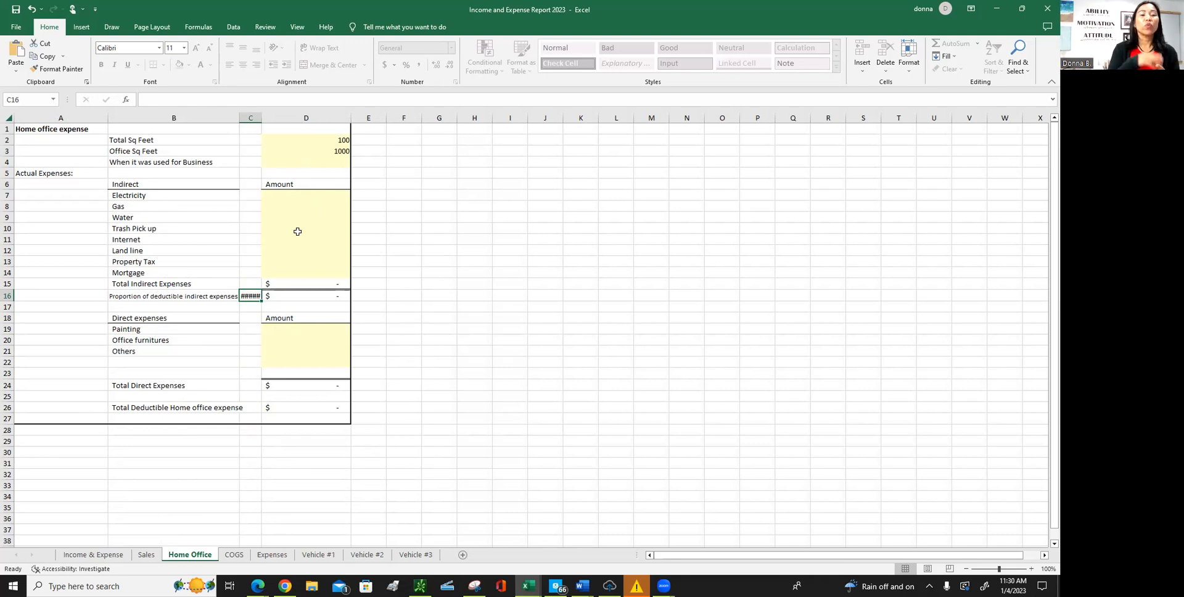
mouse_move(308, 261)
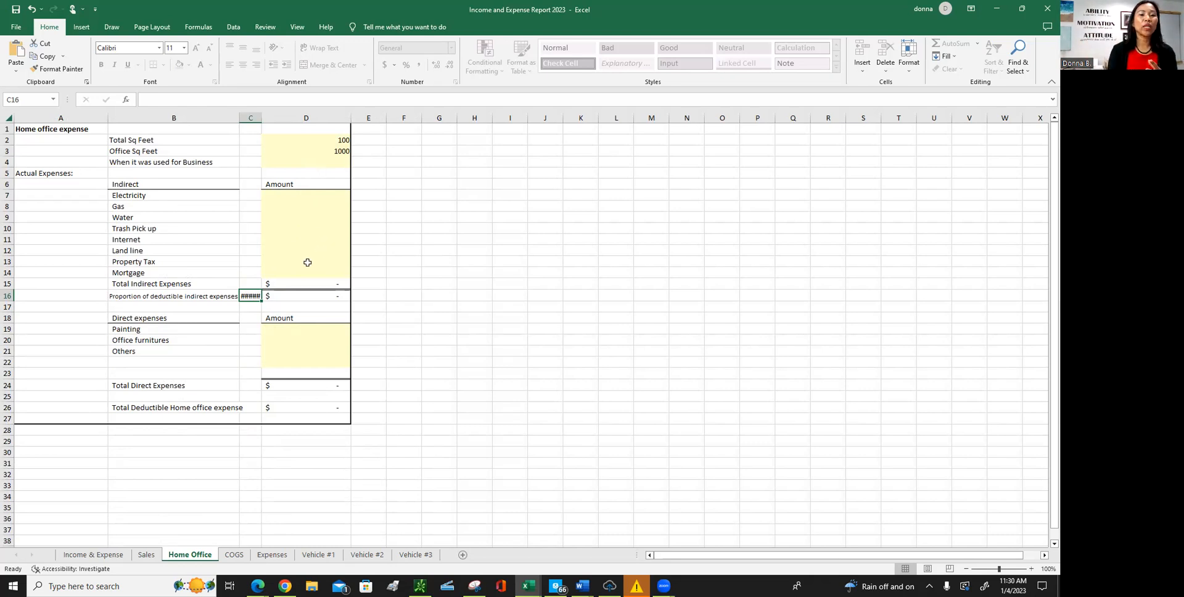
mouse_move(326, 296)
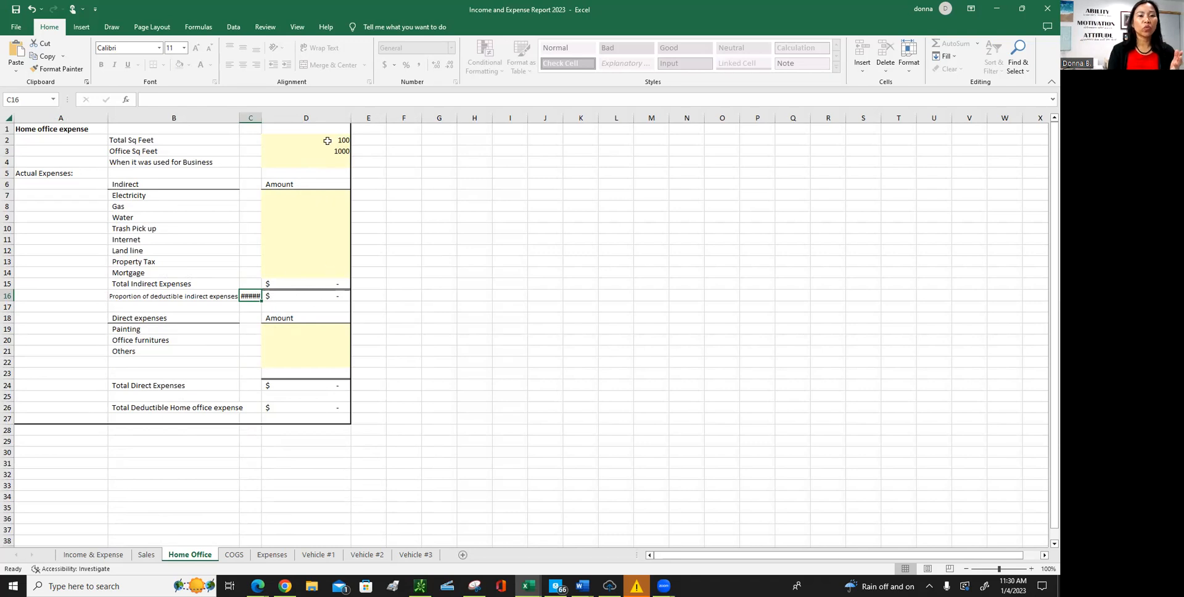
mouse_move(298, 335)
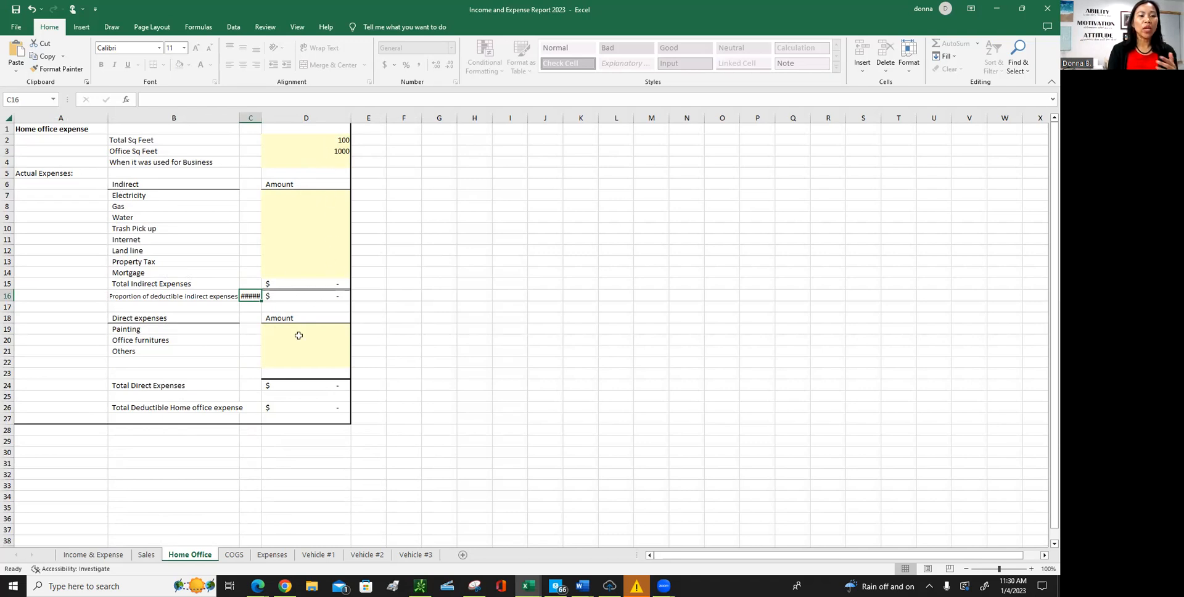
mouse_move(303, 333)
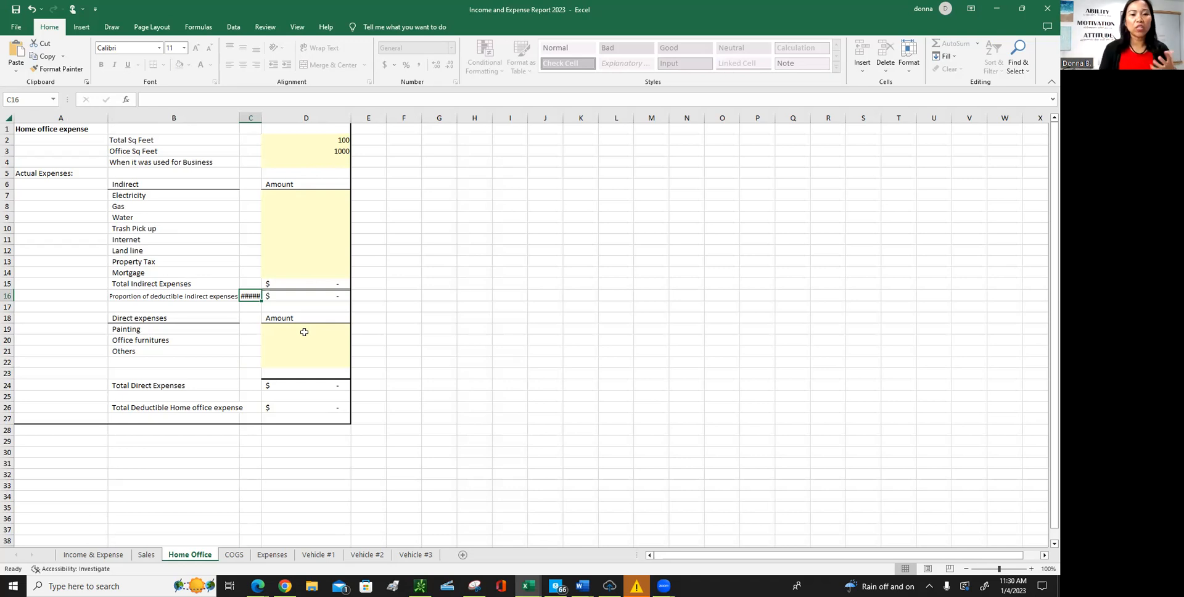
Enter $100.00 for Painting on the Home Office sheet, making total direct and deductible expenses 100.00.
left_click(306, 329)
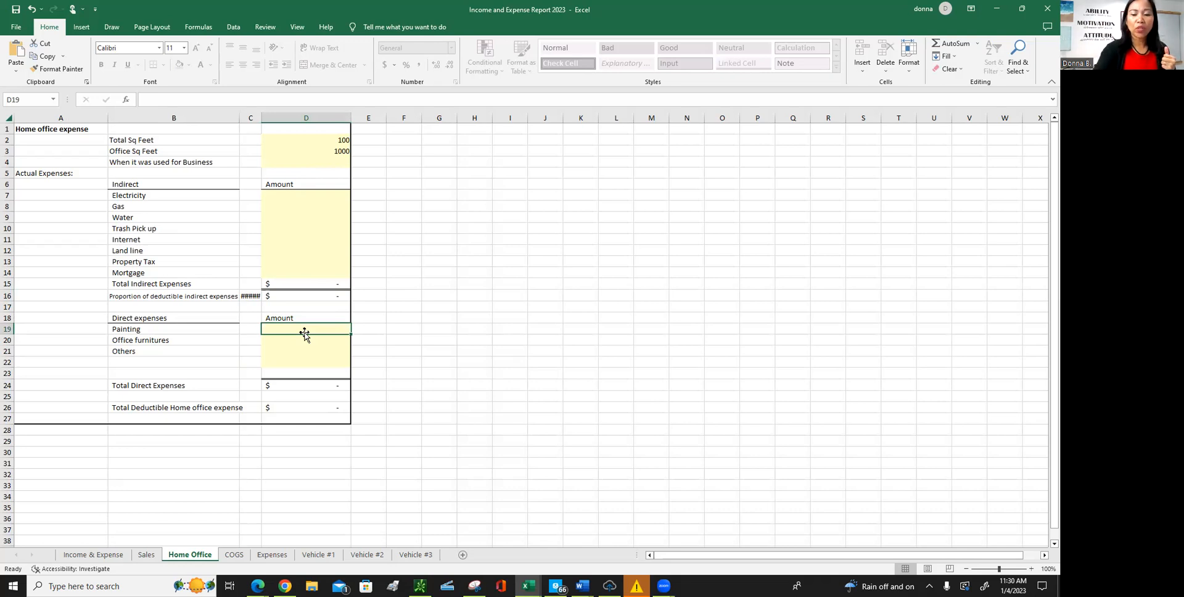
type("100")
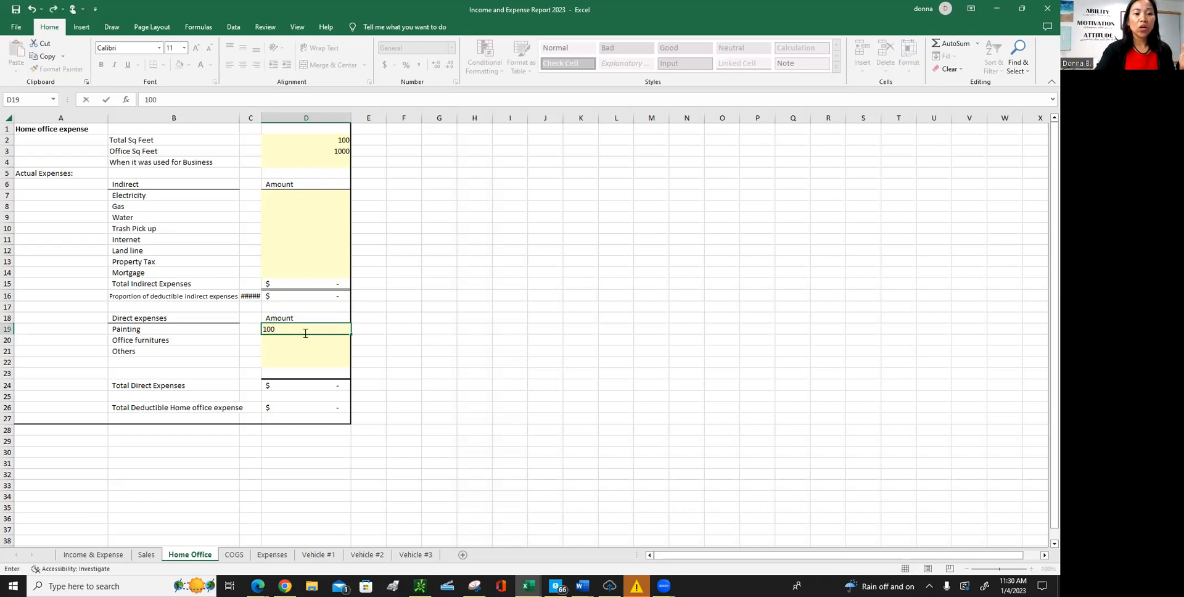
key("Return")
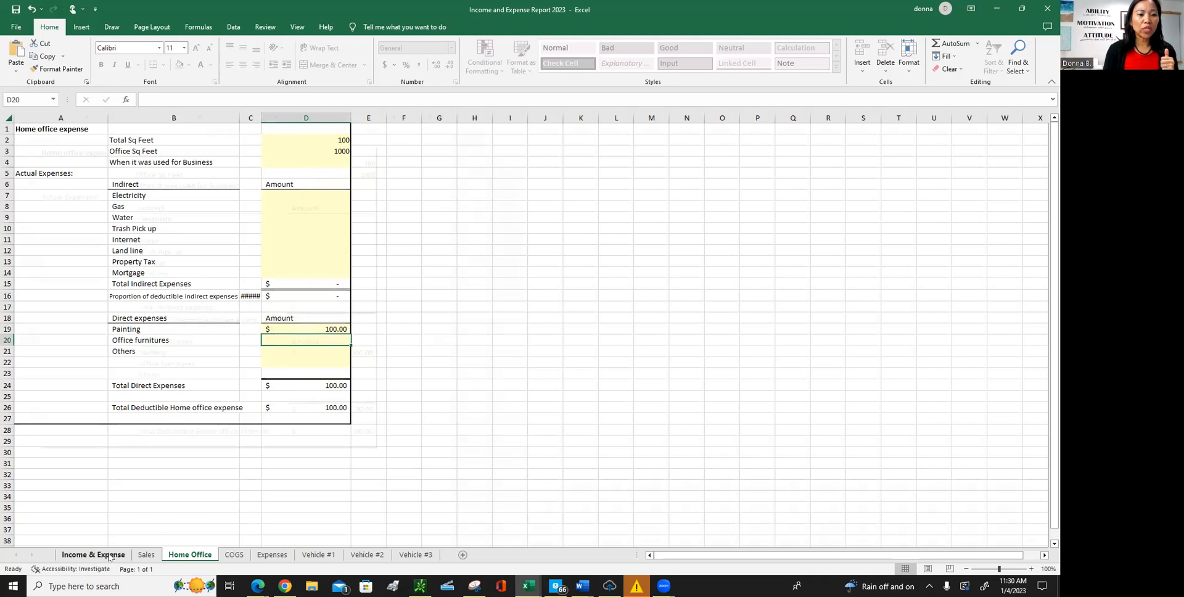
View the Income & Expense report showing Home Office 100.00, total expenses 1,200.00 and net income 300.00.
left_click(93, 555)
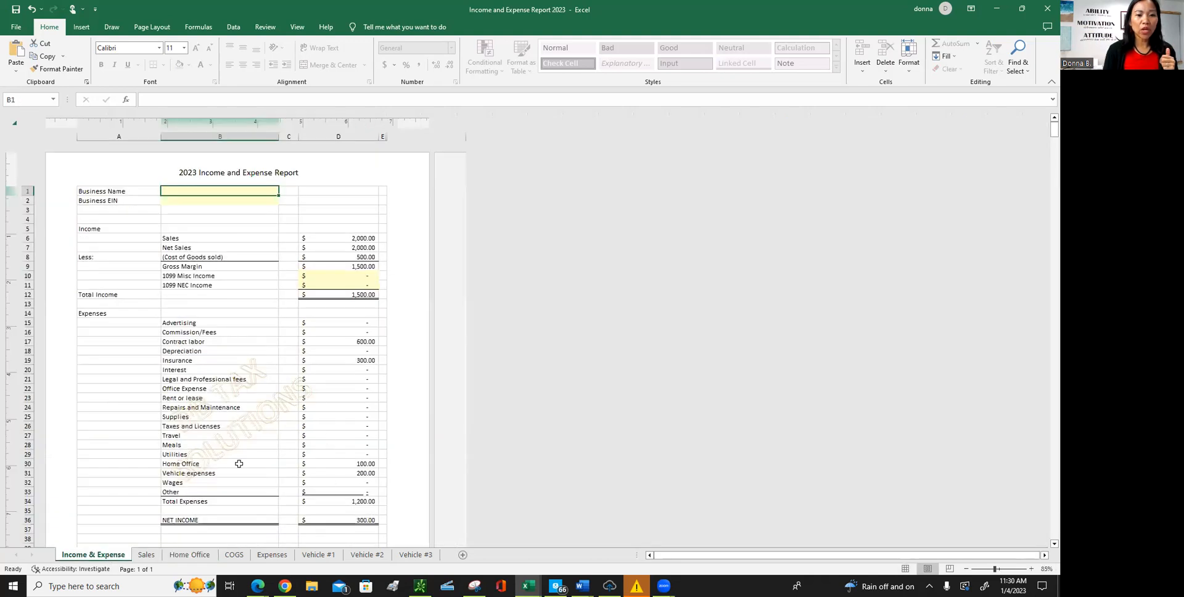
scroll("up", 3)
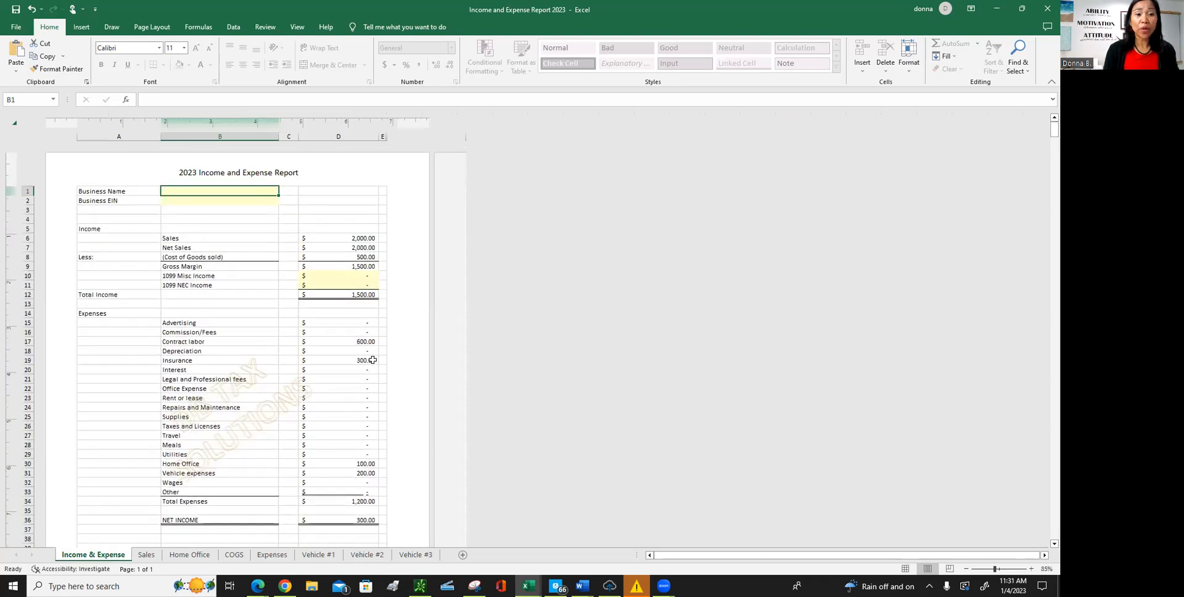
mouse_move(319, 480)
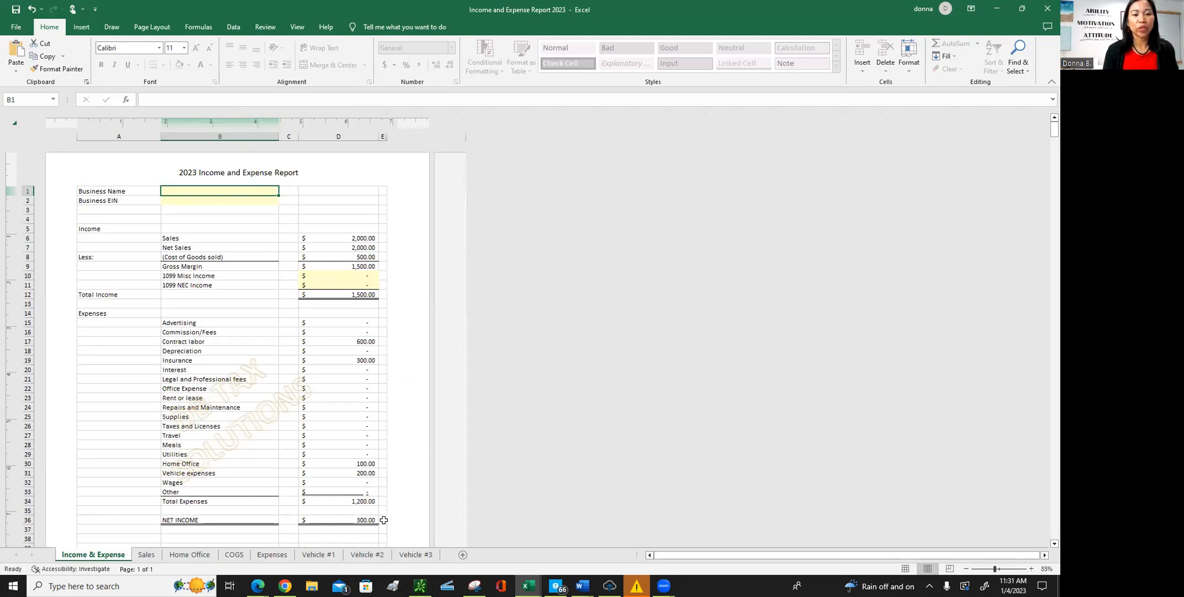
mouse_move(369, 450)
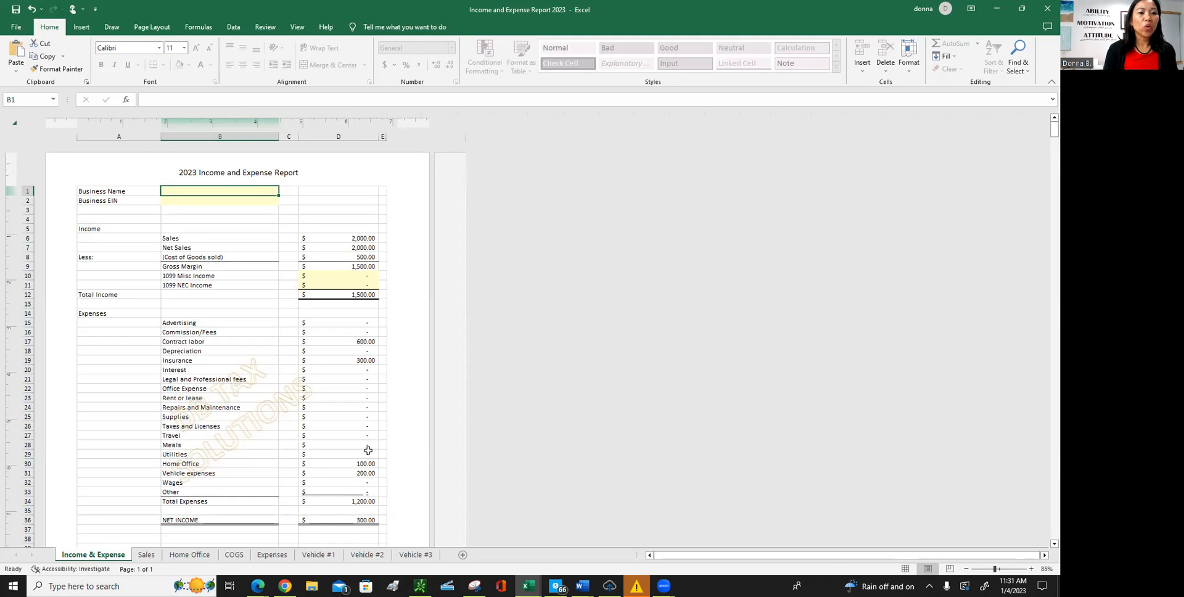
mouse_move(363, 354)
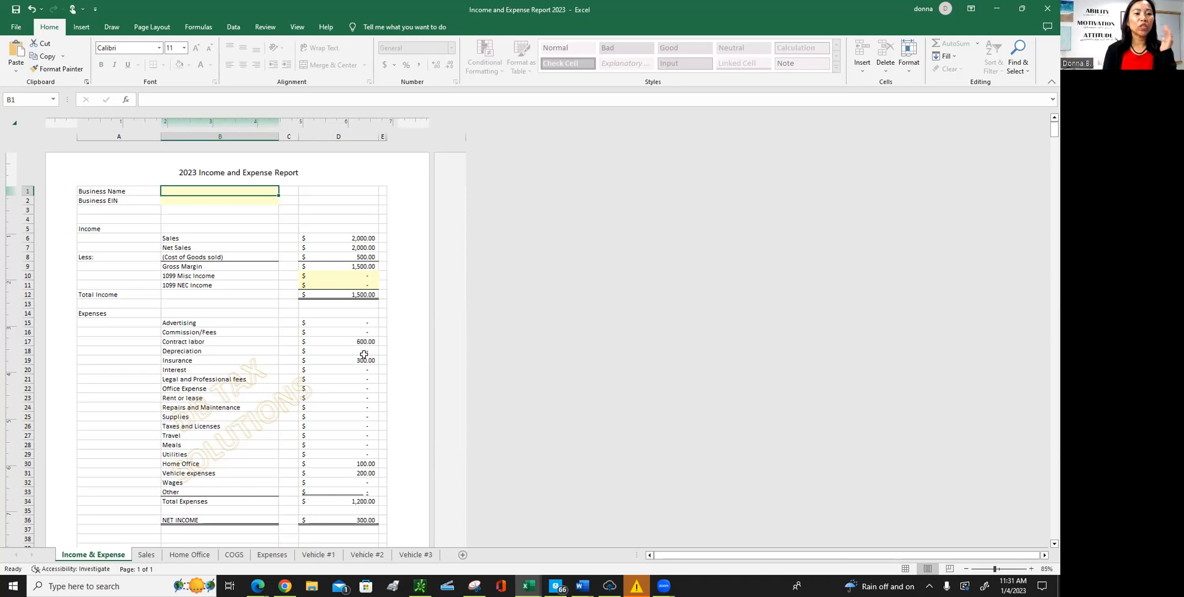
mouse_move(196, 214)
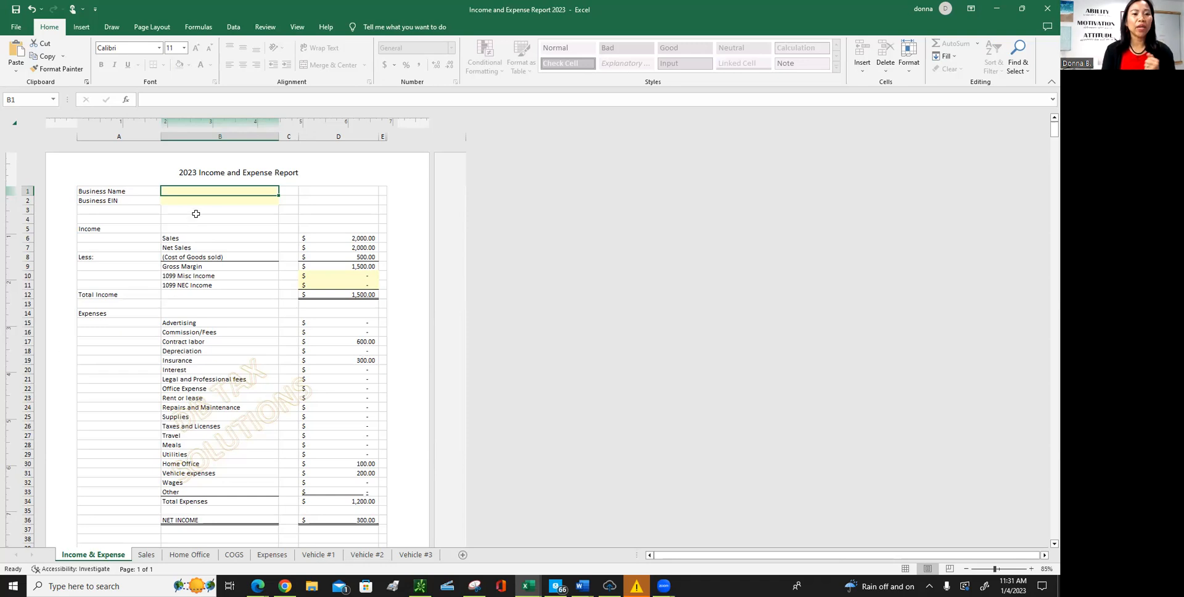
mouse_move(240, 244)
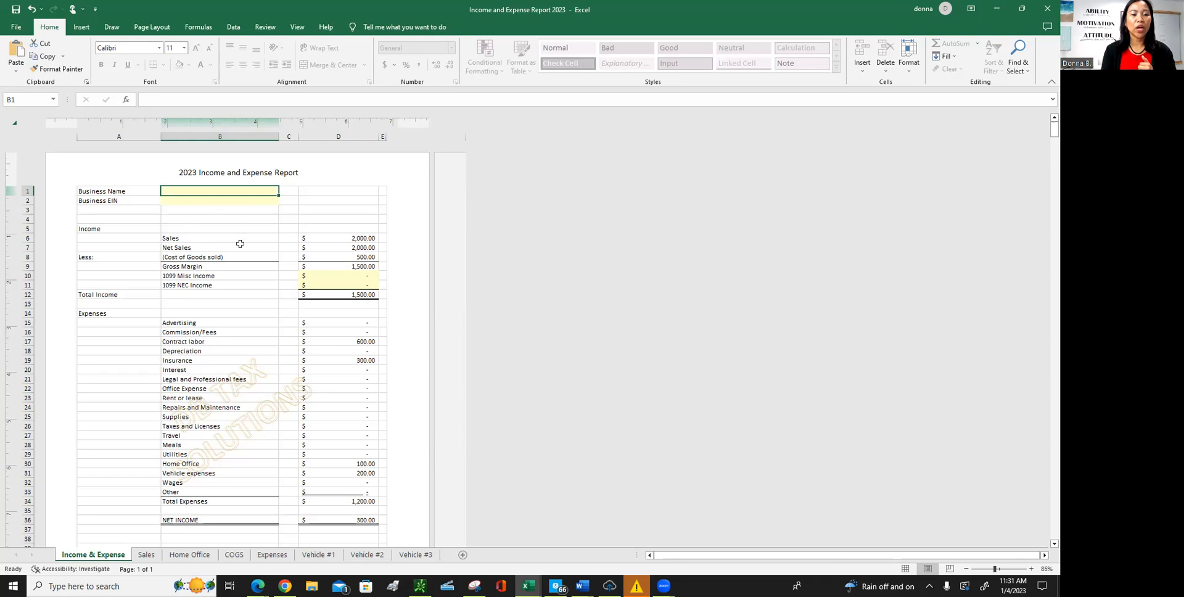
mouse_move(260, 265)
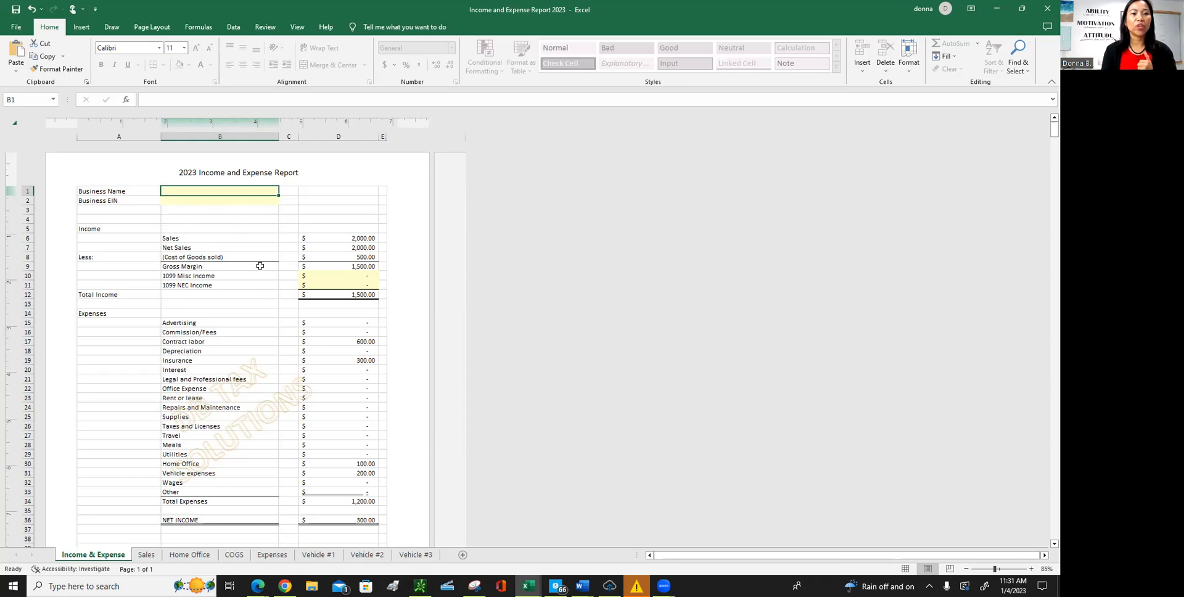
mouse_move(230, 258)
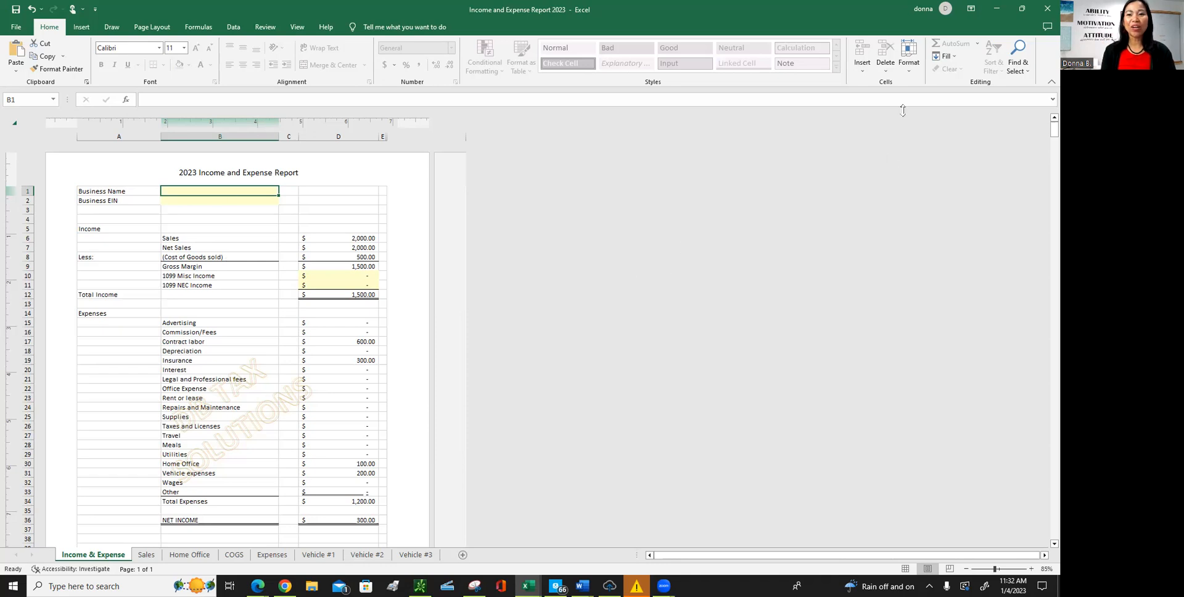
mouse_move(902, 110)
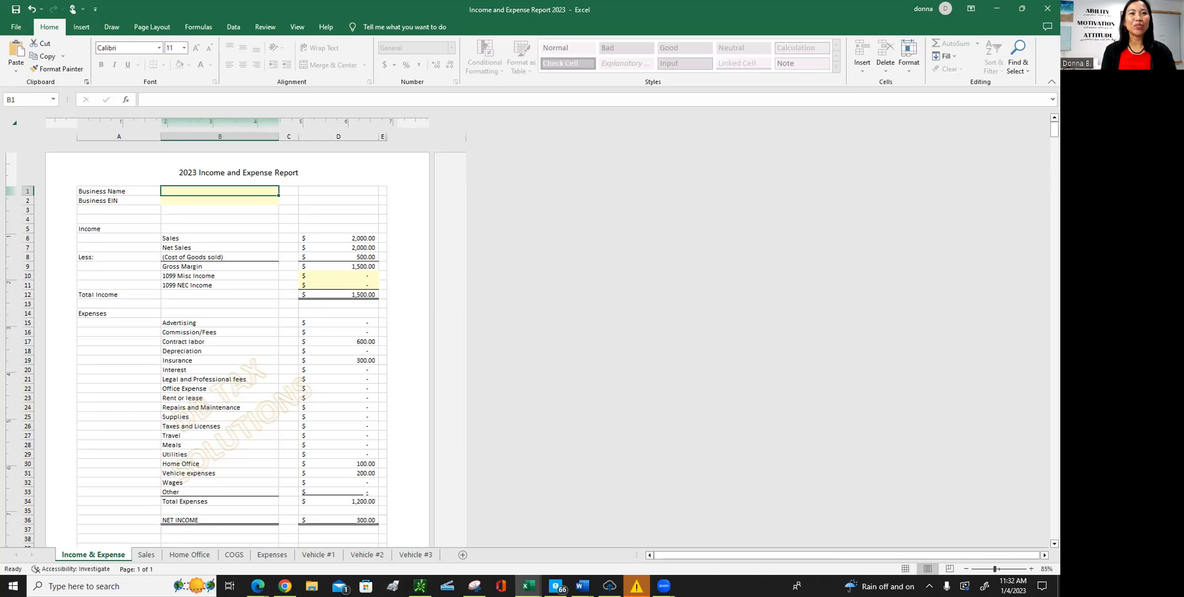